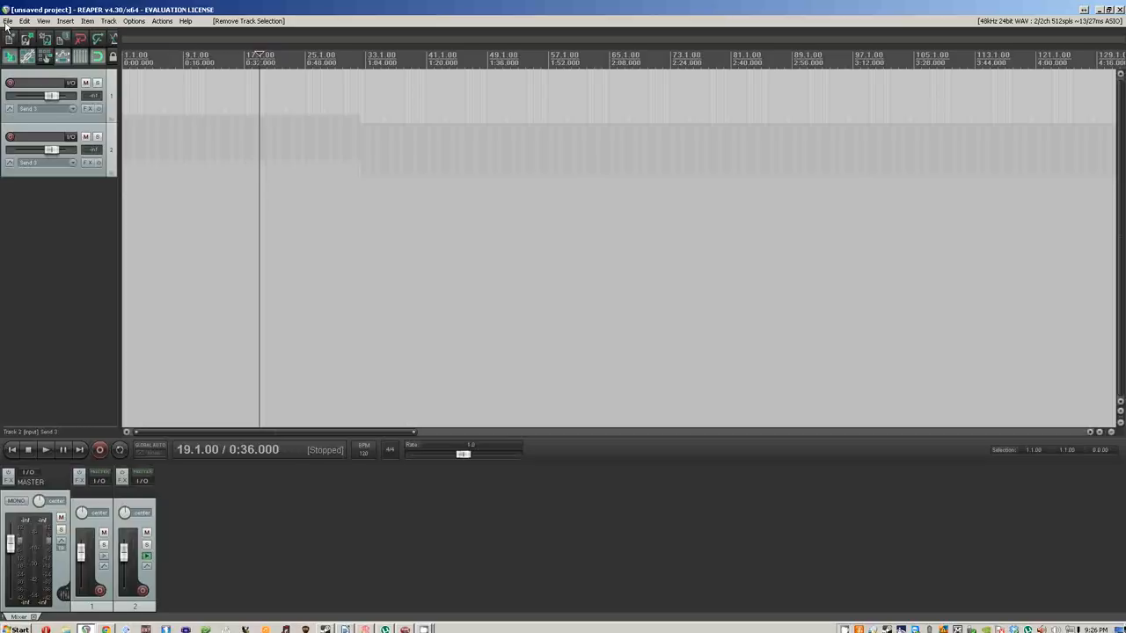
{"action": "mouse_move", "coordinate": [33, 207]}
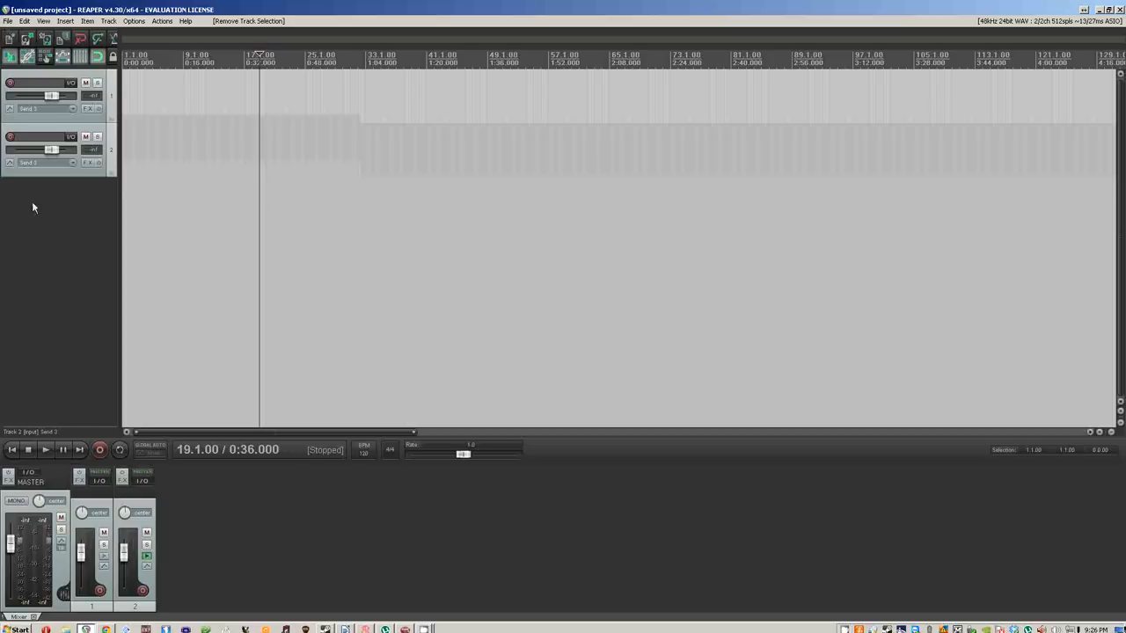
{"action": "mouse_move", "coordinate": [46, 228]}
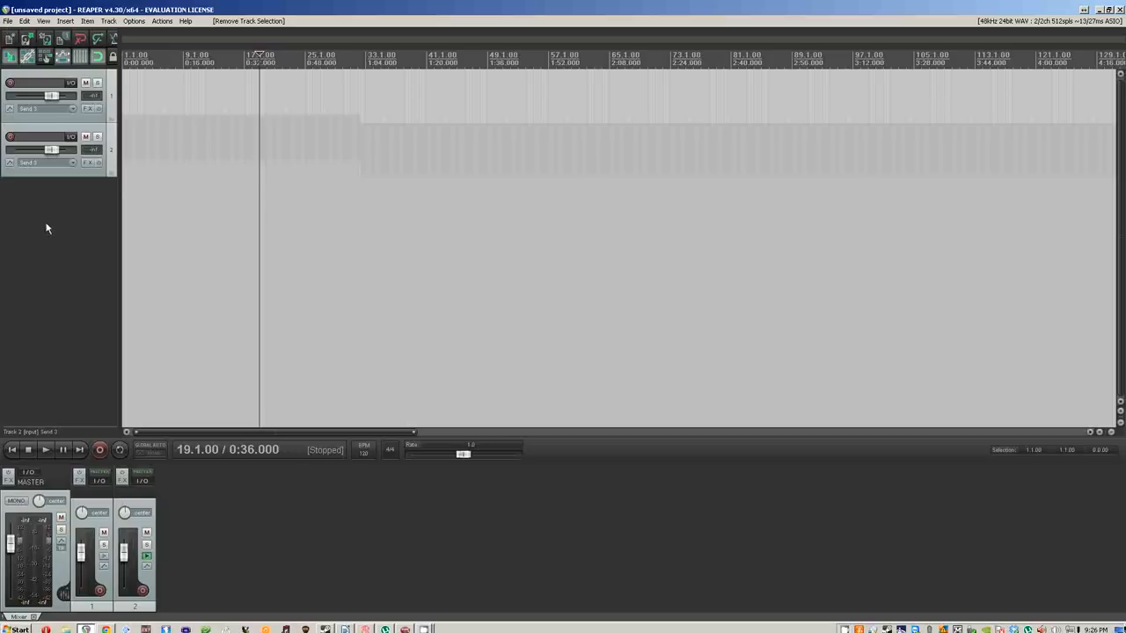
{"action": "mouse_move", "coordinate": [69, 243]}
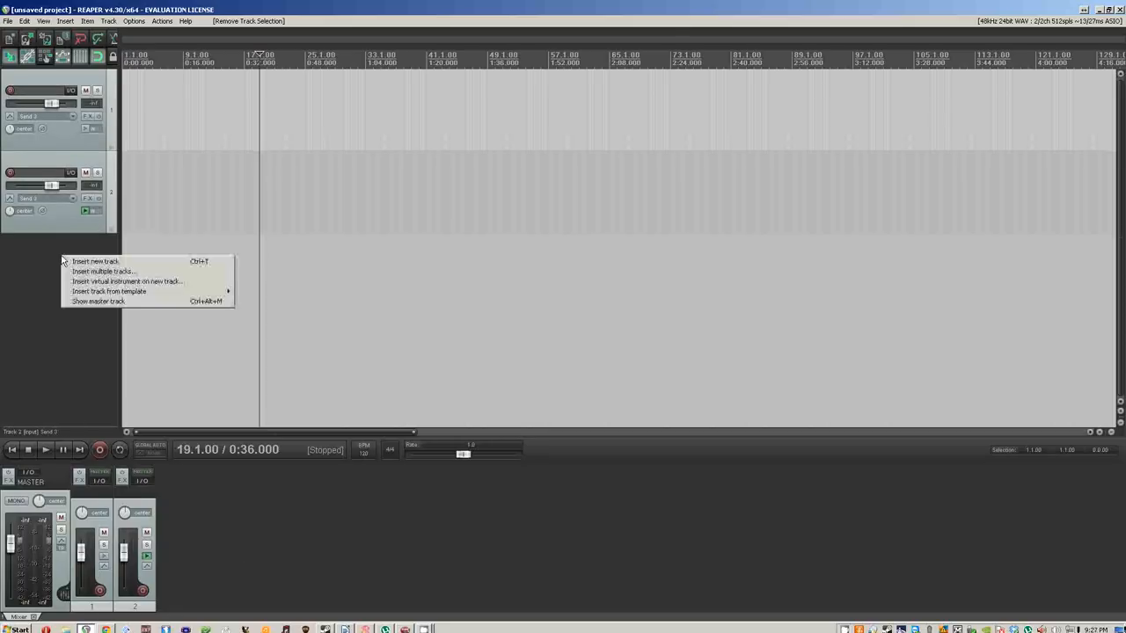
{"action": "mouse_move", "coordinate": [95, 261]}
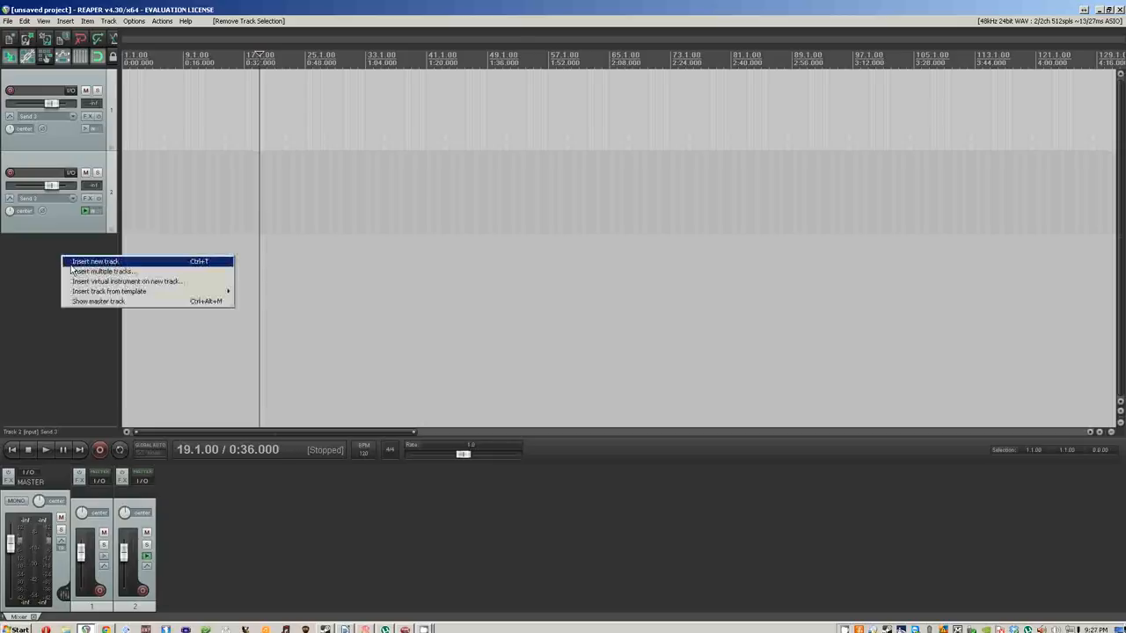
- Insert a new track, then select all tracks and remove them, leaving only the master
{"action": "left_click", "coordinate": [95, 260]}
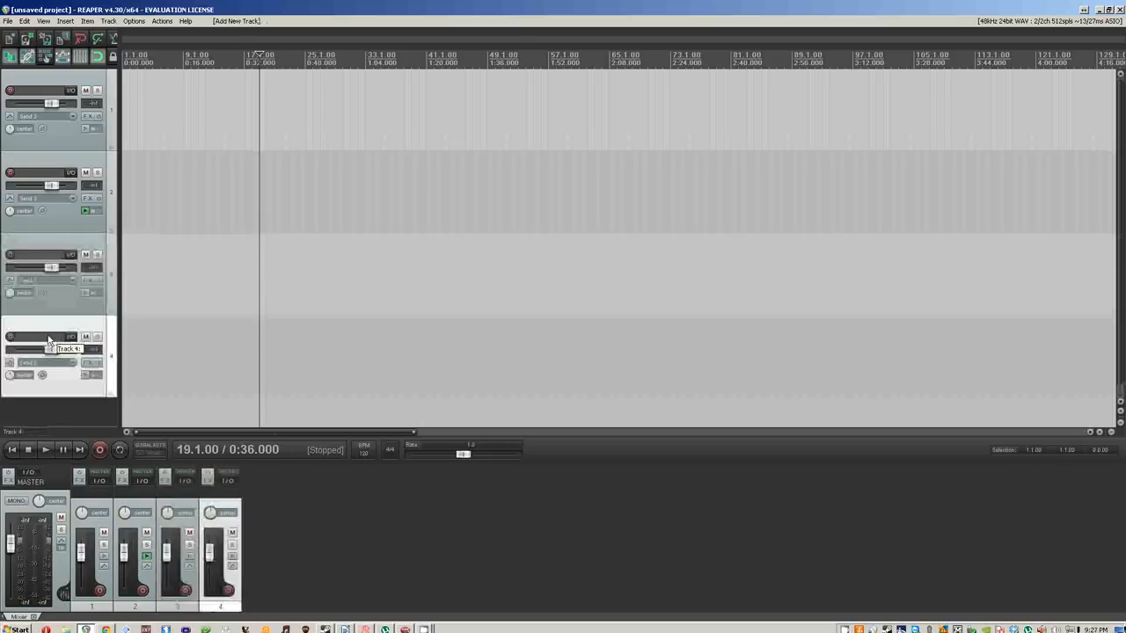
{"action": "left_click", "coordinate": [53, 356]}
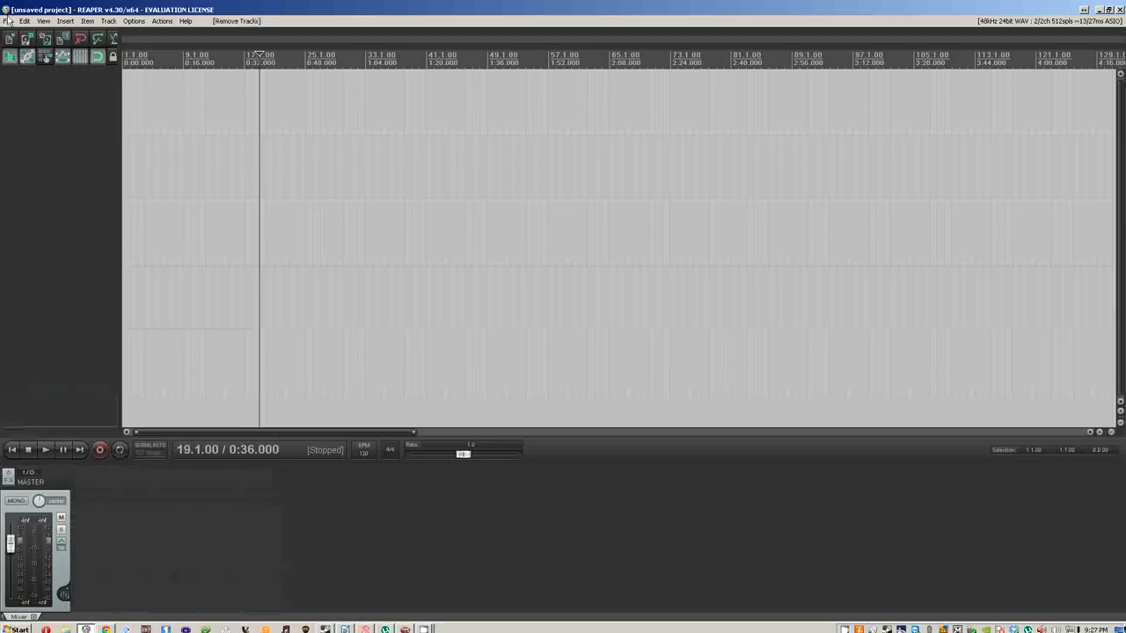
- Start a new project via File > New project, answering No to the save prompt
{"action": "left_click", "coordinate": [7, 21]}
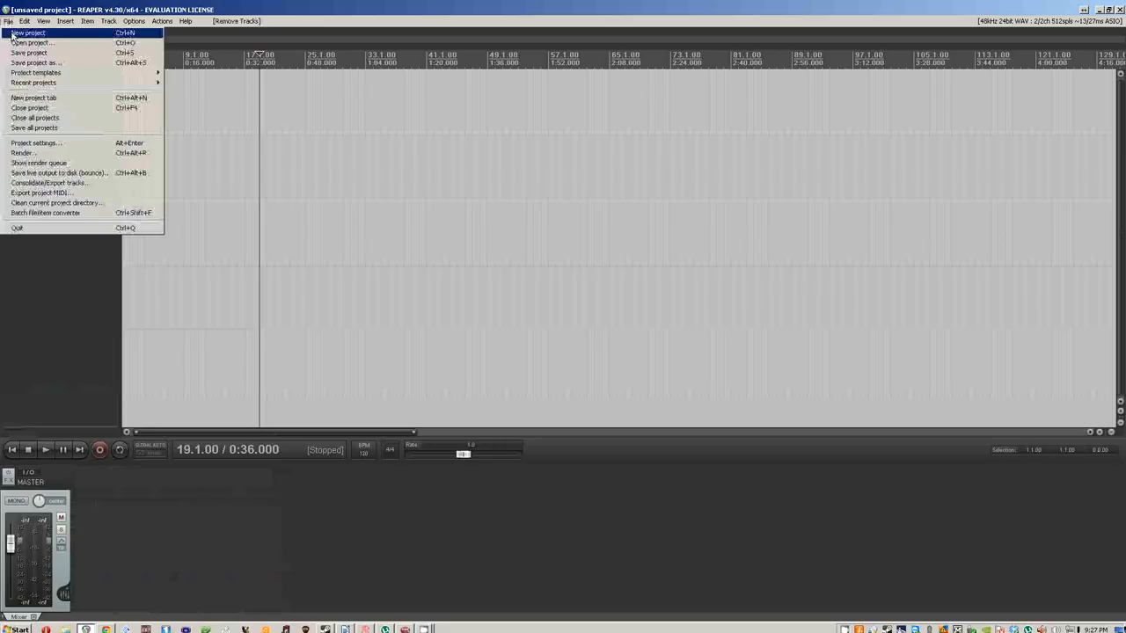
{"action": "left_click", "coordinate": [28, 32]}
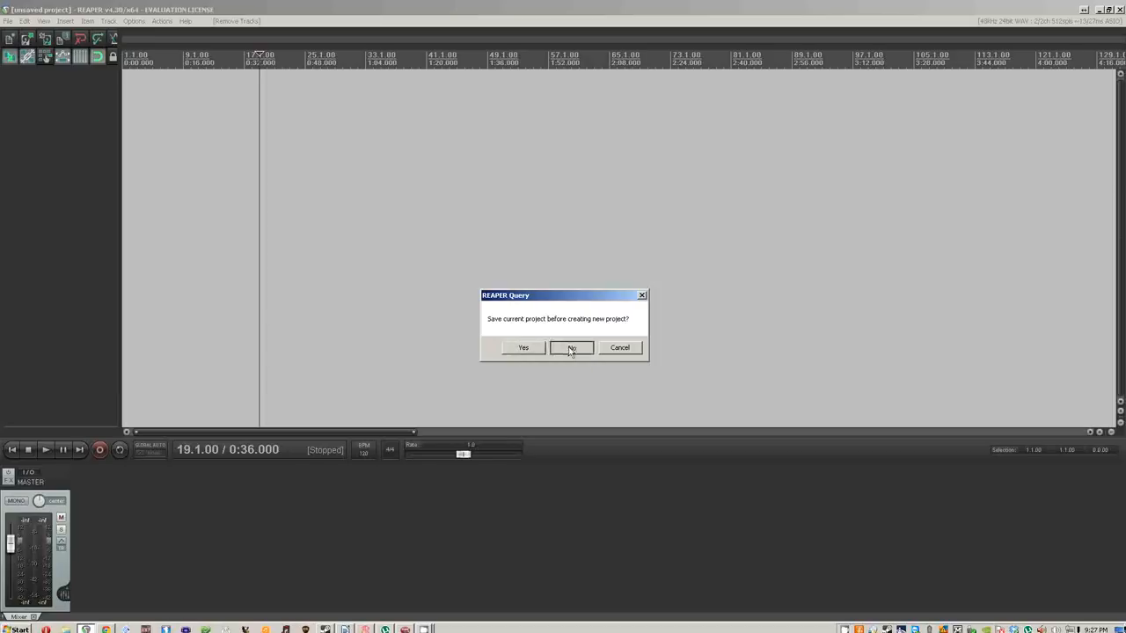
{"action": "left_click", "coordinate": [572, 348]}
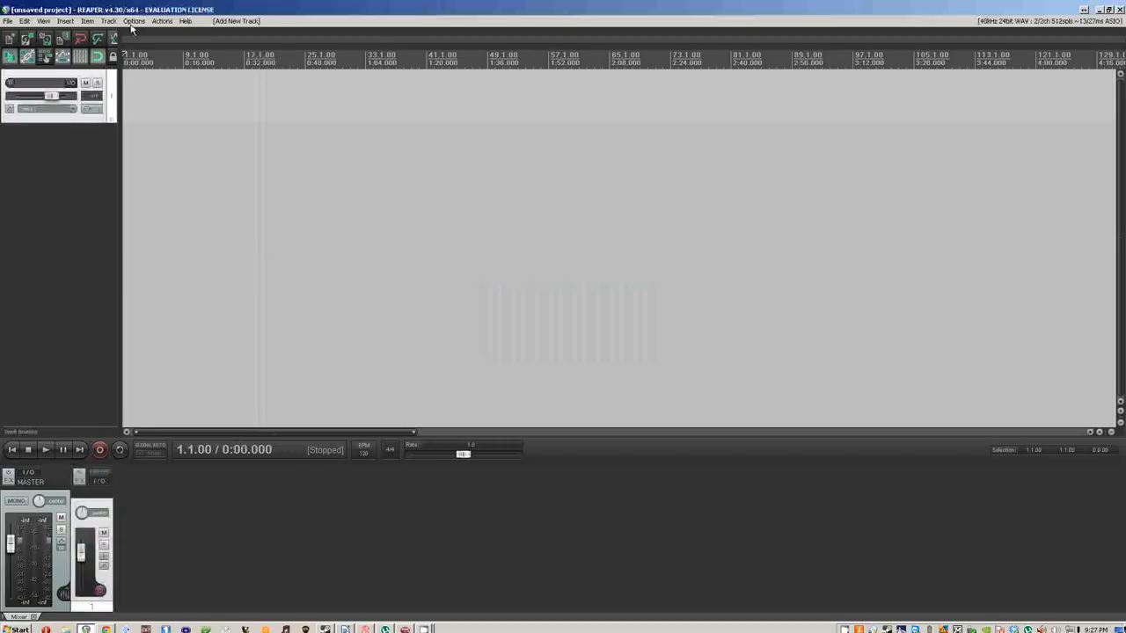
{"action": "left_click", "coordinate": [134, 21]}
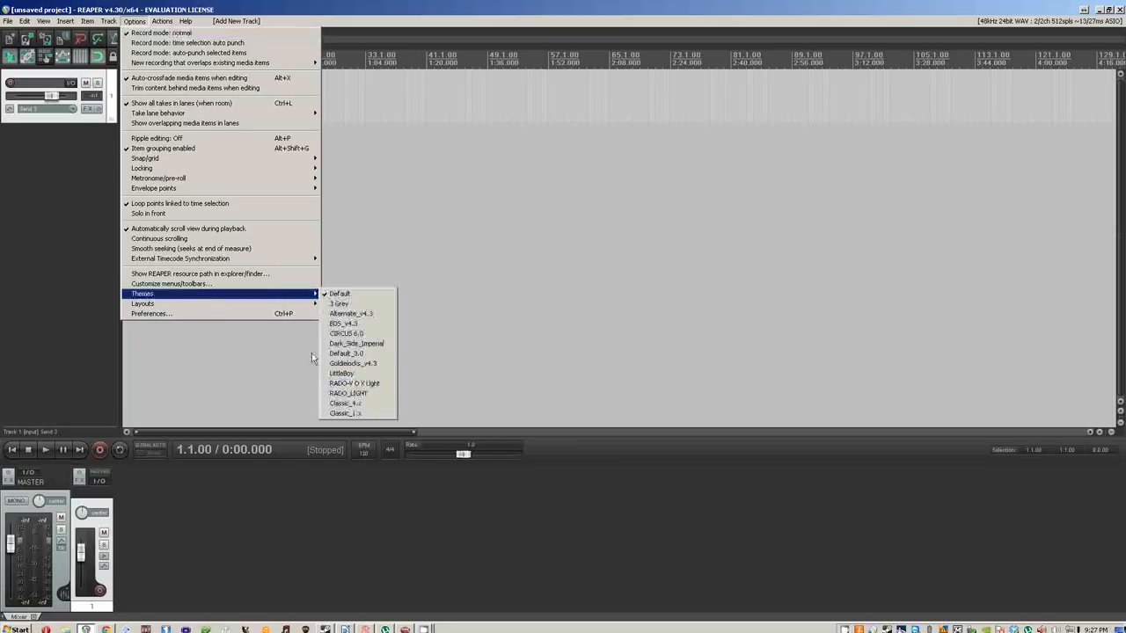
{"action": "mouse_move", "coordinate": [246, 313]}
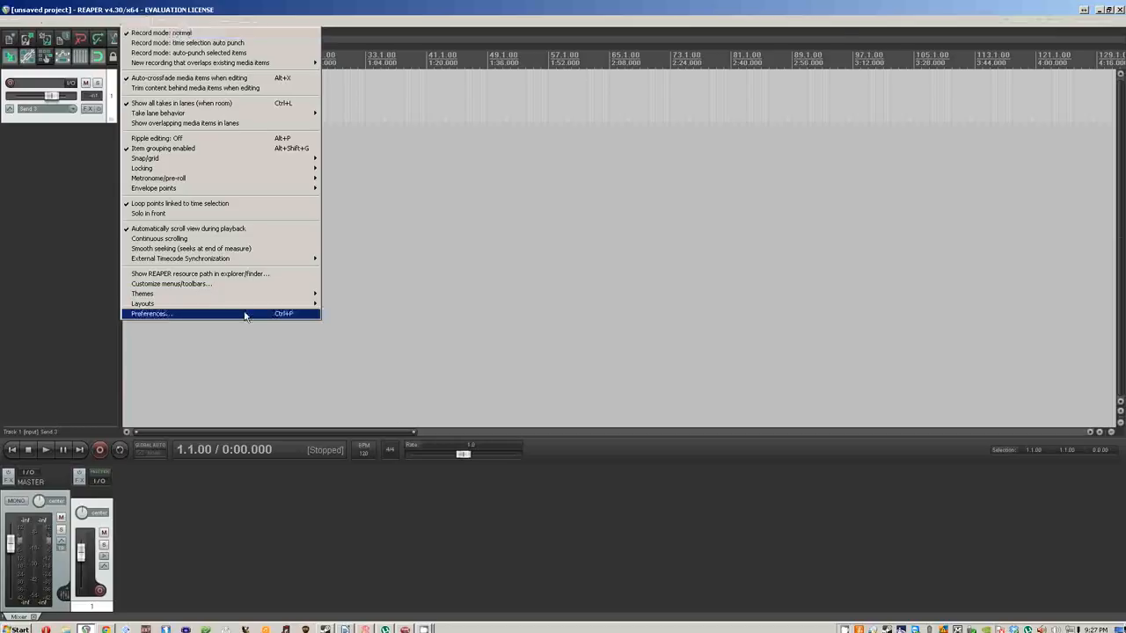
- In Preferences, review the General, Paths and Keyboard/Multitouch pages
{"action": "left_click", "coordinate": [149, 313]}
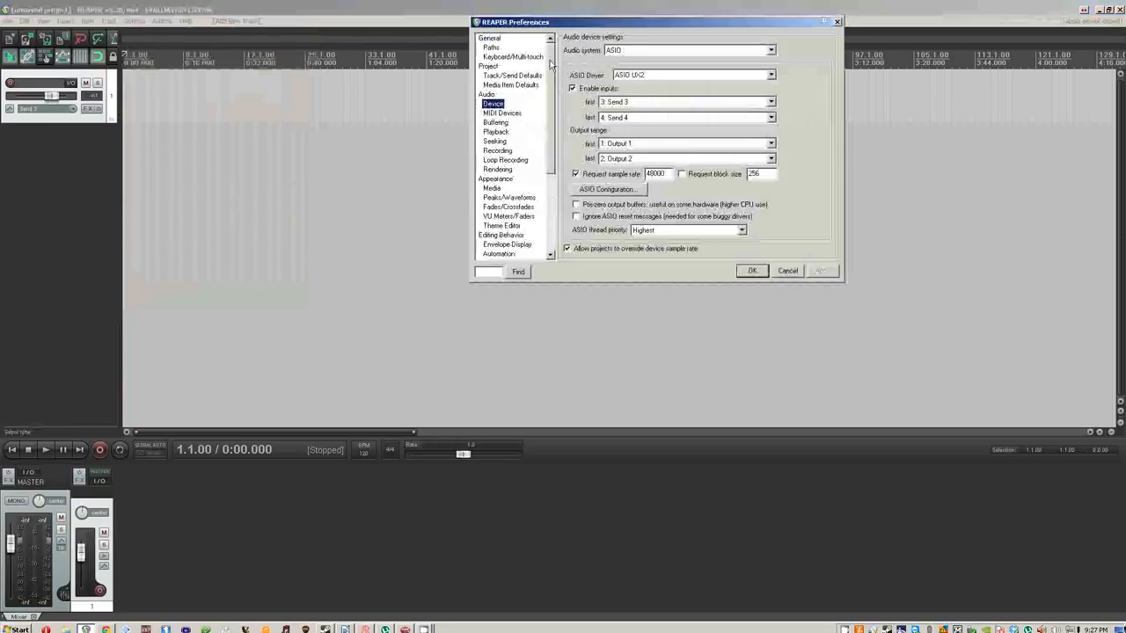
{"action": "left_click", "coordinate": [489, 37]}
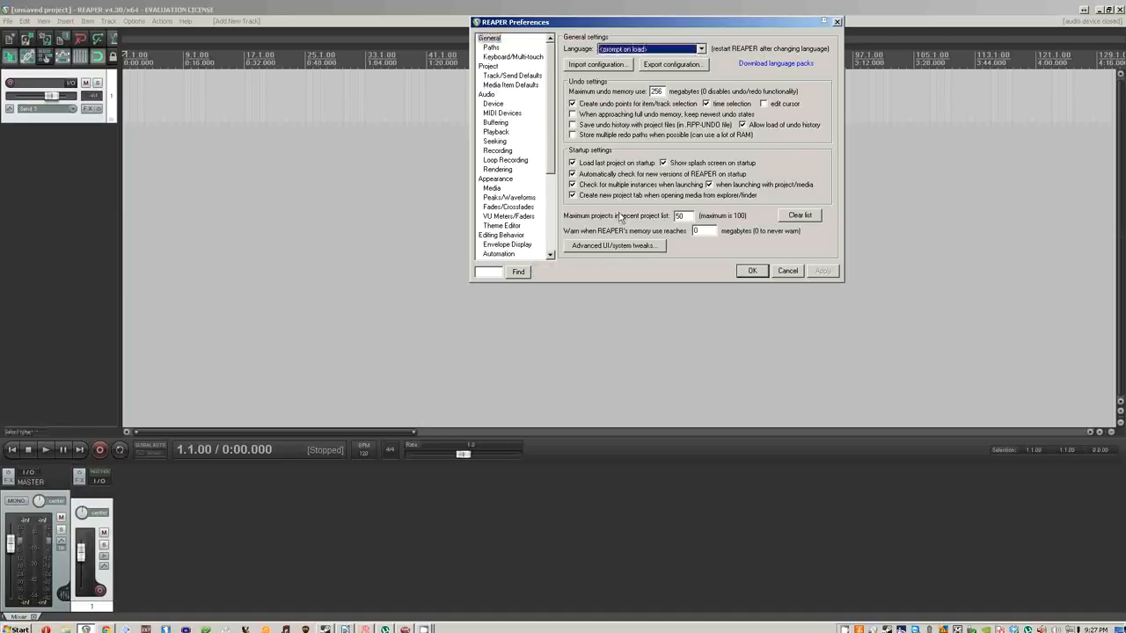
{"action": "left_click", "coordinate": [491, 48]}
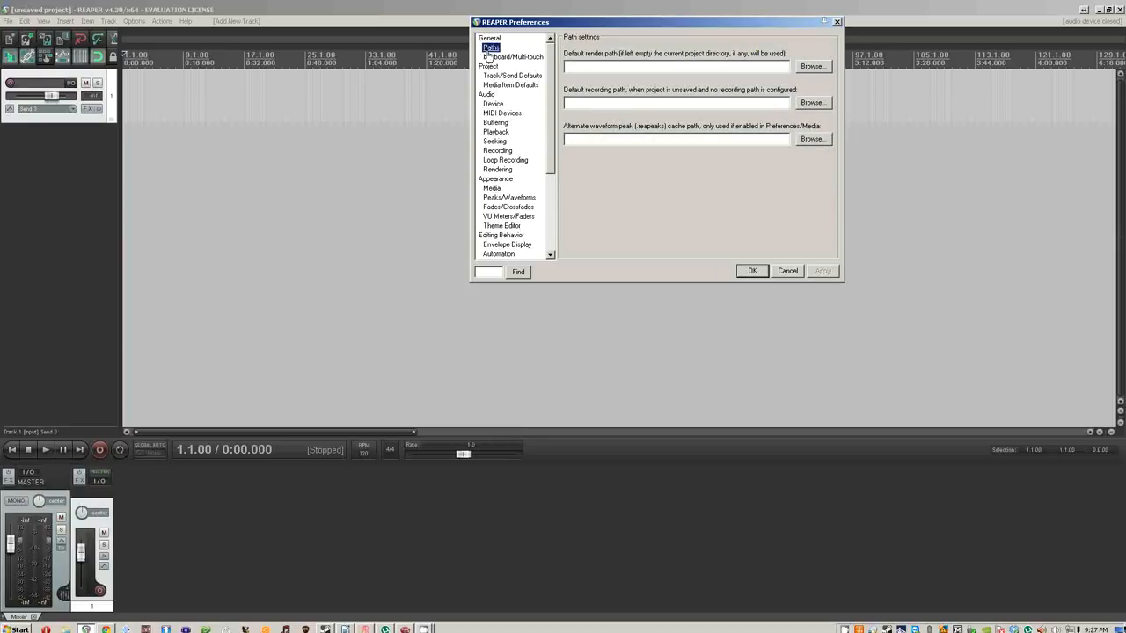
{"action": "left_click", "coordinate": [514, 56]}
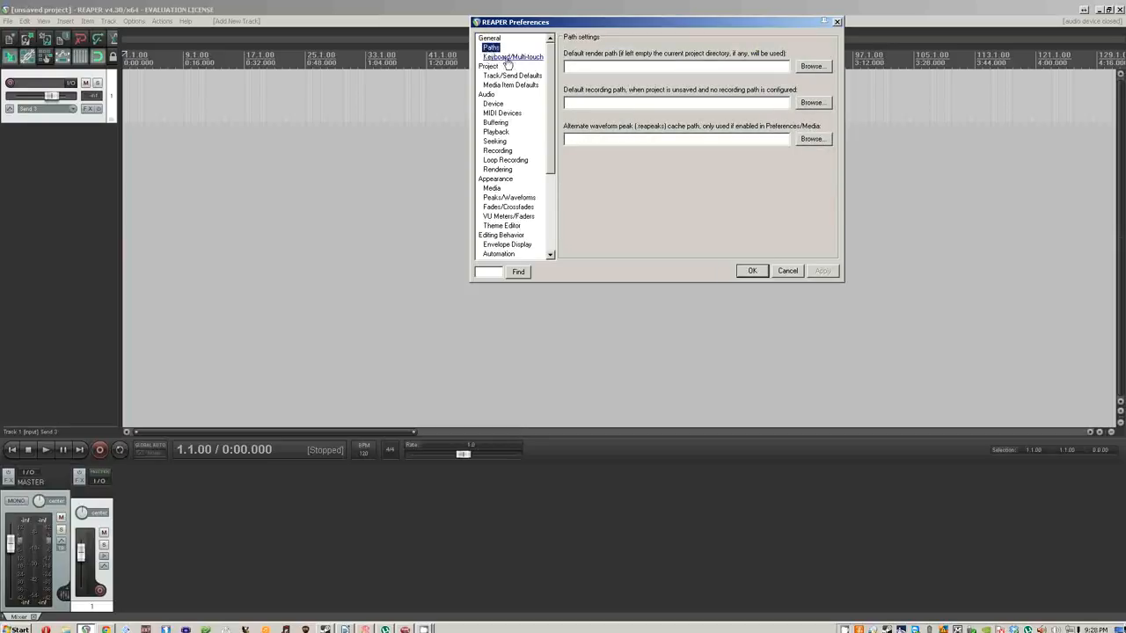
{"action": "left_click", "coordinate": [514, 56]}
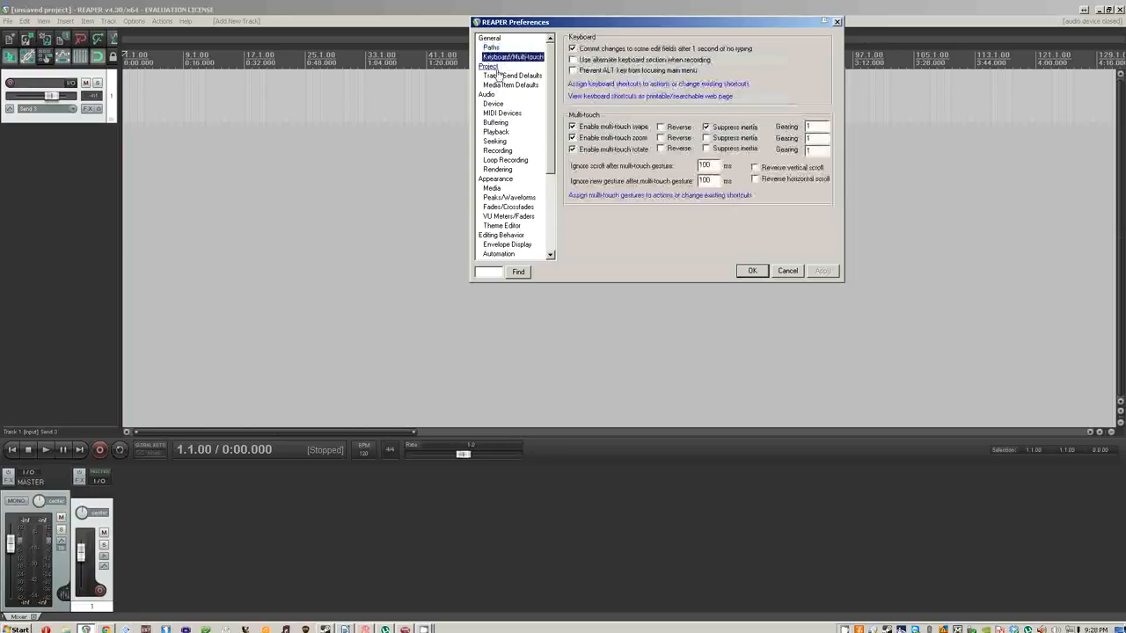
- Review the Project and Media Item Defaults pages, ending on Audio
{"action": "left_click", "coordinate": [489, 66]}
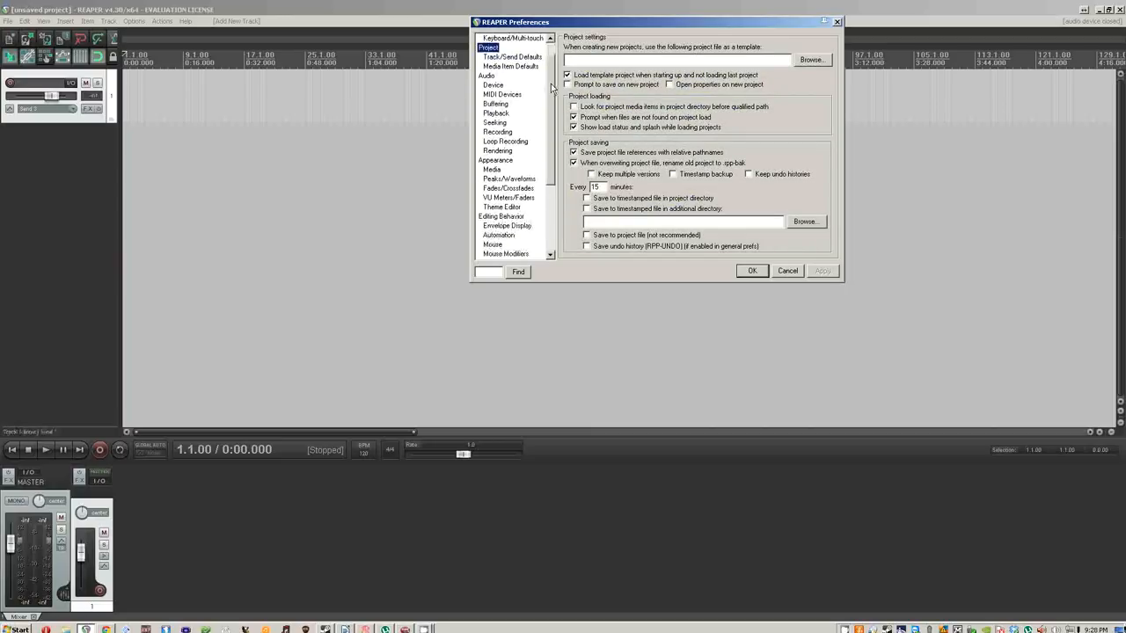
{"action": "mouse_move", "coordinate": [503, 79]}
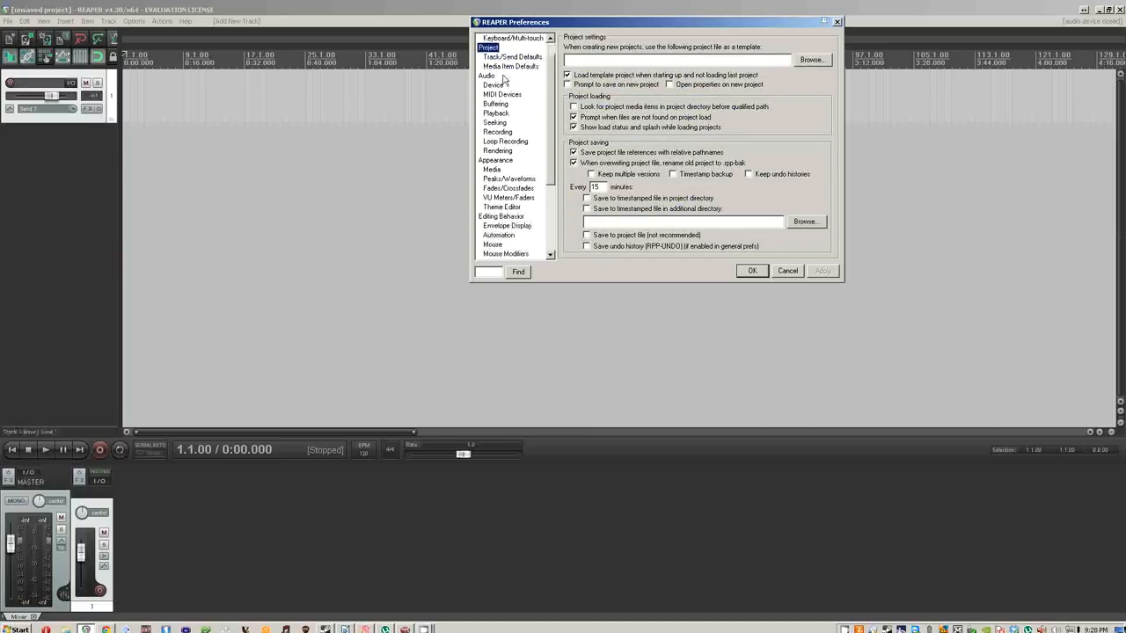
{"action": "left_click", "coordinate": [510, 67]}
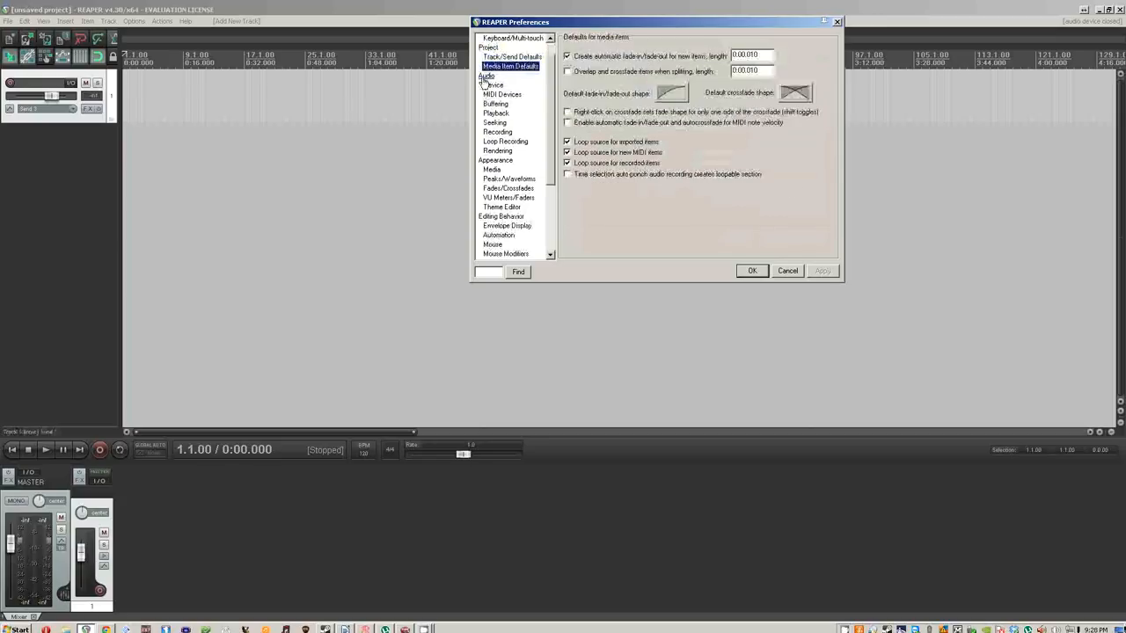
{"action": "left_click", "coordinate": [485, 76]}
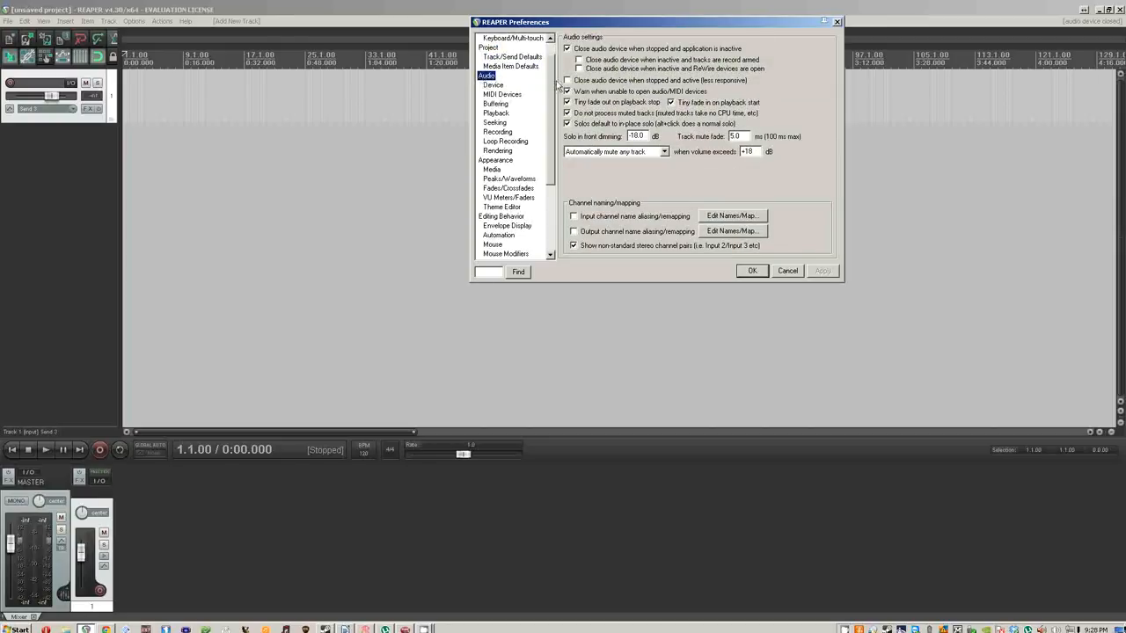
{"action": "mouse_move", "coordinate": [612, 162]}
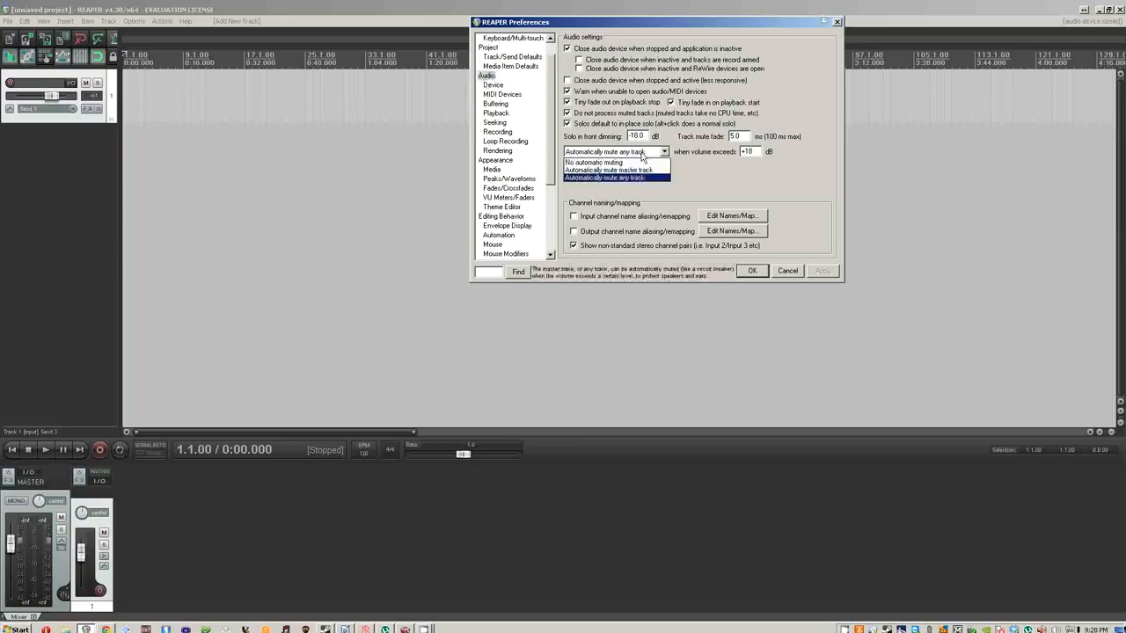
- Check the automatic track muting option, then move to the Audio > Device page
{"action": "left_click", "coordinate": [613, 178]}
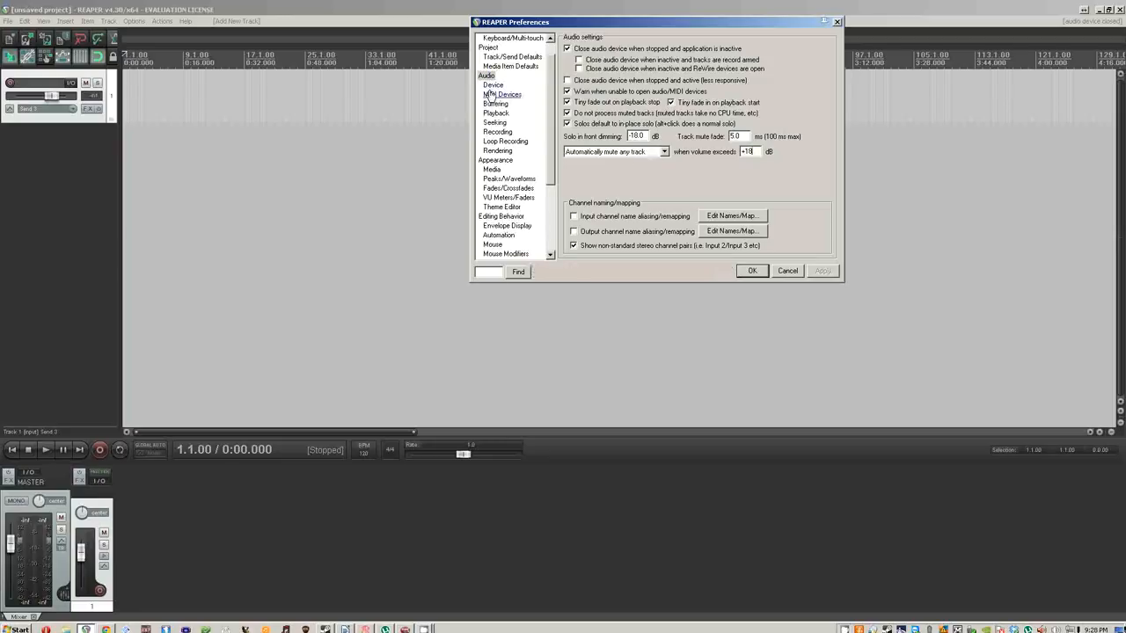
{"action": "left_click", "coordinate": [493, 84]}
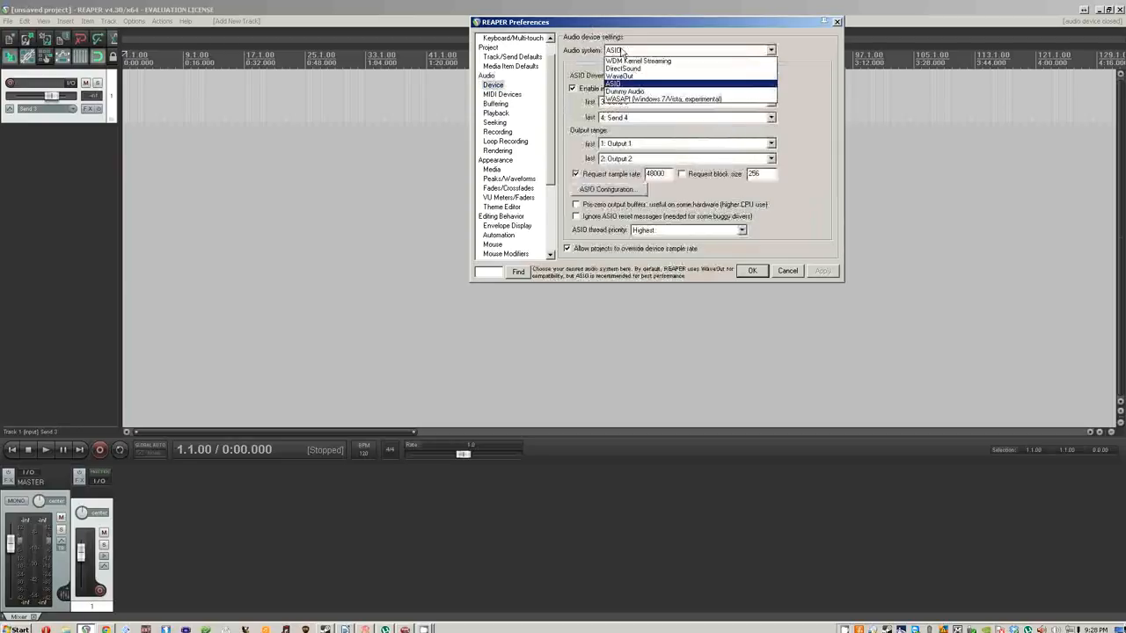
{"action": "mouse_move", "coordinate": [620, 76]}
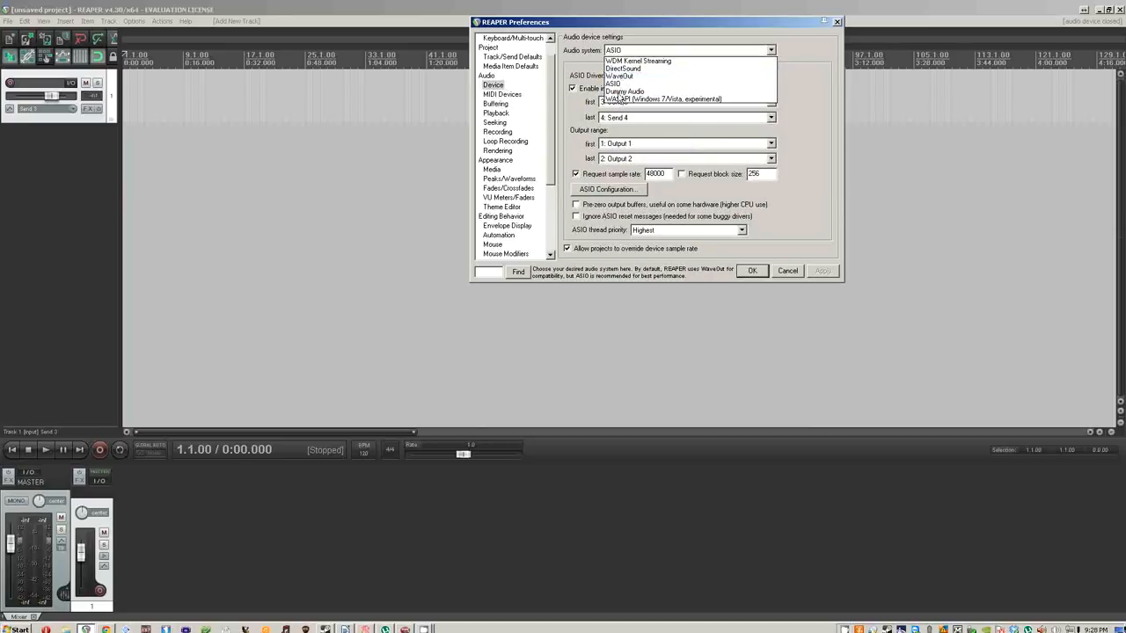
{"action": "mouse_move", "coordinate": [637, 60]}
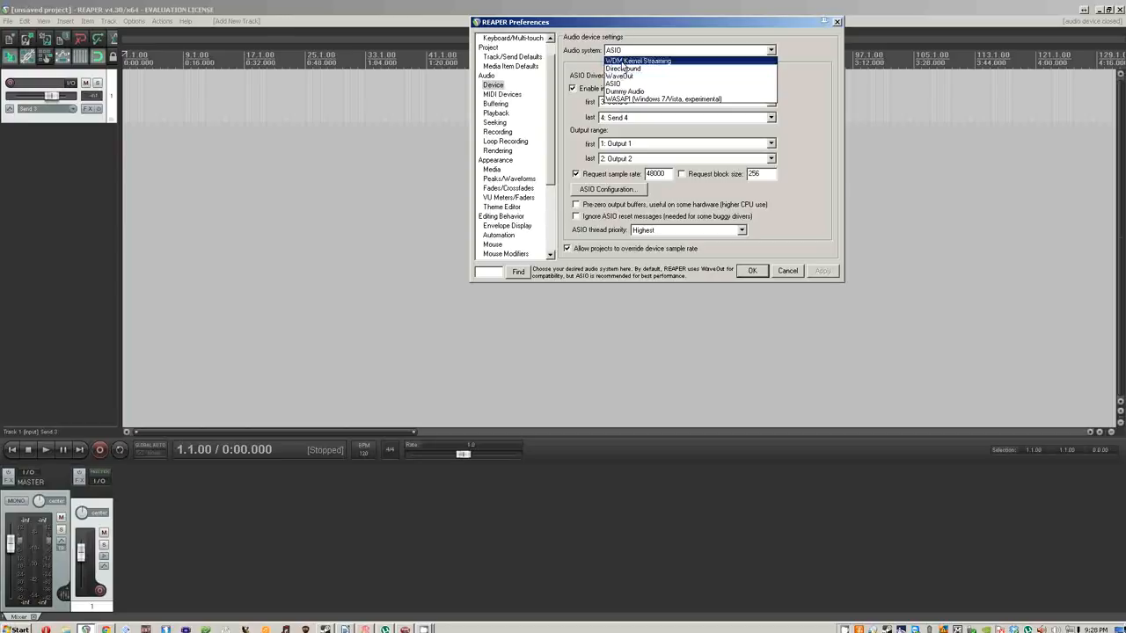
{"action": "mouse_move", "coordinate": [653, 77]}
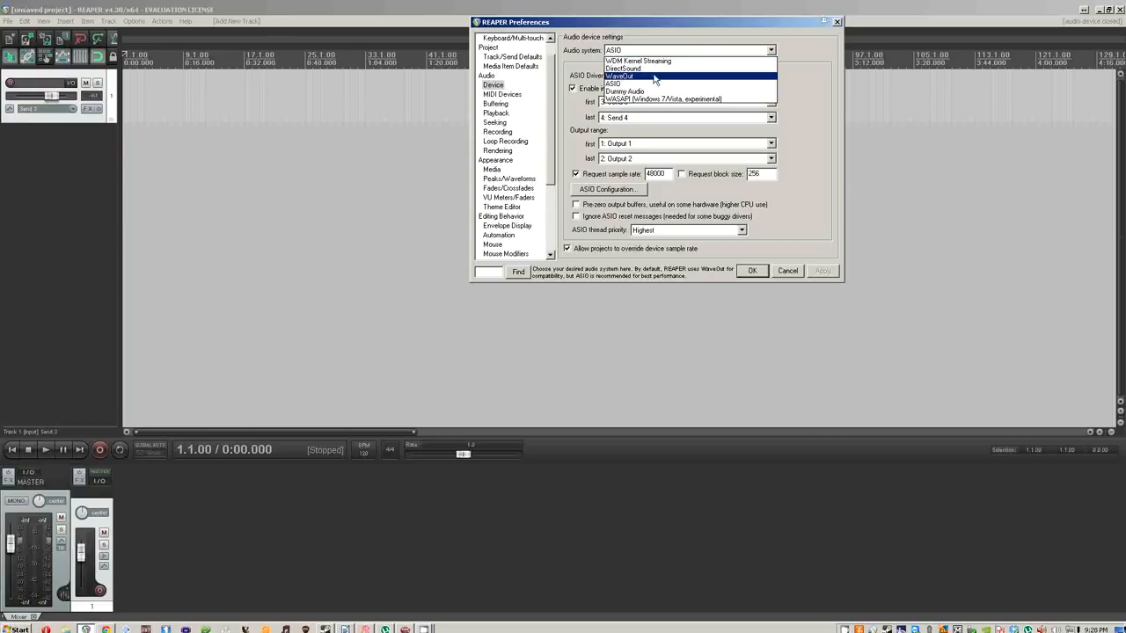
{"action": "mouse_move", "coordinate": [623, 68]}
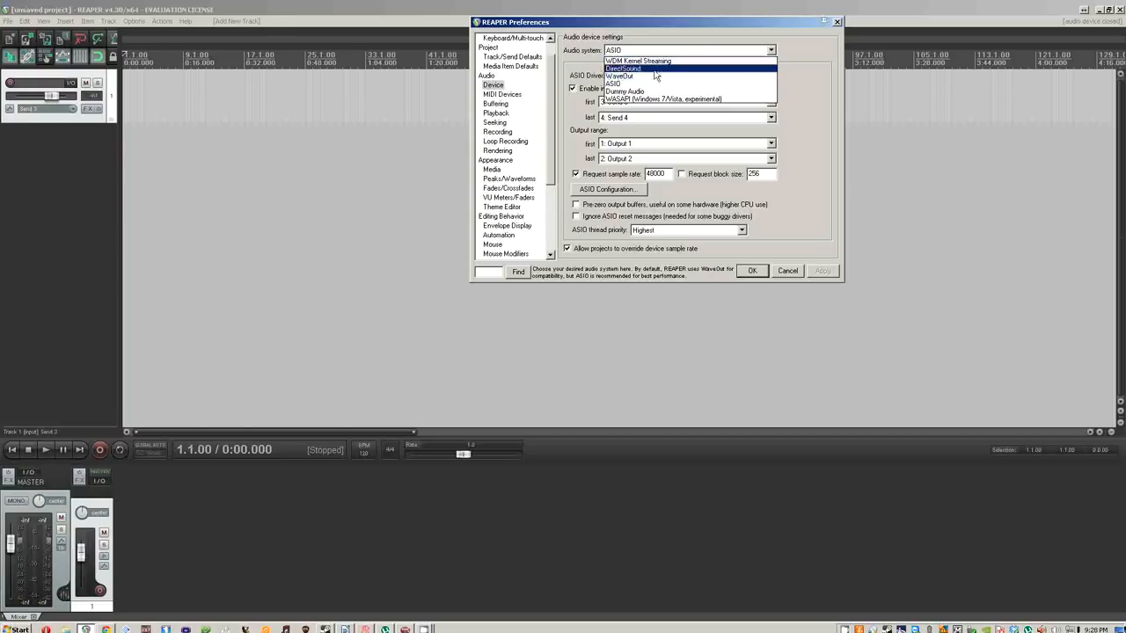
- Switch the audio system from WaveOut to ASIO
{"action": "left_click", "coordinate": [623, 68]}
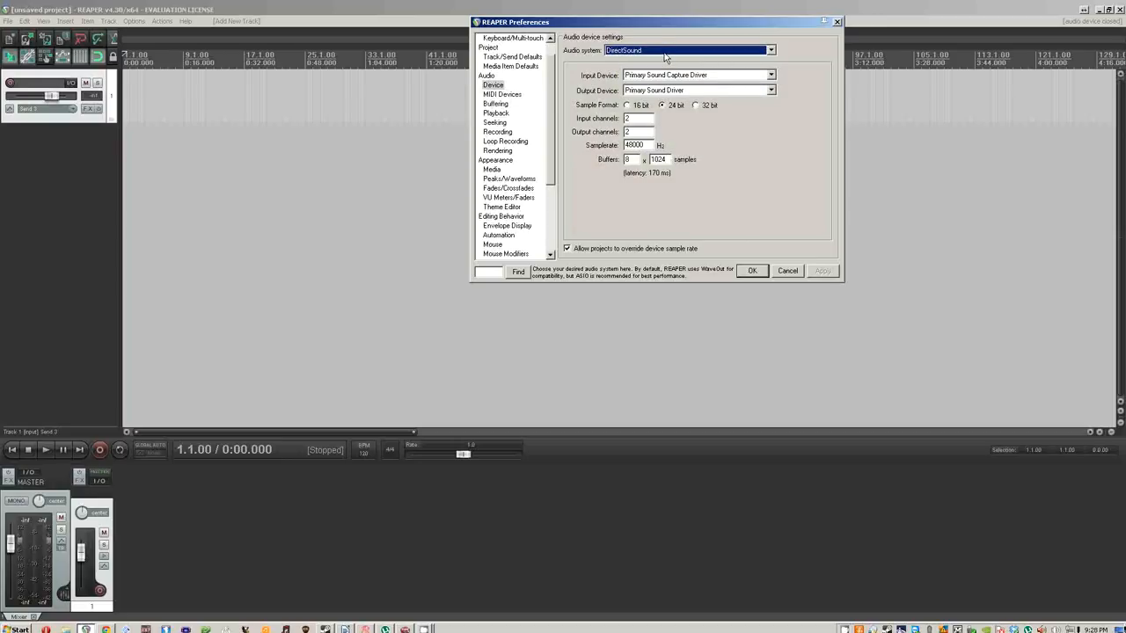
{"action": "left_click", "coordinate": [770, 49]}
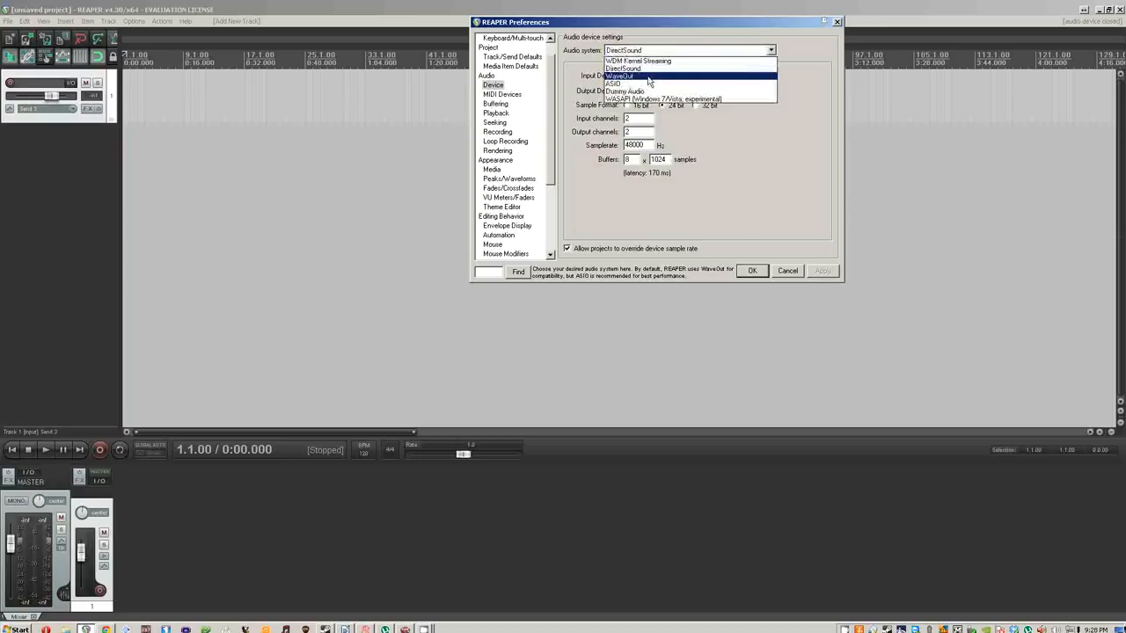
{"action": "left_click", "coordinate": [620, 76]}
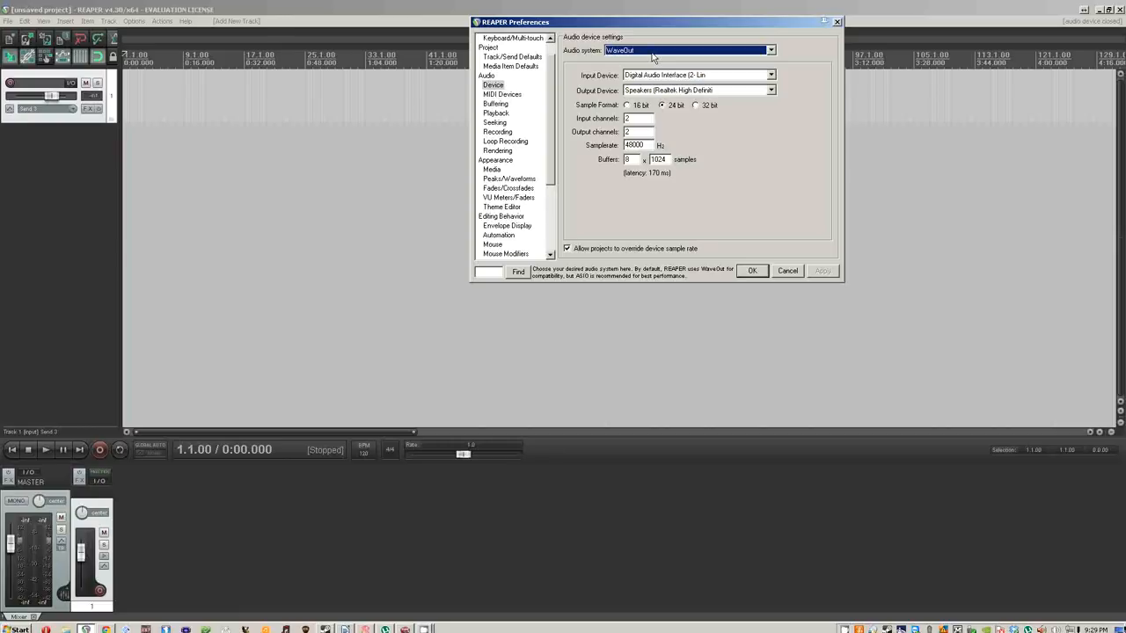
{"action": "left_click", "coordinate": [771, 49]}
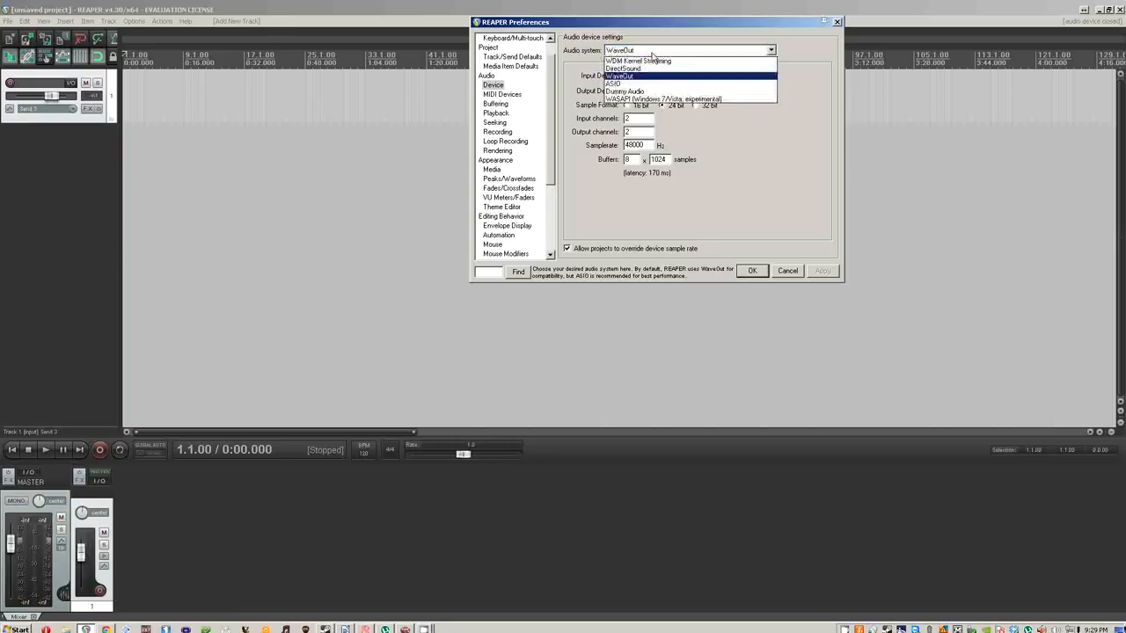
{"action": "left_click", "coordinate": [614, 85]}
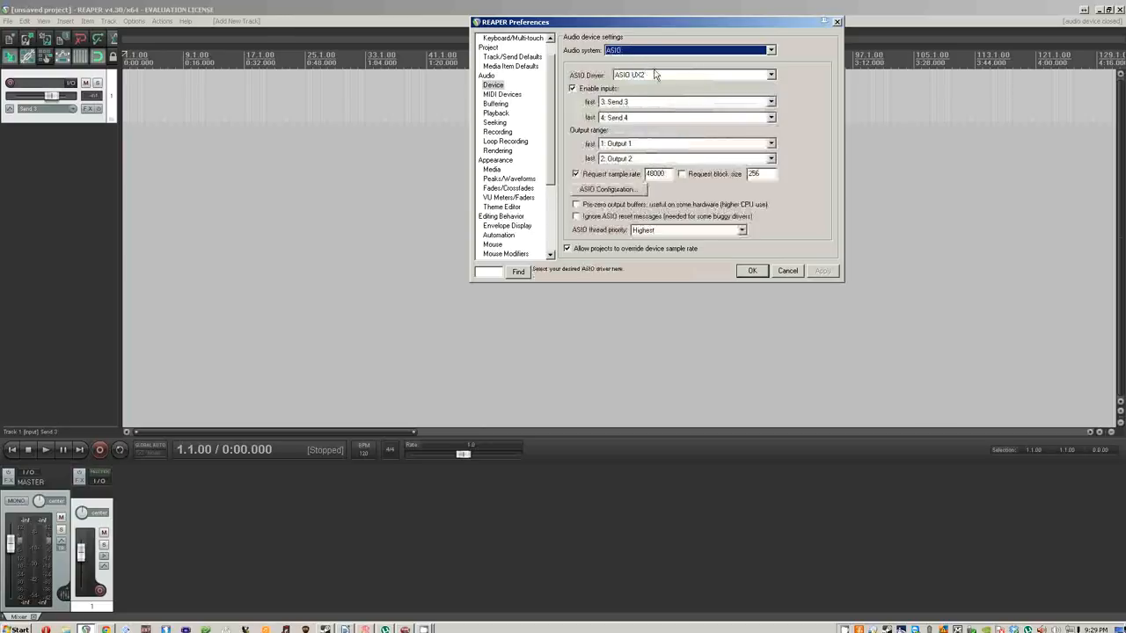
{"action": "mouse_move", "coordinate": [660, 81]}
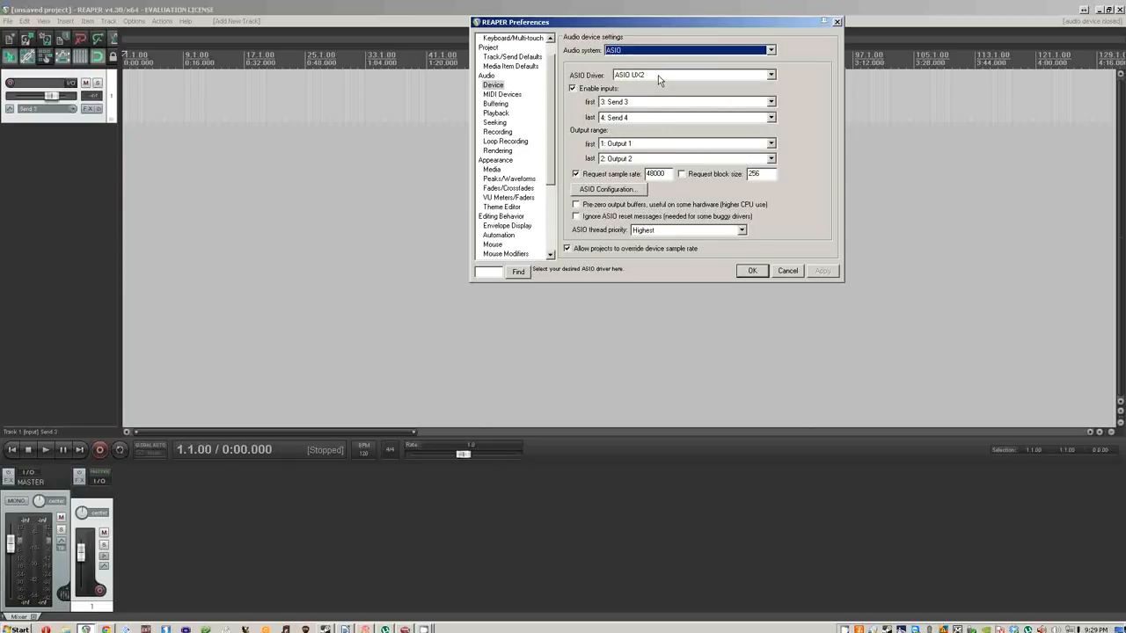
{"action": "mouse_move", "coordinate": [666, 106]}
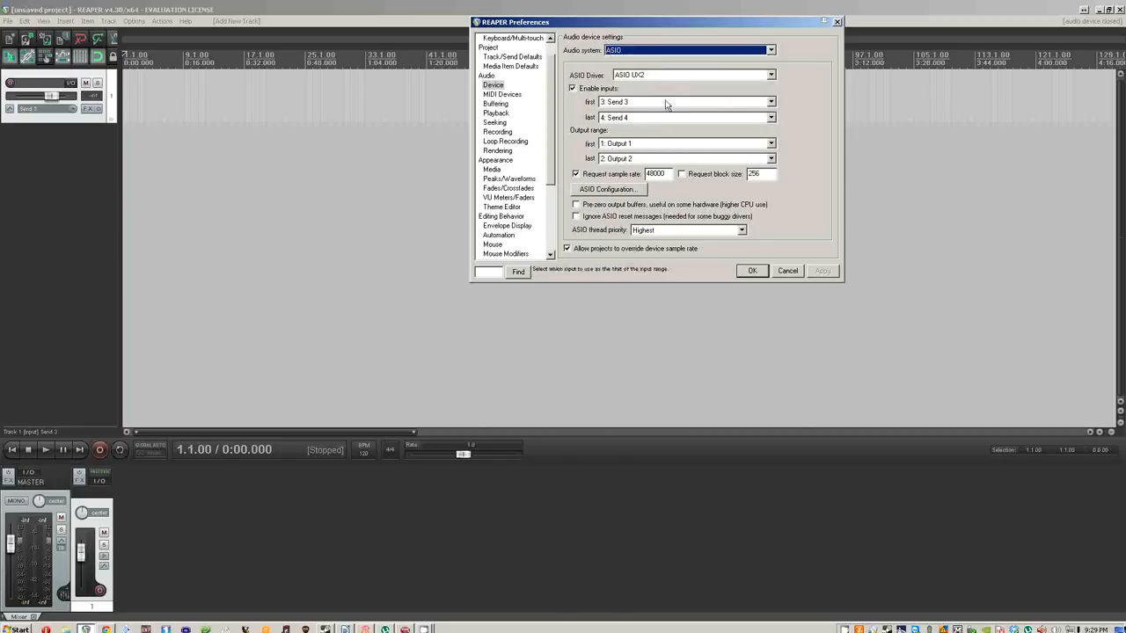
- Choose the ASIO UX2 driver, with inputs Send 3 and Send 4
{"action": "left_click", "coordinate": [770, 74]}
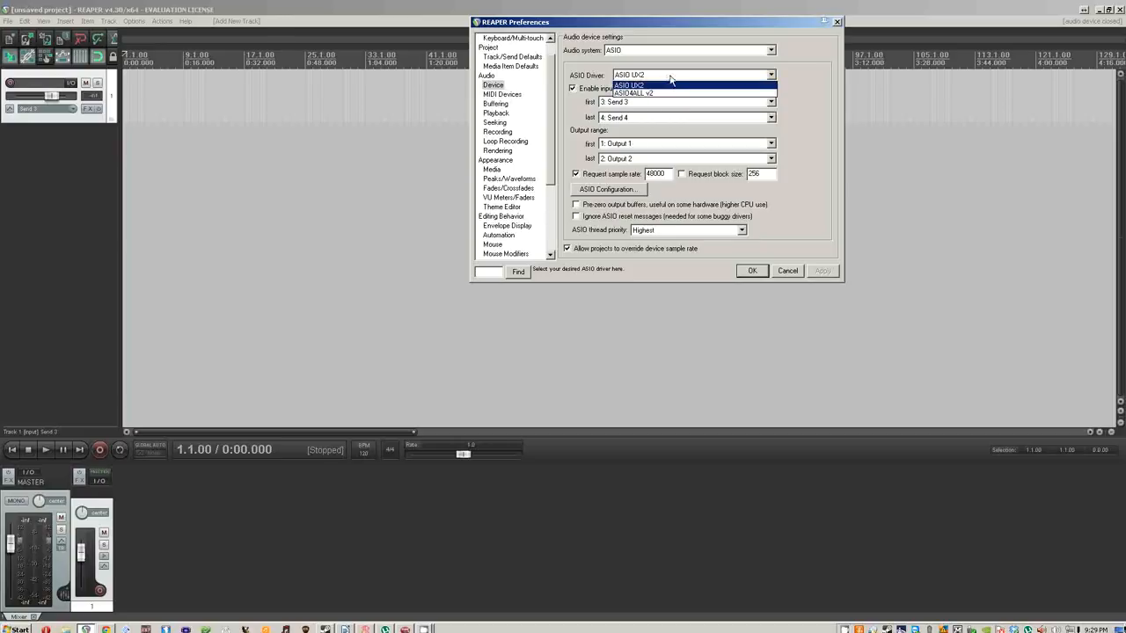
{"action": "left_click", "coordinate": [630, 74]}
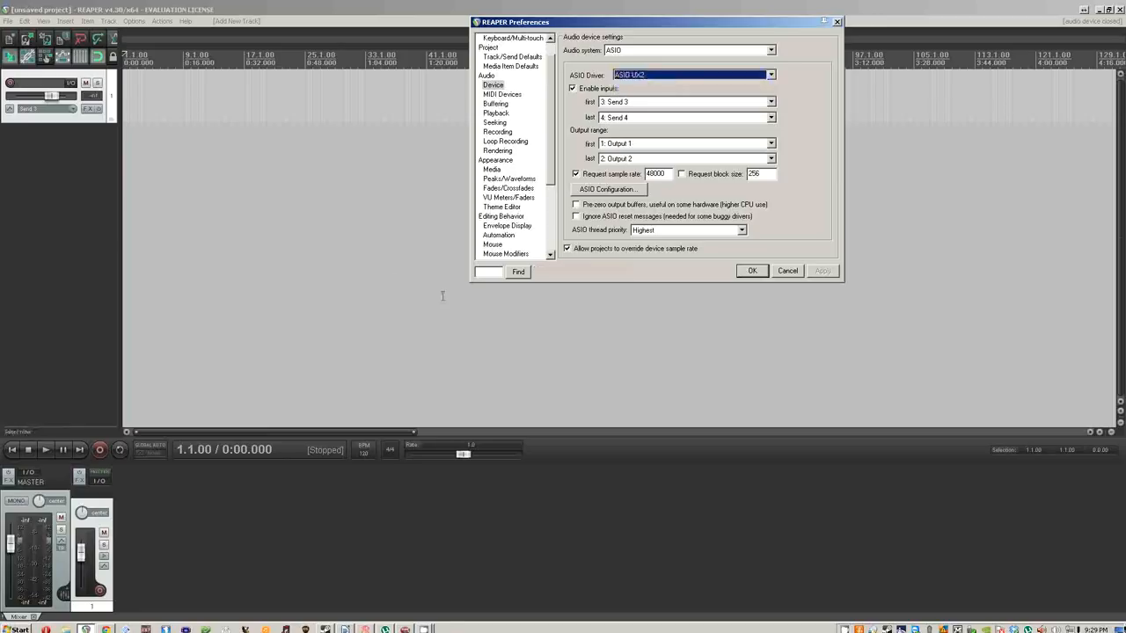
- In POD Farm's ASIO configuration, review the input source and 1-2/3-4 sends, then close it
{"action": "left_click", "coordinate": [771, 101]}
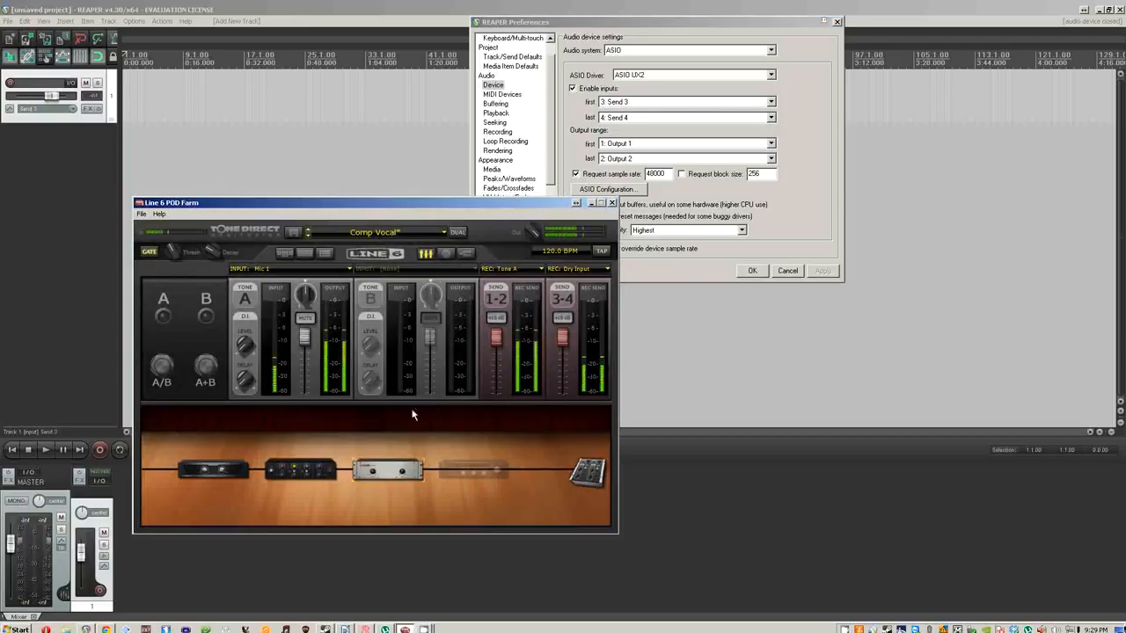
{"action": "mouse_move", "coordinate": [280, 271]}
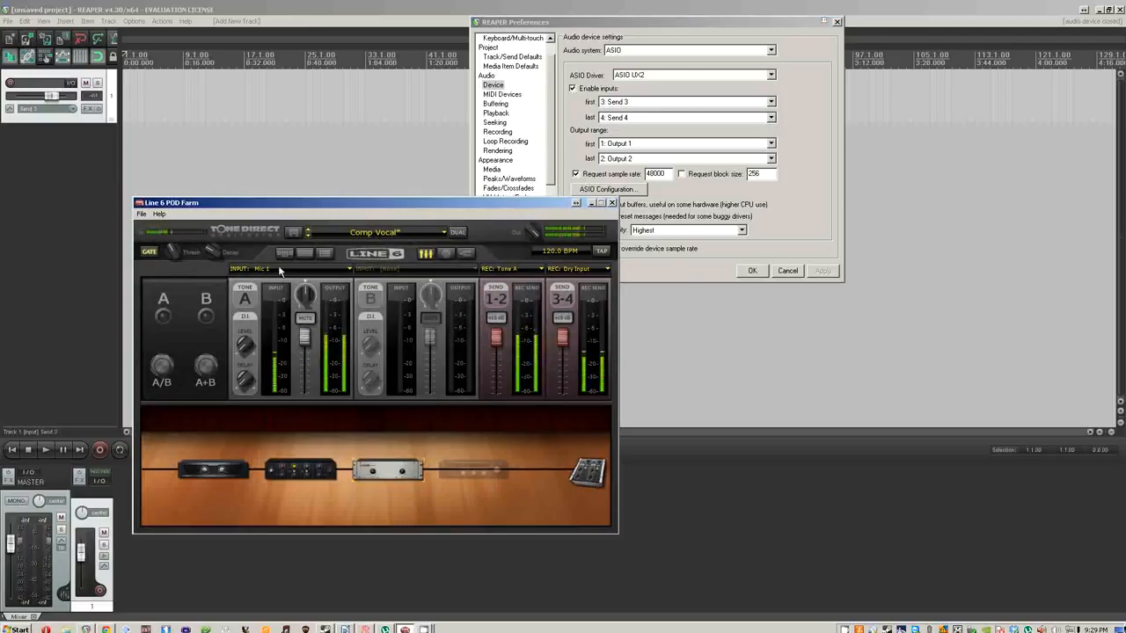
{"action": "left_click", "coordinate": [290, 268]}
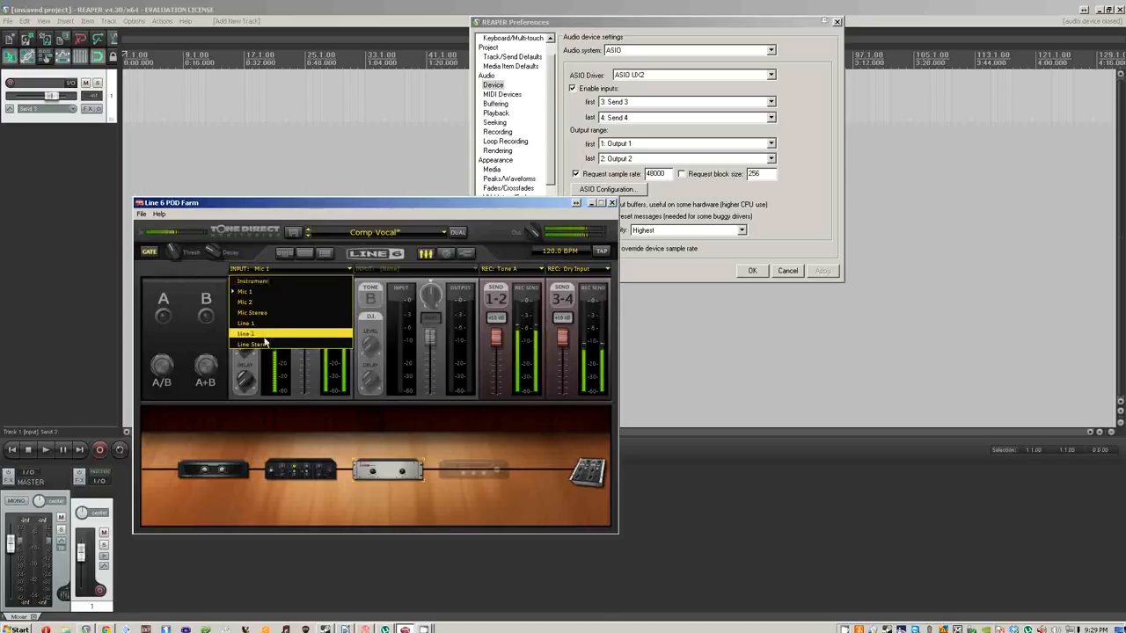
{"action": "mouse_move", "coordinate": [254, 343]}
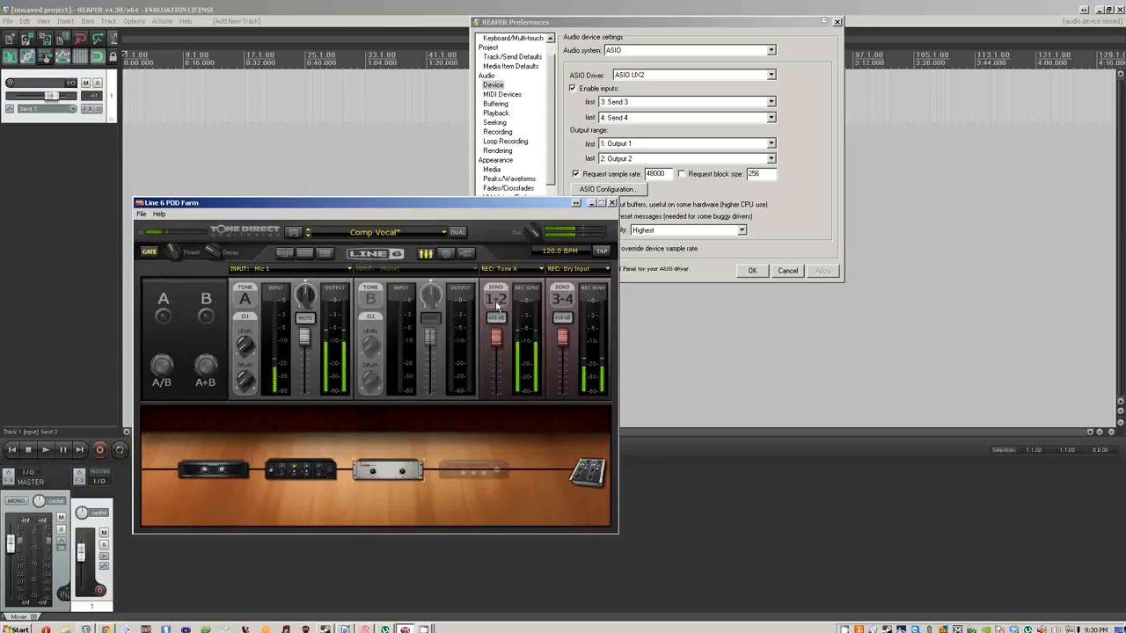
{"action": "left_click", "coordinate": [513, 267]}
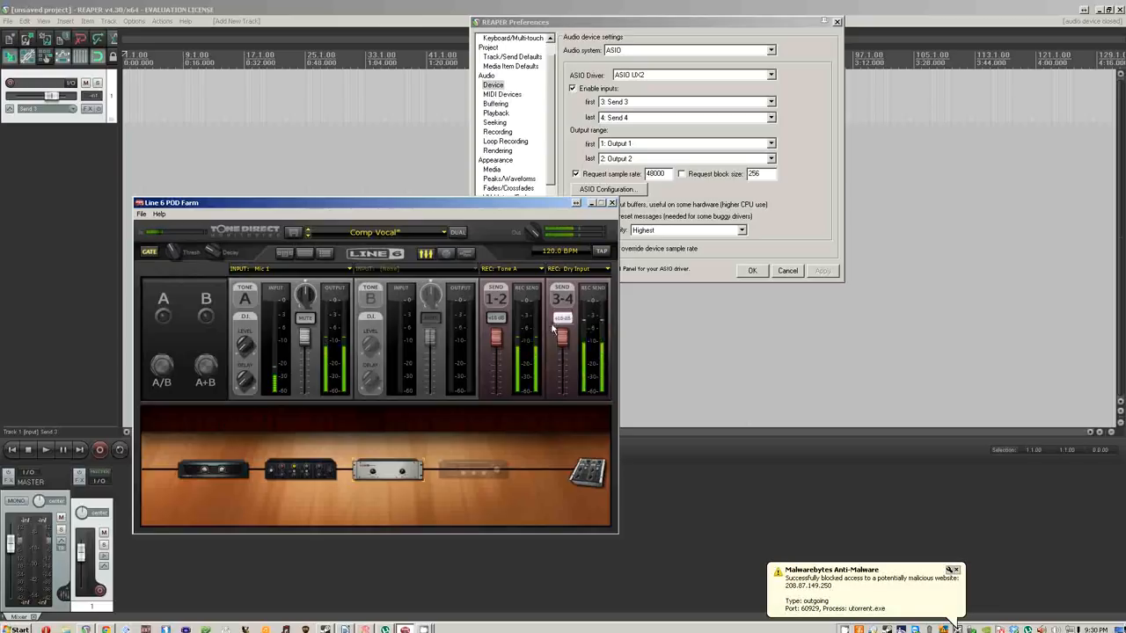
{"action": "mouse_move", "coordinate": [543, 148]}
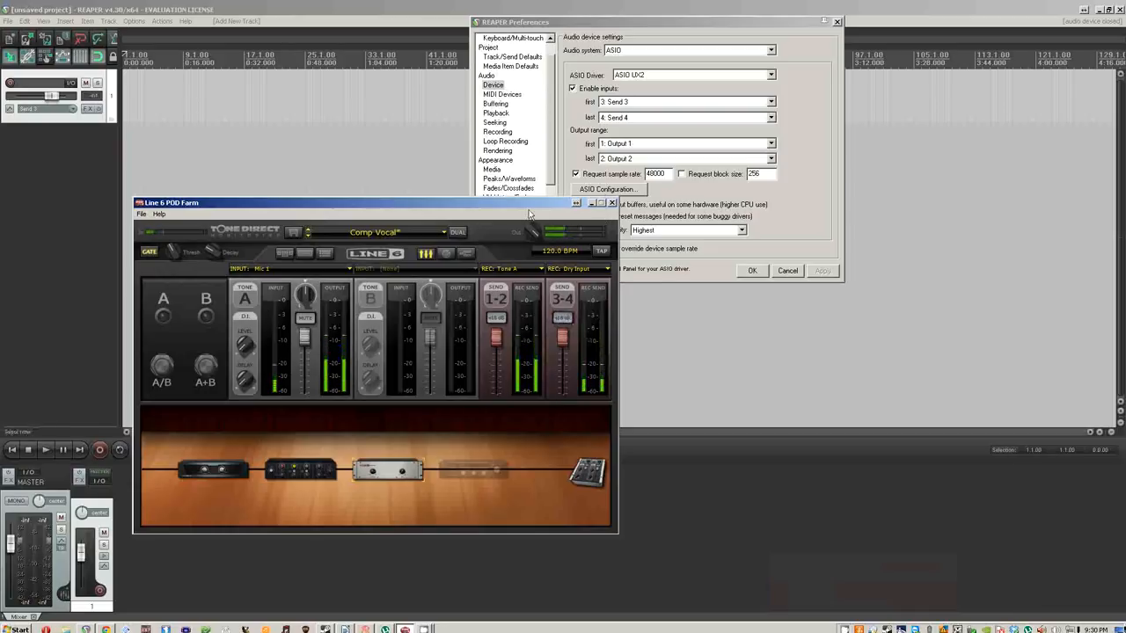
{"action": "left_click", "coordinate": [613, 202]}
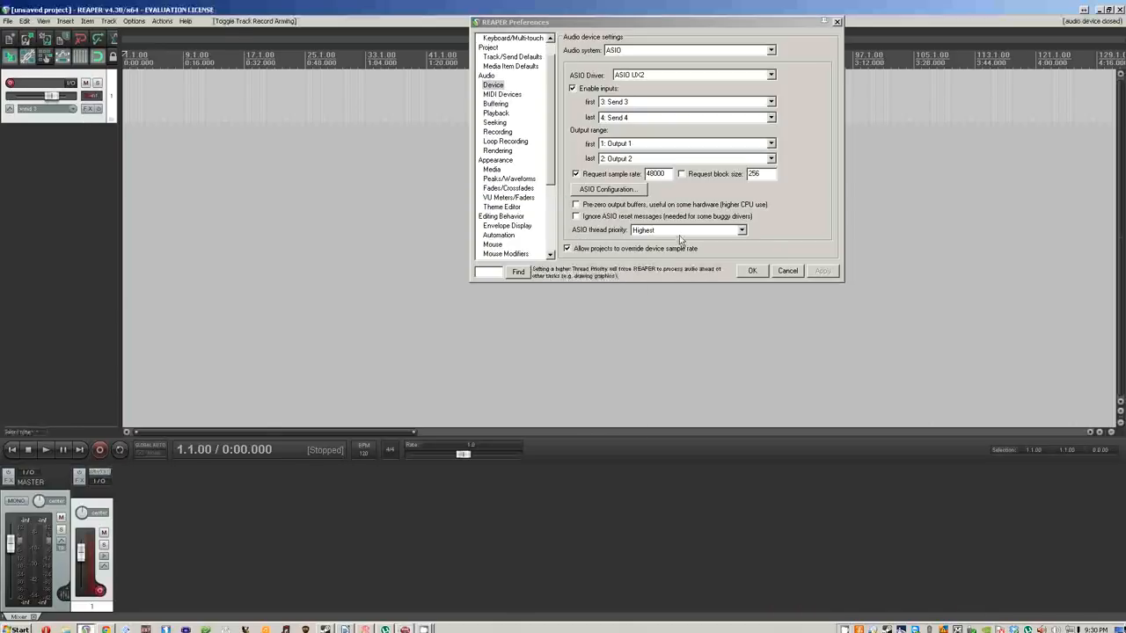
- Close Preferences with OK and set the track's record input to stereo Send 3 / Send 4
{"action": "left_click", "coordinate": [753, 271]}
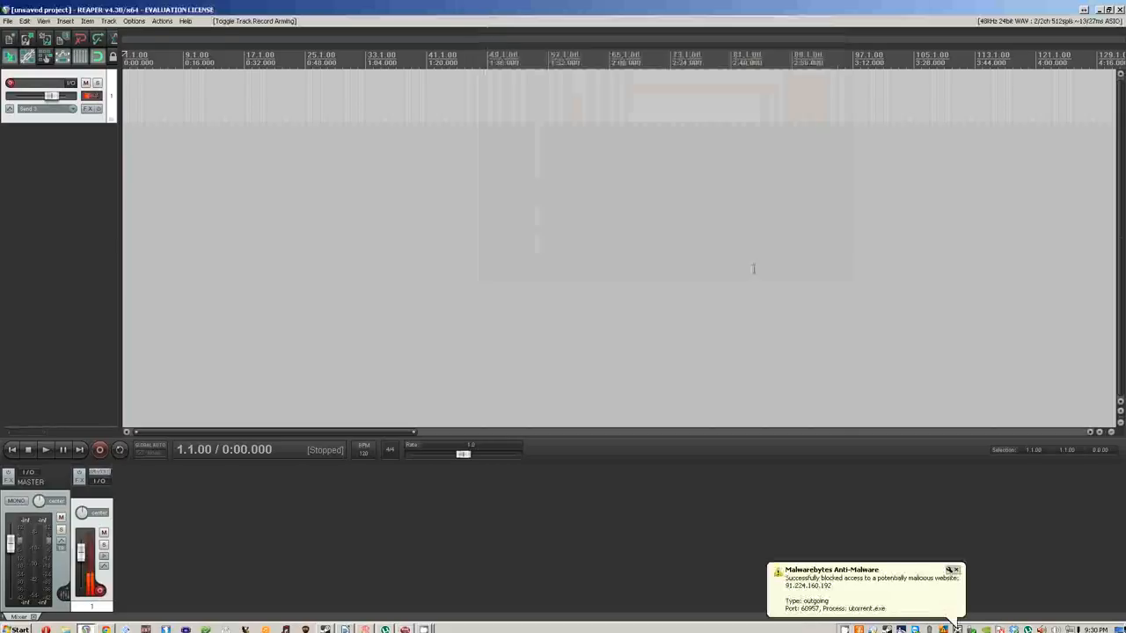
{"action": "left_click", "coordinate": [91, 95]}
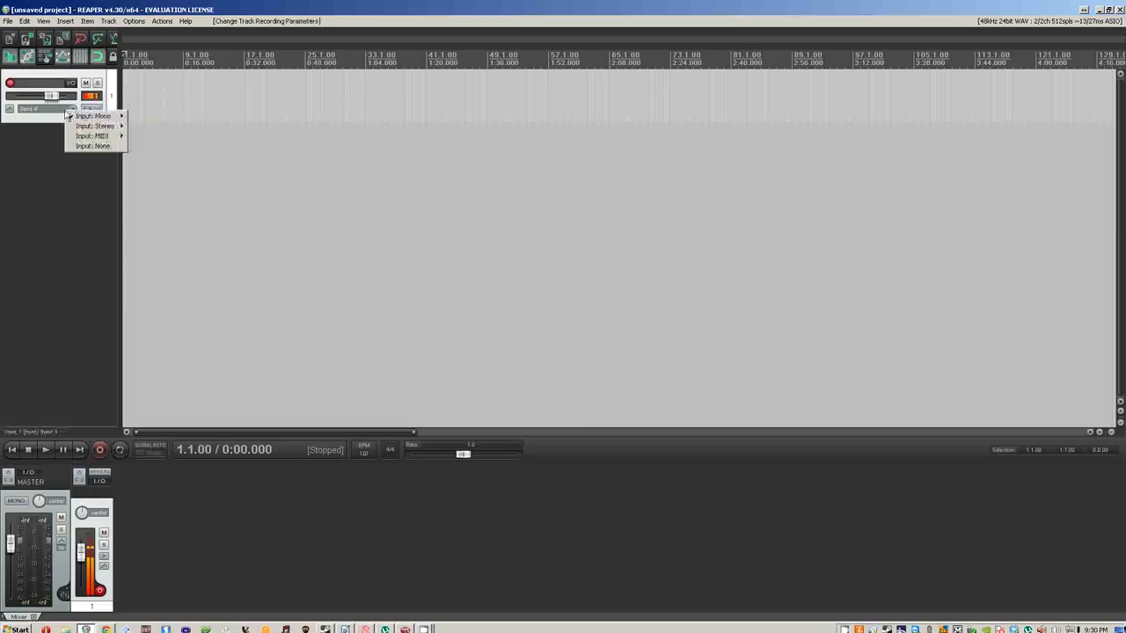
{"action": "mouse_move", "coordinate": [95, 126]}
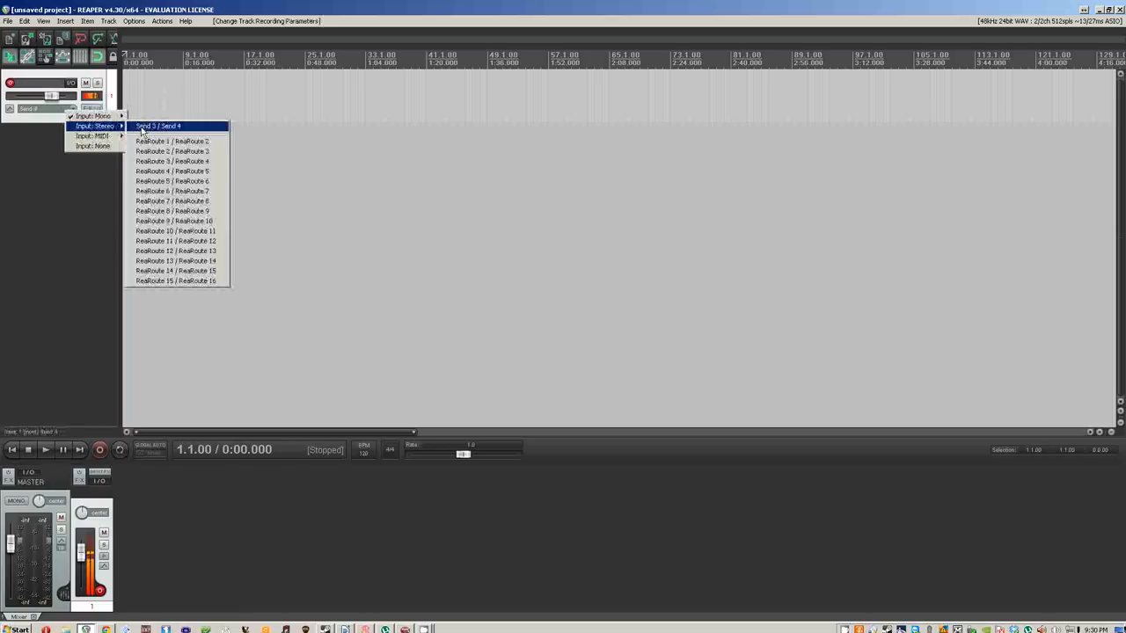
{"action": "left_click", "coordinate": [158, 126]}
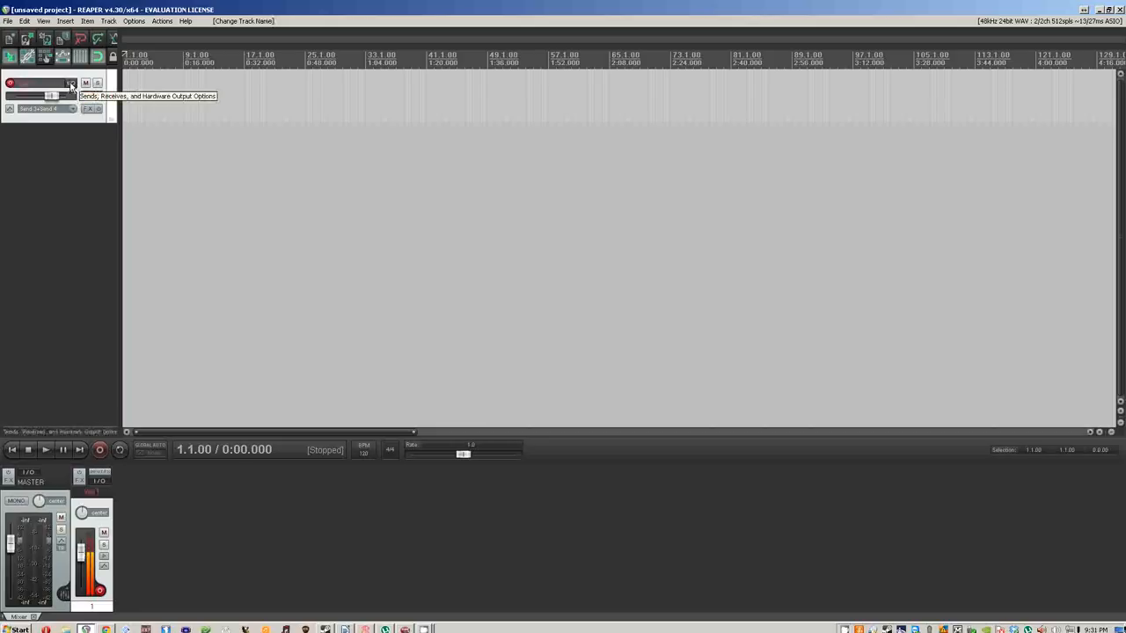
- Glance at the track's Routing window, then show the master track in the track panel
{"action": "left_click", "coordinate": [72, 83]}
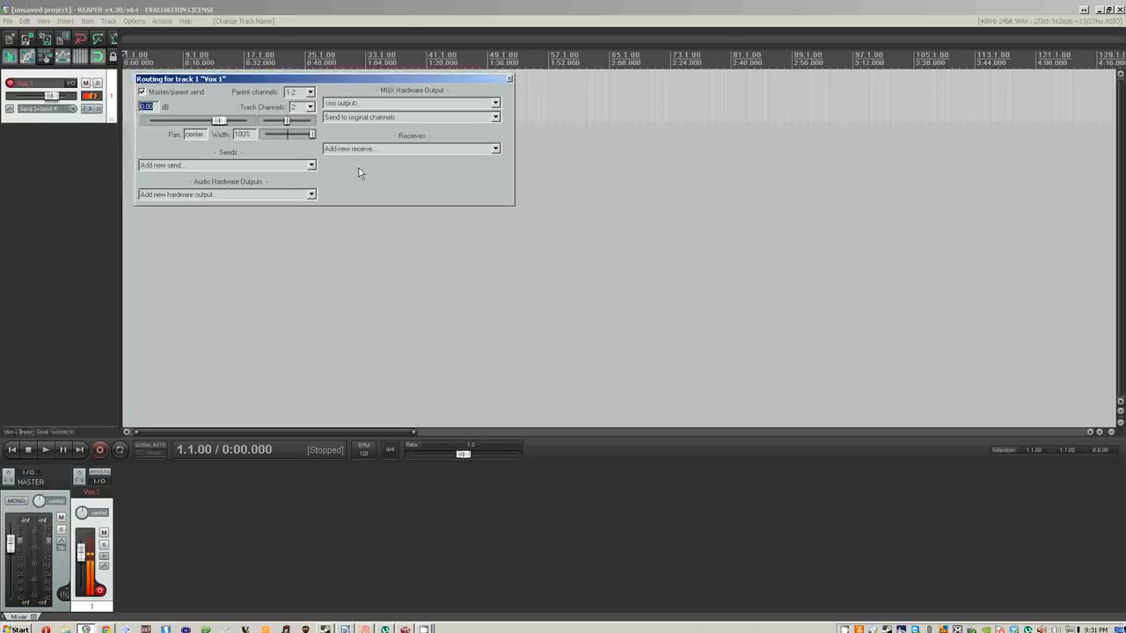
{"action": "mouse_move", "coordinate": [370, 158]}
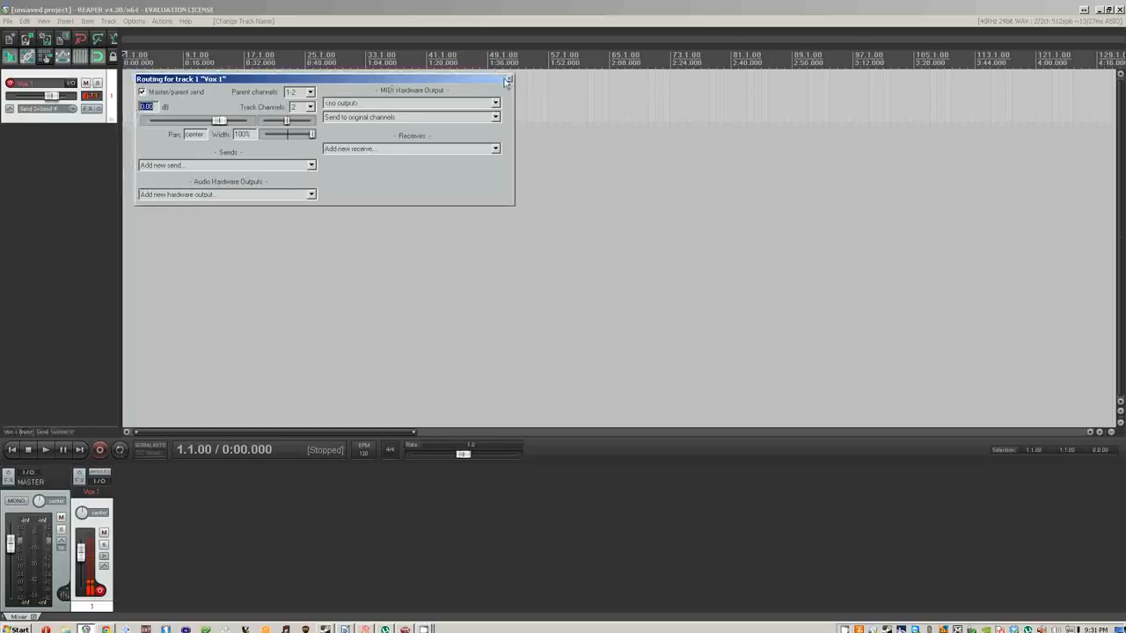
{"action": "left_click", "coordinate": [508, 80]}
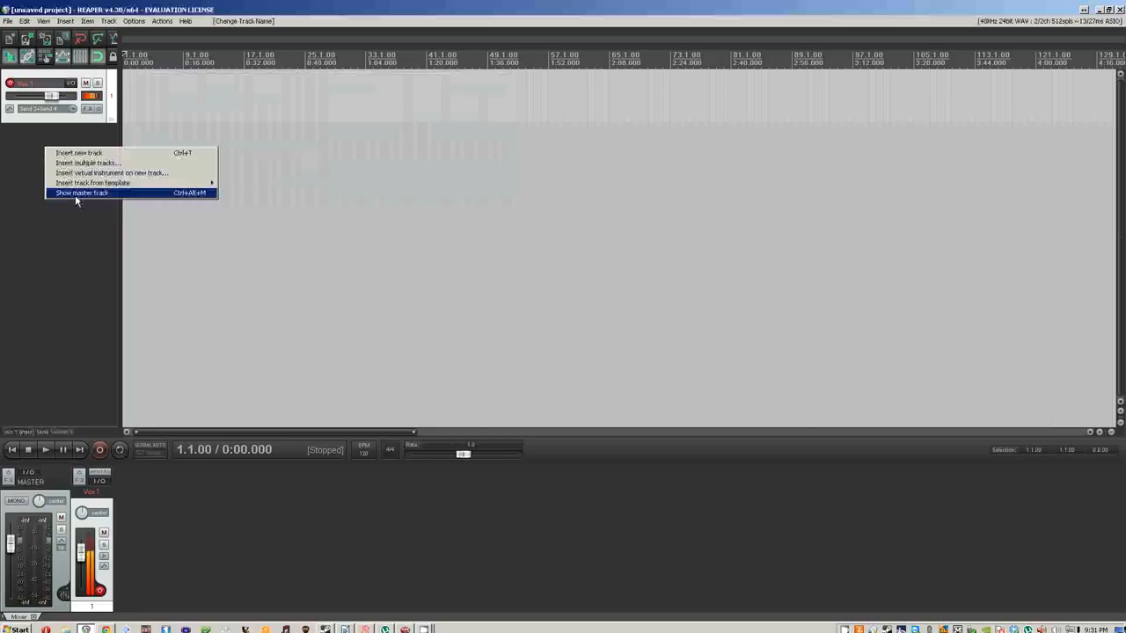
{"action": "left_click", "coordinate": [81, 192]}
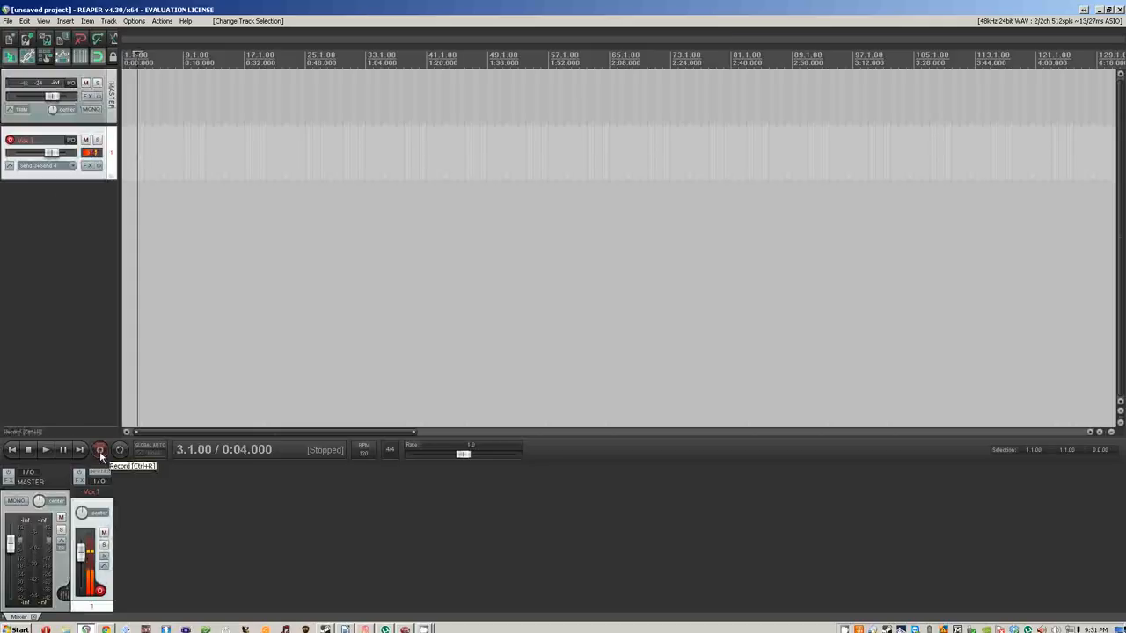
- Record a first take, keep all files with Save All, and record another take
{"action": "left_click", "coordinate": [100, 450]}
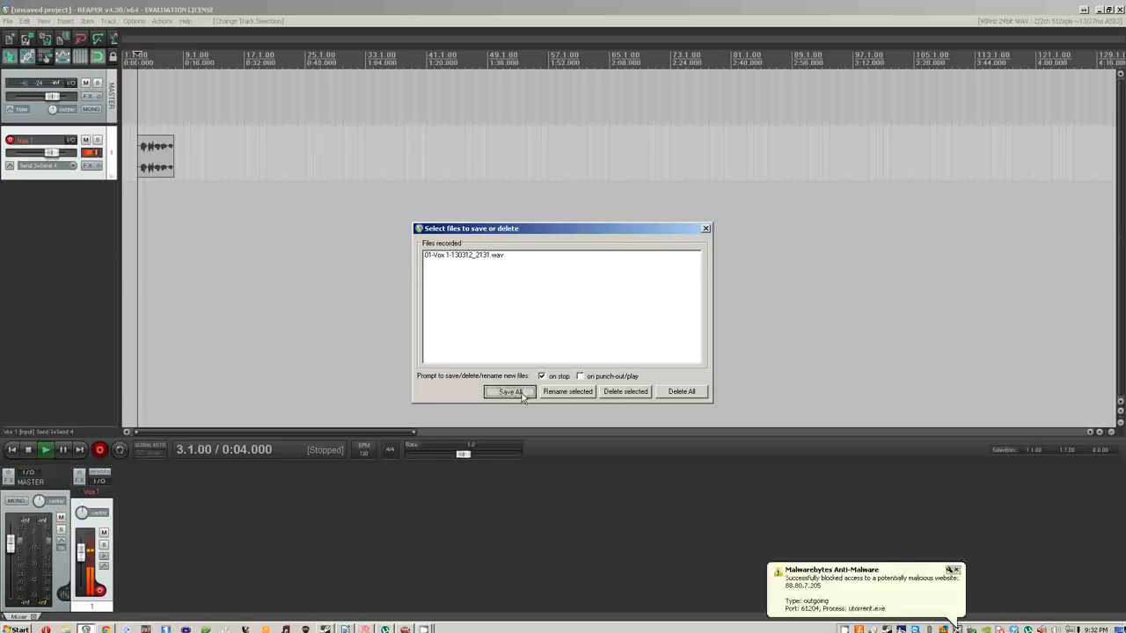
{"action": "left_click", "coordinate": [510, 391]}
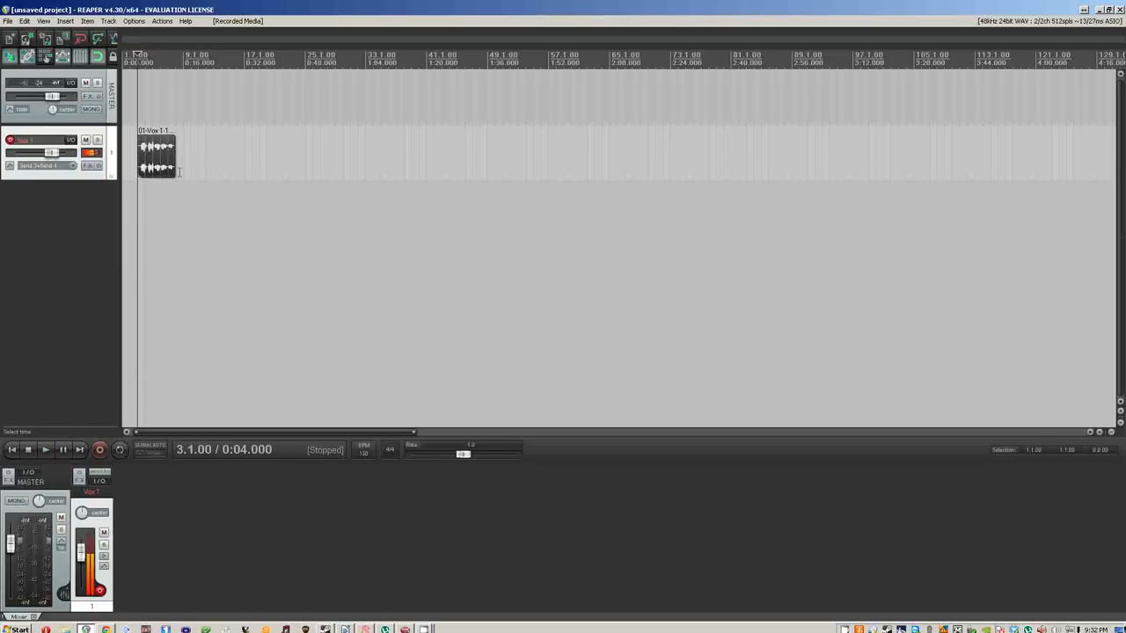
{"action": "left_click", "coordinate": [98, 451]}
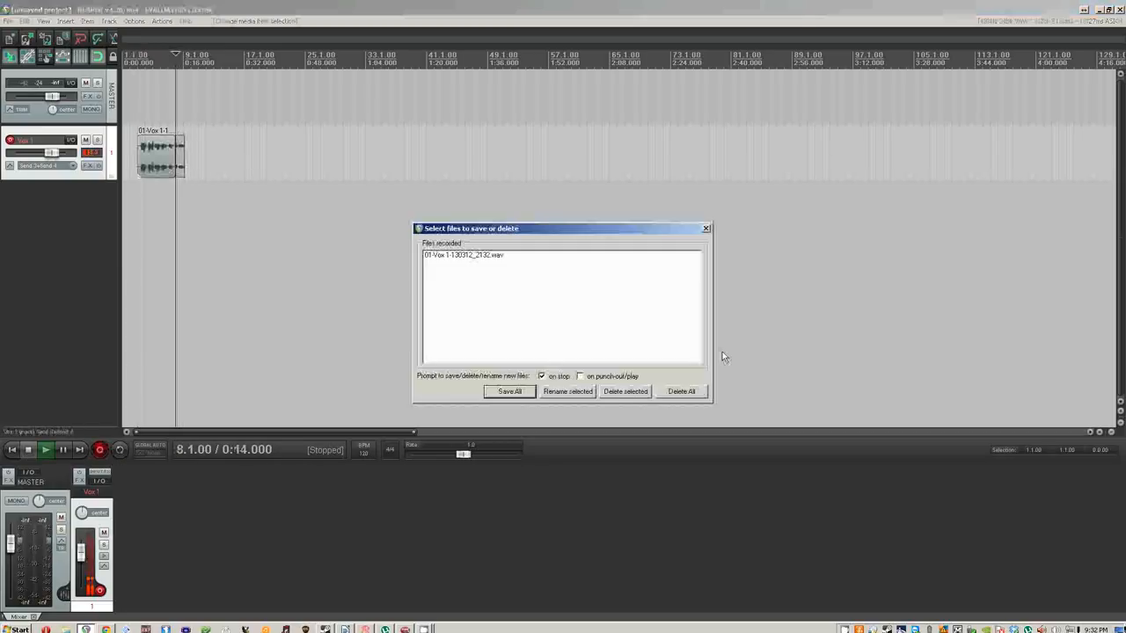
{"action": "mouse_move", "coordinate": [520, 341]}
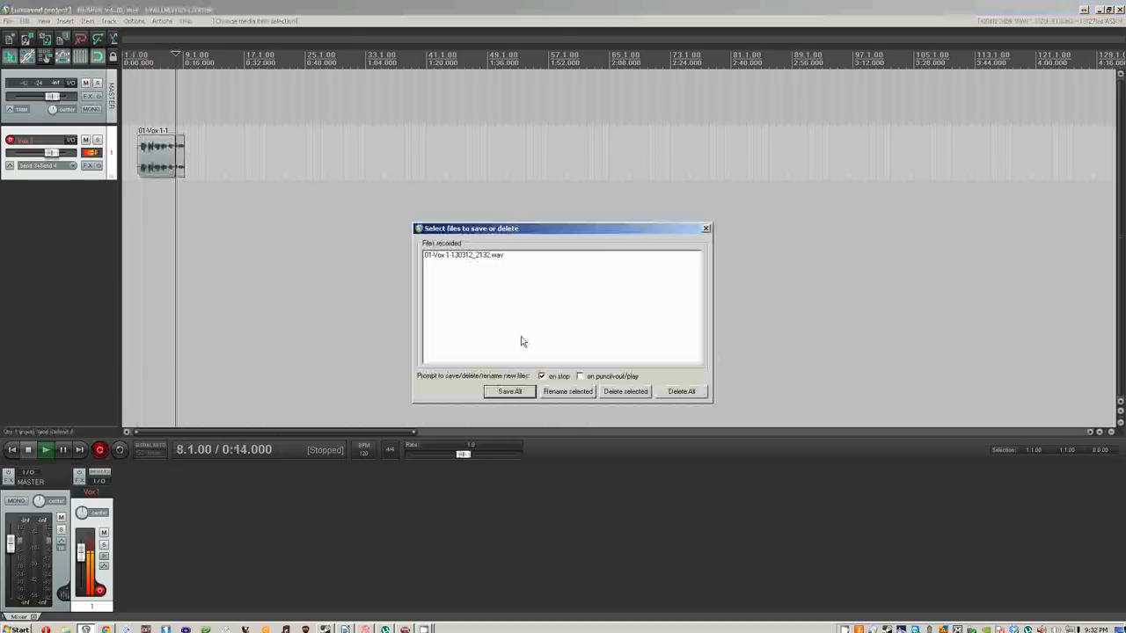
- Try renaming the recorded vocal file to 'VOX', then keep the take with Save All
{"action": "left_click", "coordinate": [465, 255]}
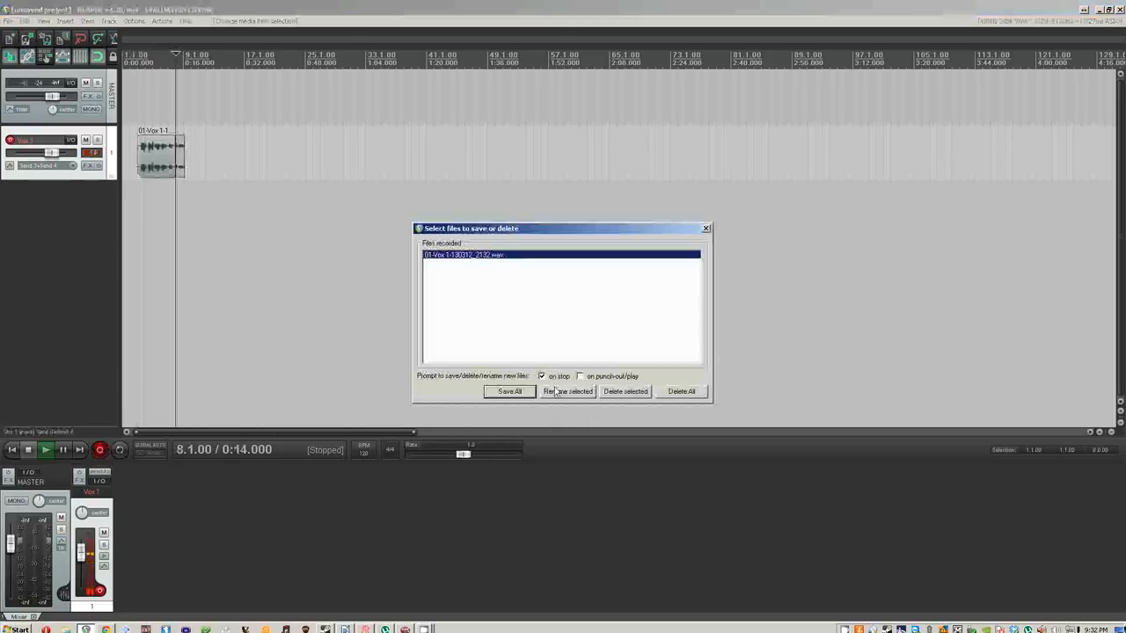
{"action": "left_click", "coordinate": [566, 391]}
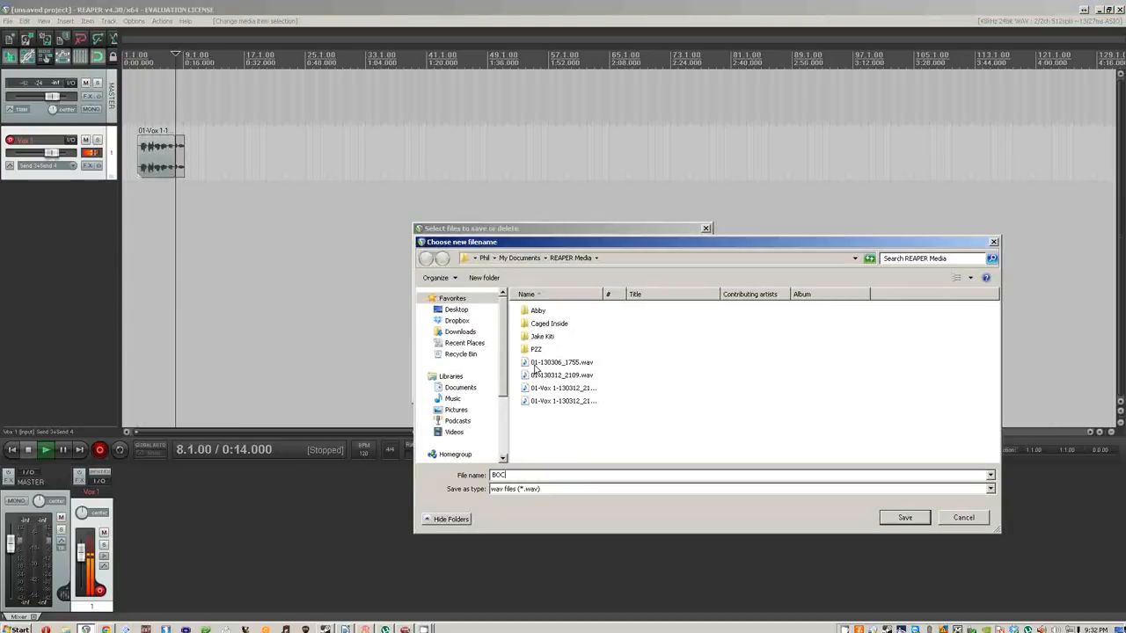
{"action": "type", "text": "VOX"}
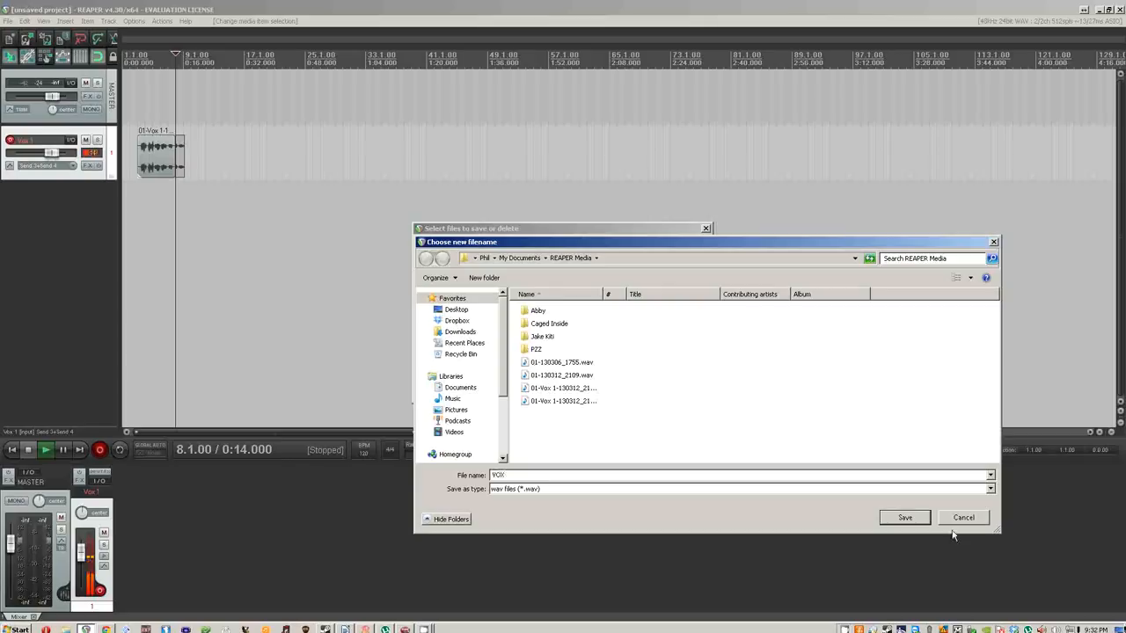
{"action": "mouse_move", "coordinate": [566, 427]}
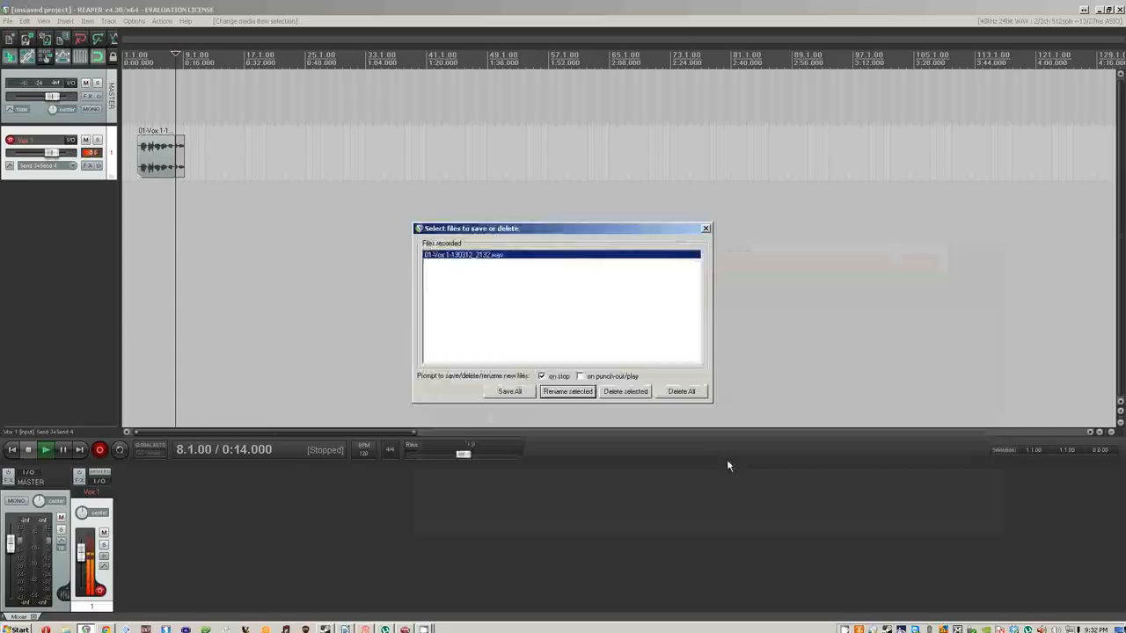
{"action": "left_click", "coordinate": [511, 391]}
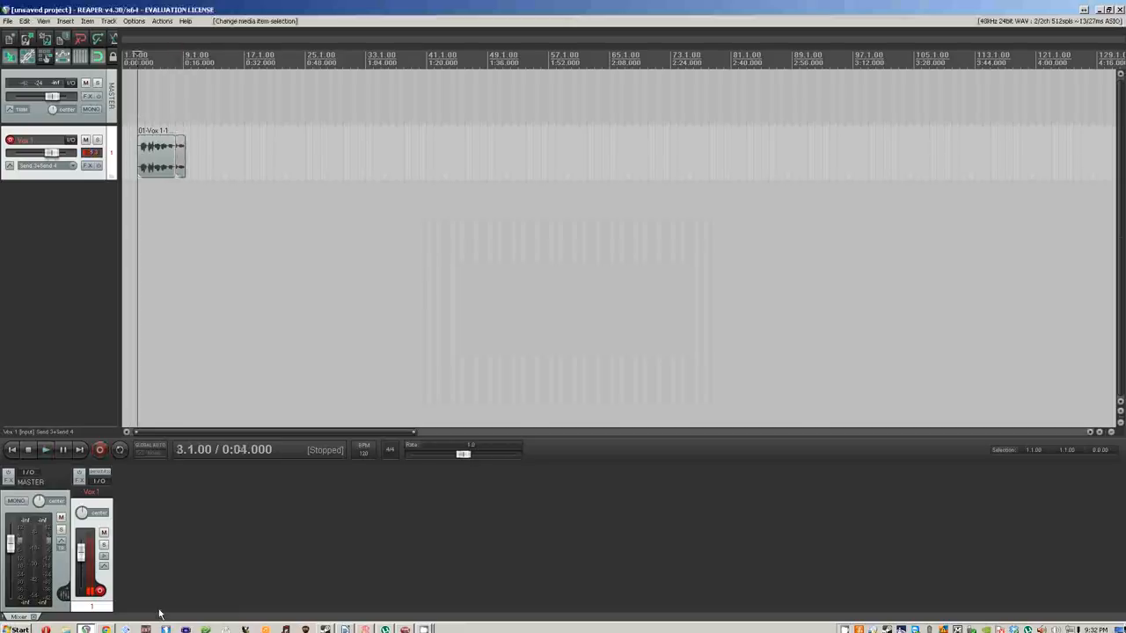
- Turn off input monitoring on the vocal track and disarm its recording
{"action": "left_click", "coordinate": [104, 556]}
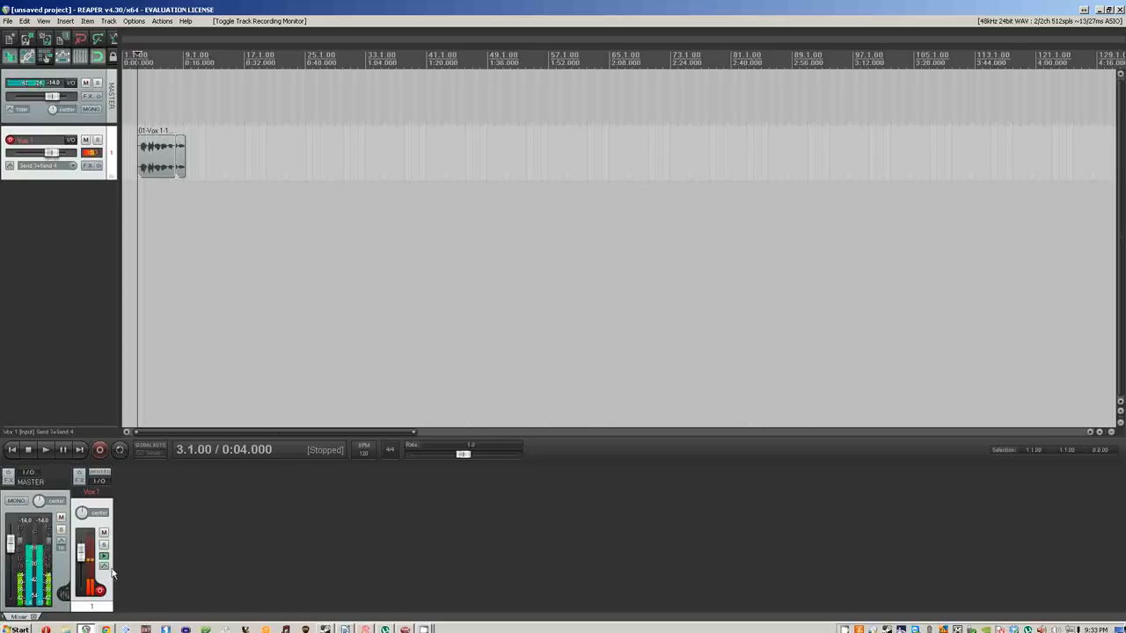
{"action": "left_click", "coordinate": [104, 567]}
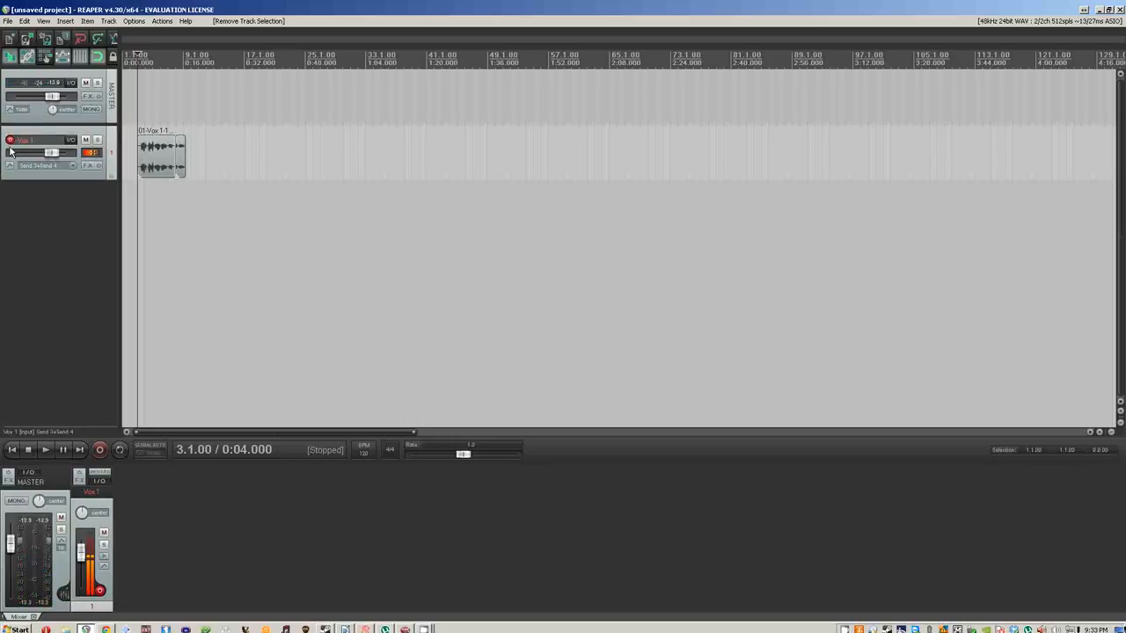
{"action": "left_click", "coordinate": [11, 141]}
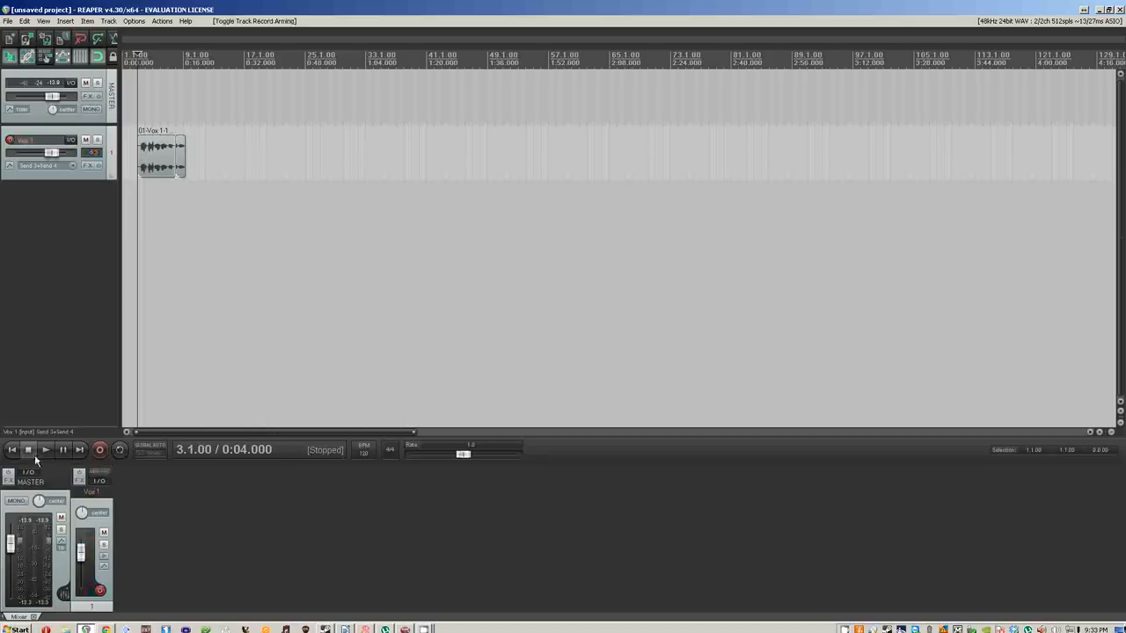
{"action": "left_click", "coordinate": [46, 451]}
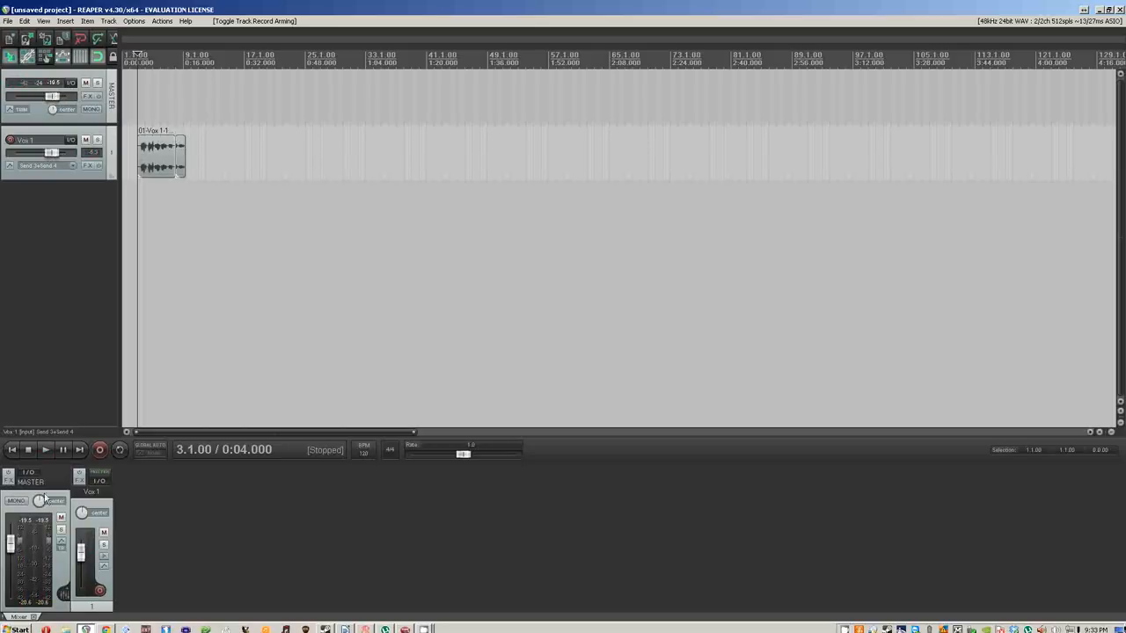
{"action": "mouse_move", "coordinate": [10, 112]}
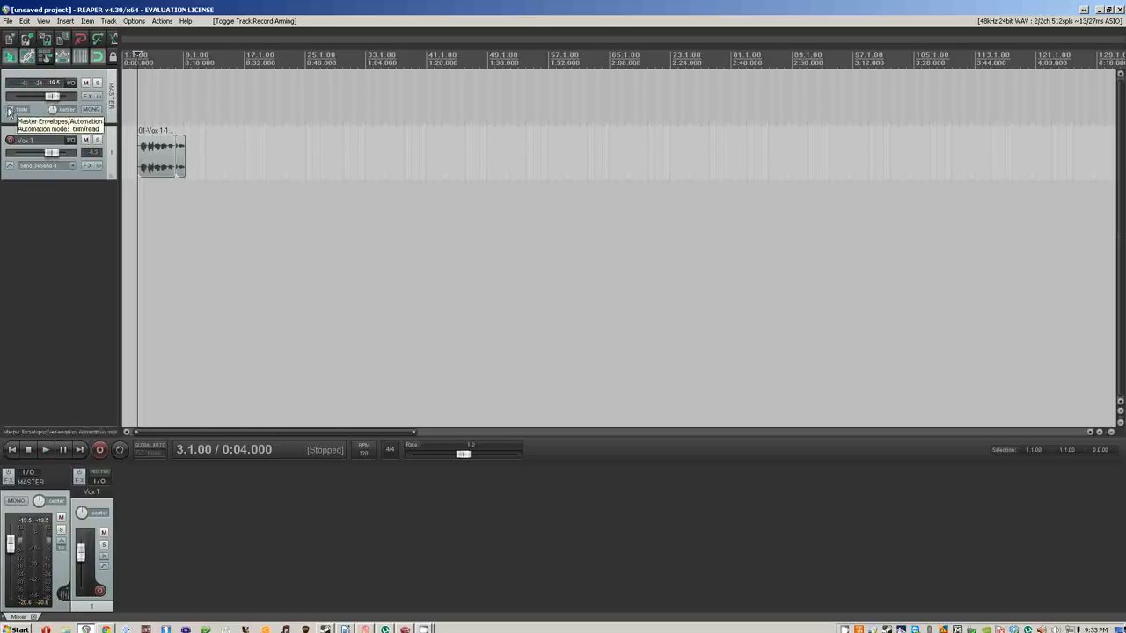
- Show the master track's volume envelope lane before loading the Demo Project
{"action": "left_click", "coordinate": [11, 112]}
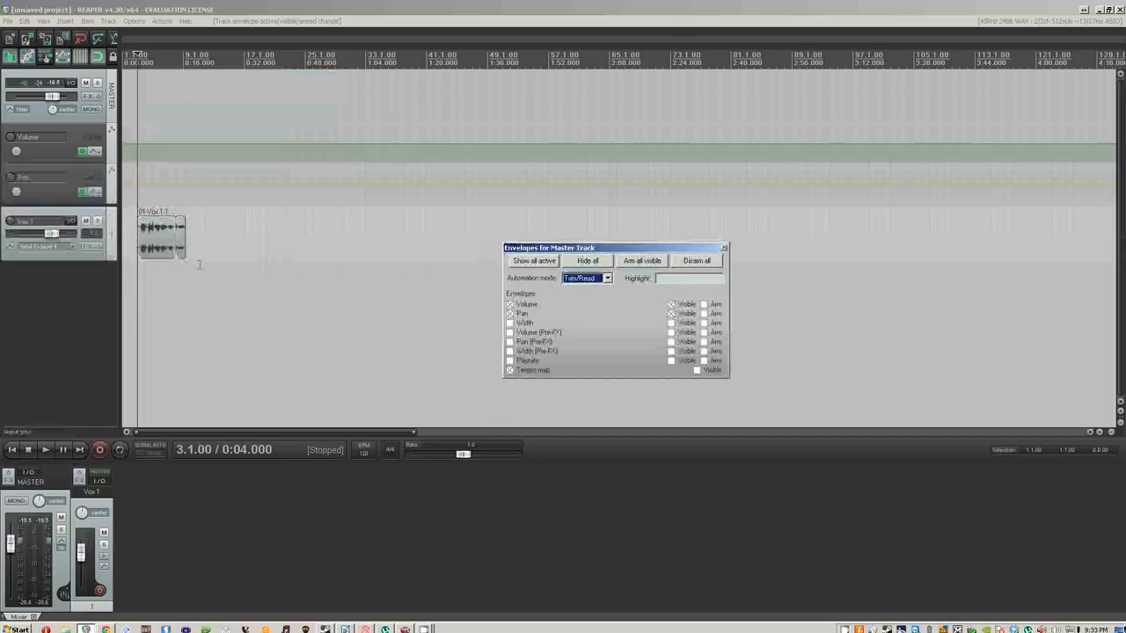
{"action": "left_click", "coordinate": [9, 247]}
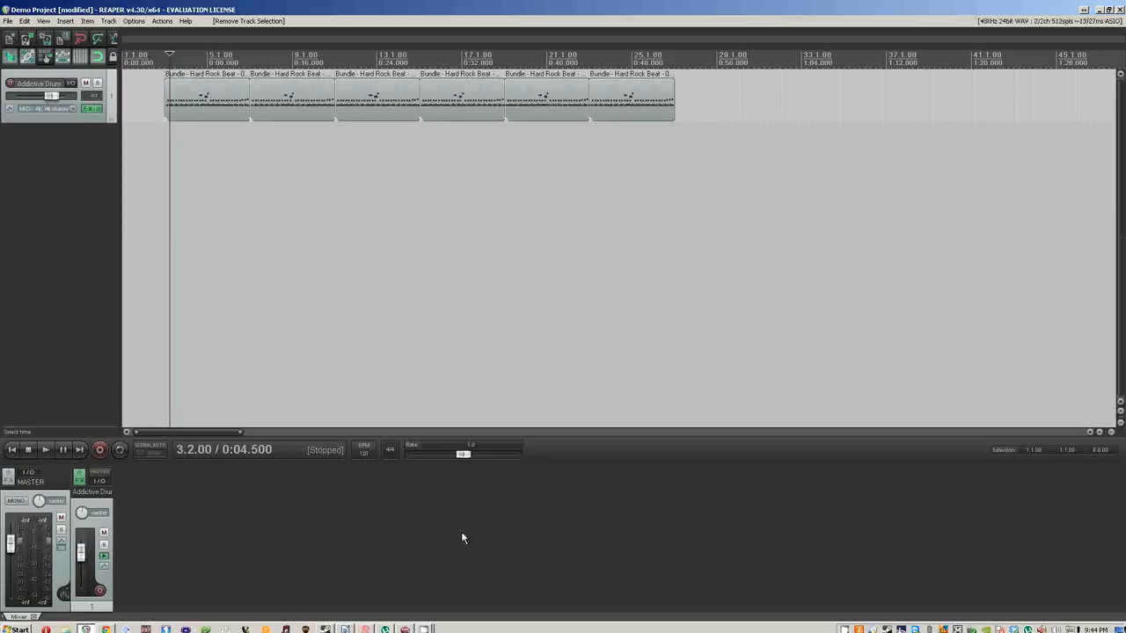
{"action": "mouse_move", "coordinate": [140, 137]}
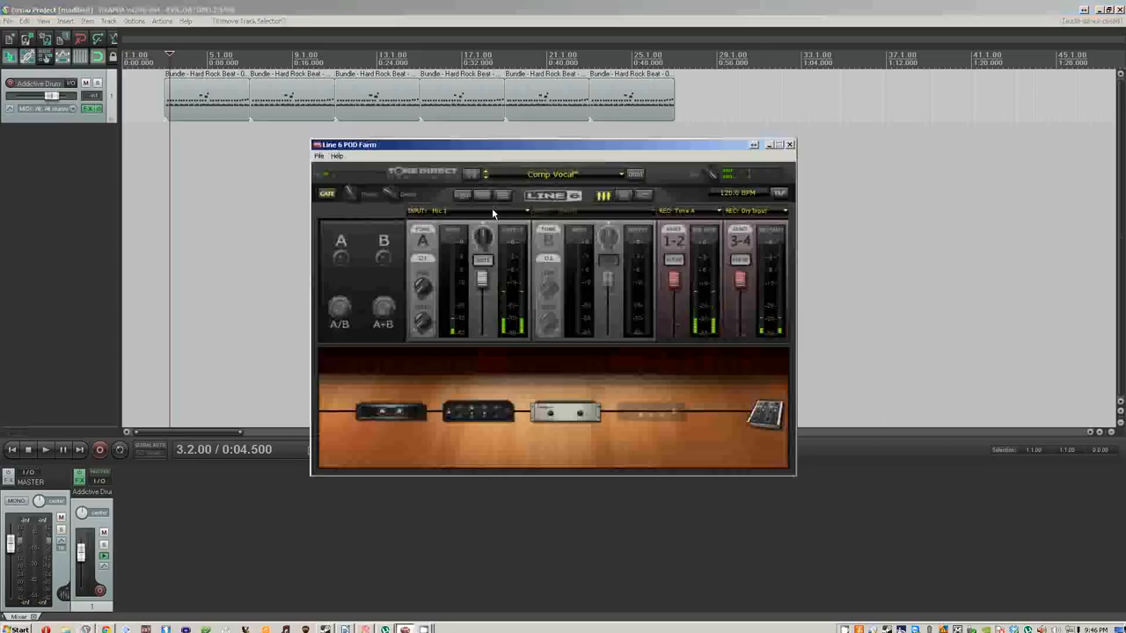
- Switch POD Farm from the input source list to its tuner, reading note A
{"action": "left_click", "coordinate": [467, 211]}
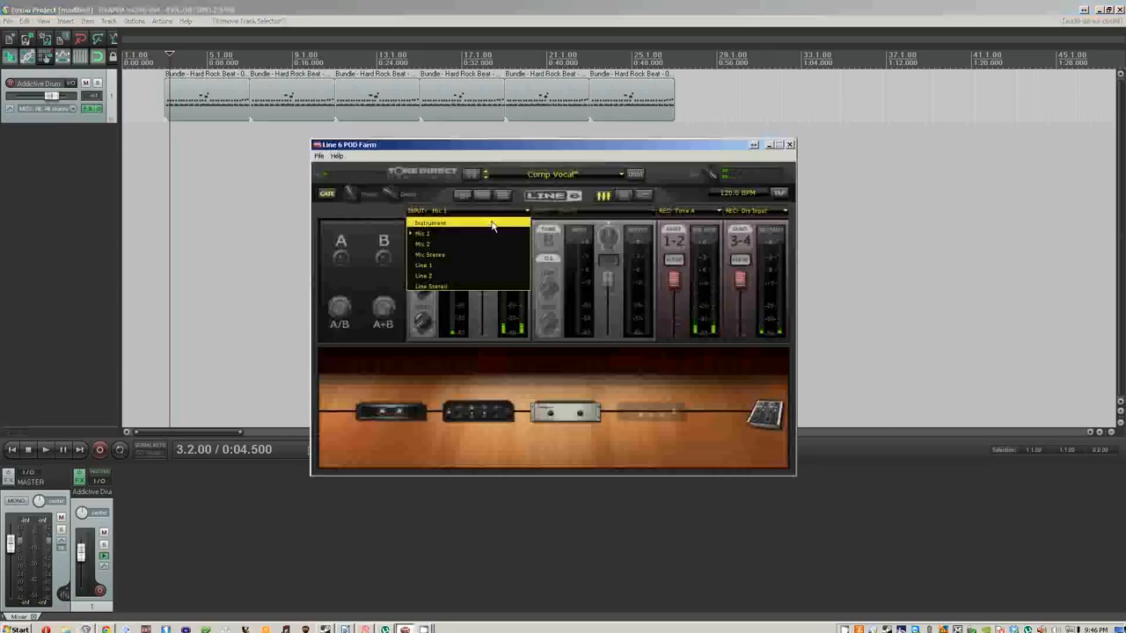
{"action": "left_click", "coordinate": [429, 222]}
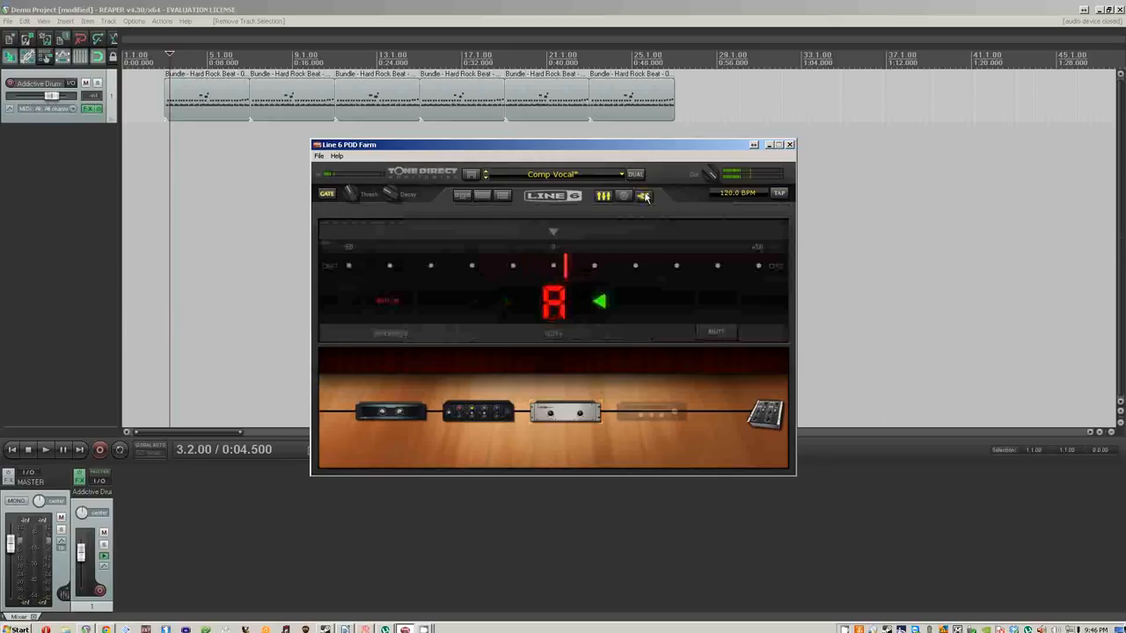
- Leave the tuner, choose the instrument input, and bring up the bass track's effects chain
{"action": "left_click", "coordinate": [99, 450]}
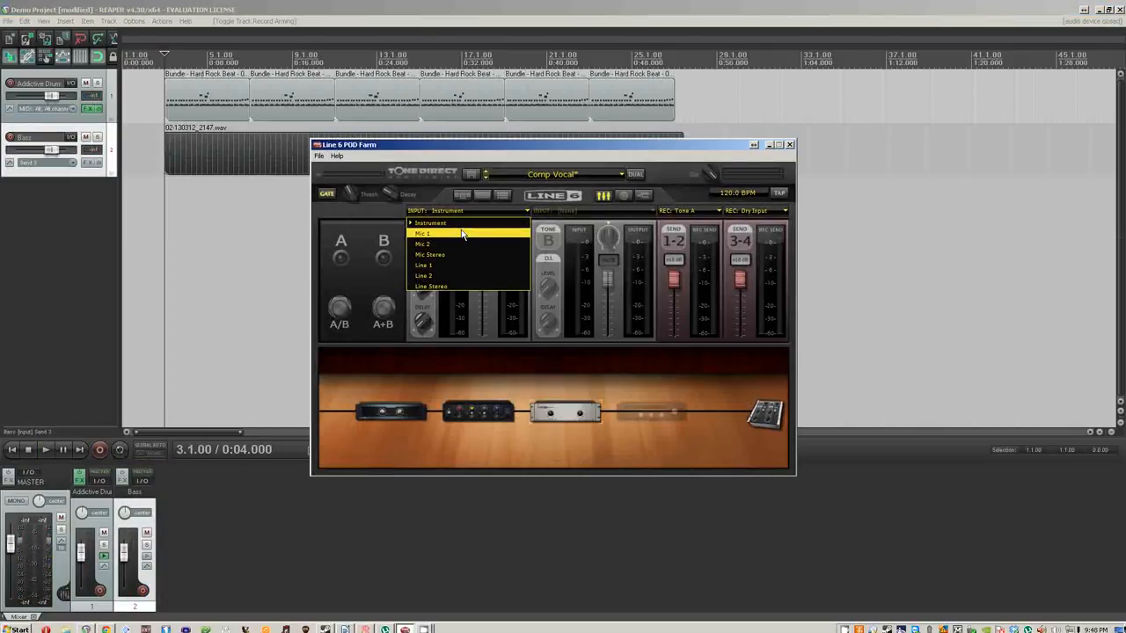
{"action": "left_click", "coordinate": [423, 232]}
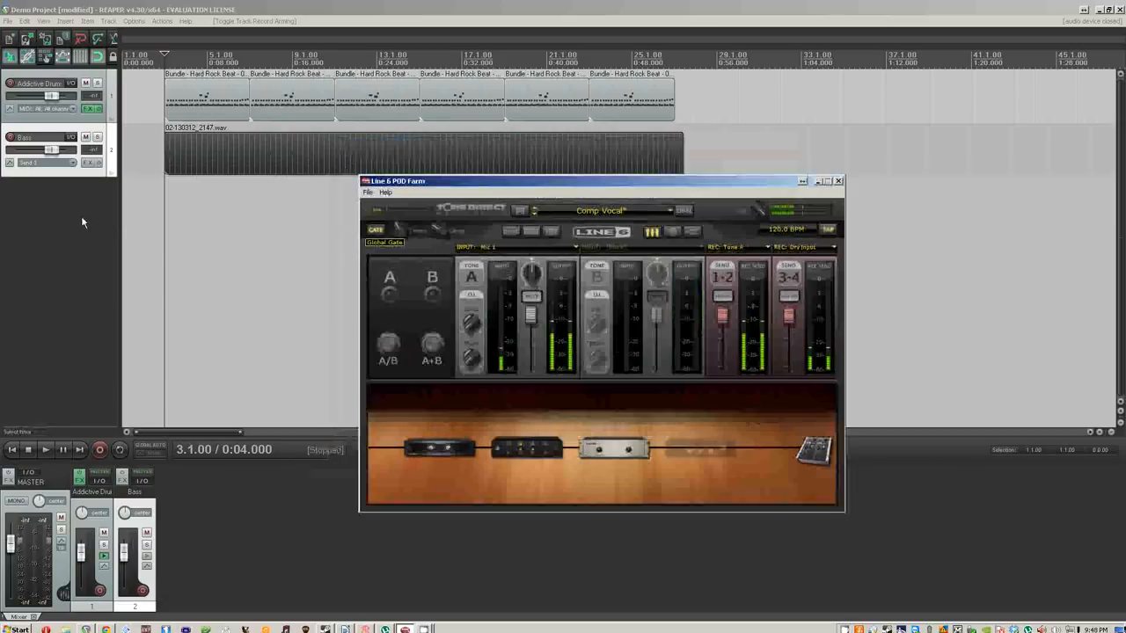
{"action": "left_click", "coordinate": [838, 181]}
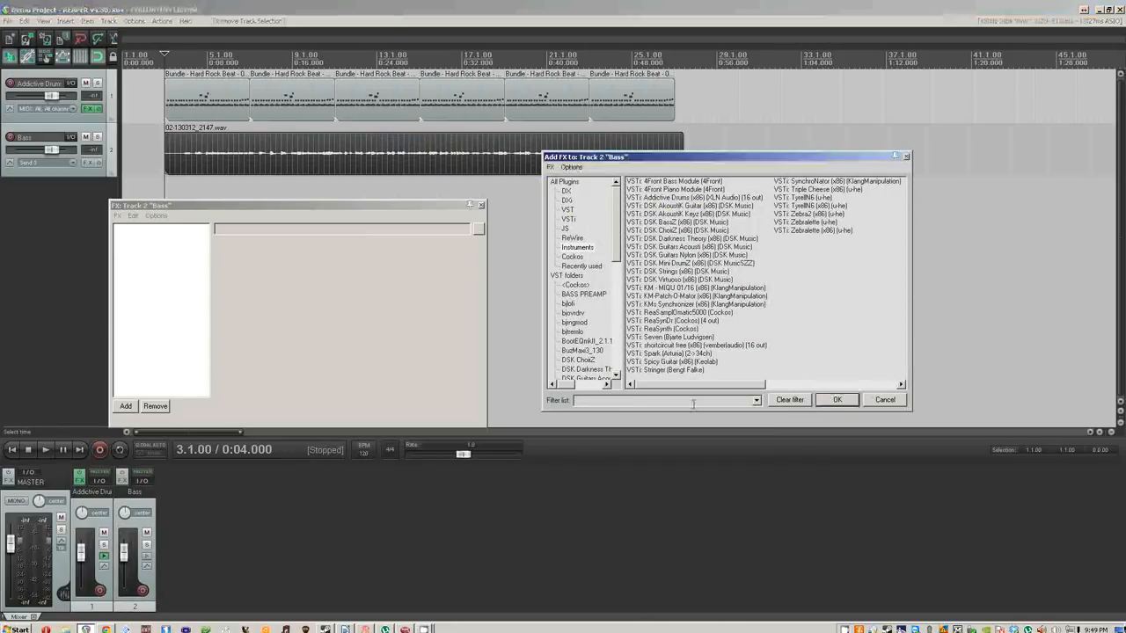
- Add POD Farm 2 to the Bass track and load the default noise gate/compressor chain
{"action": "type", "text": "pod"}
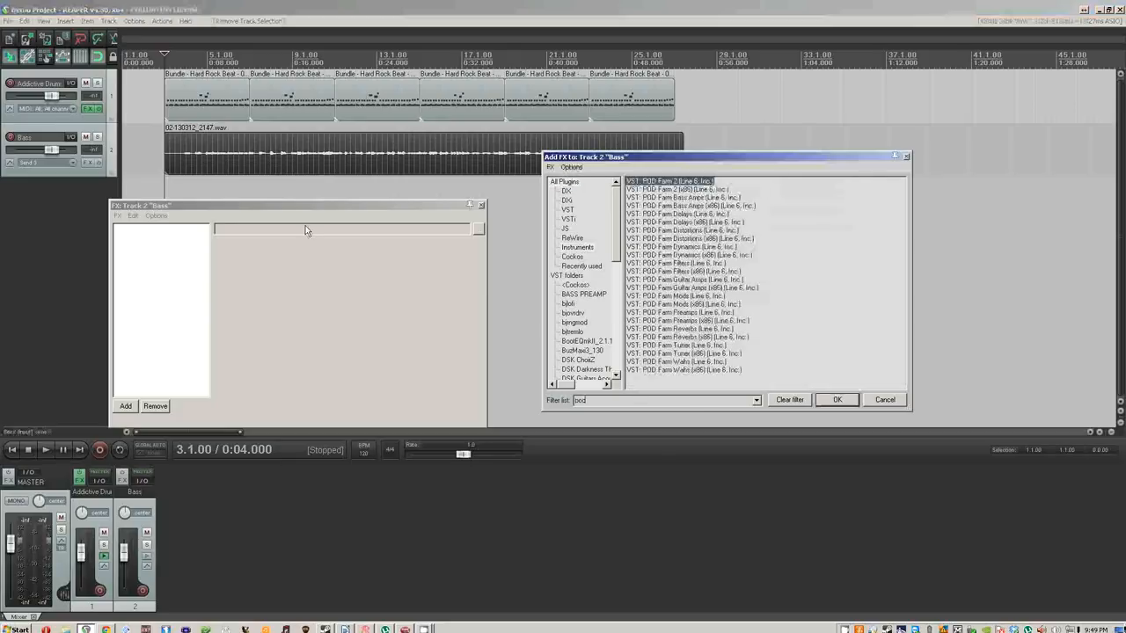
{"action": "double_click", "coordinate": [669, 182]}
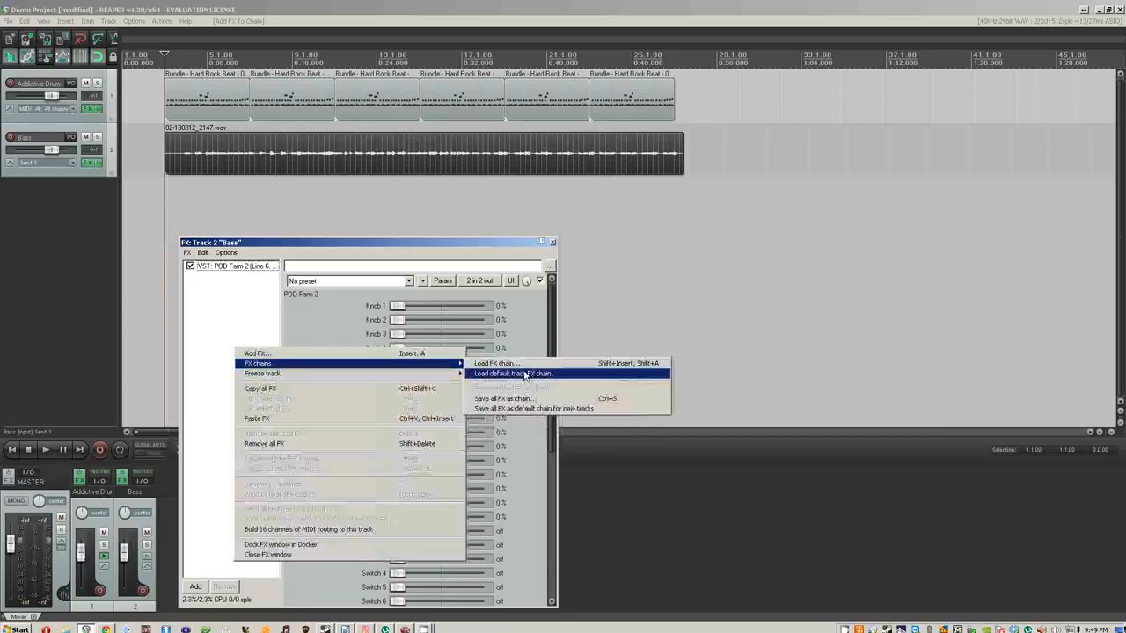
{"action": "left_click", "coordinate": [496, 362]}
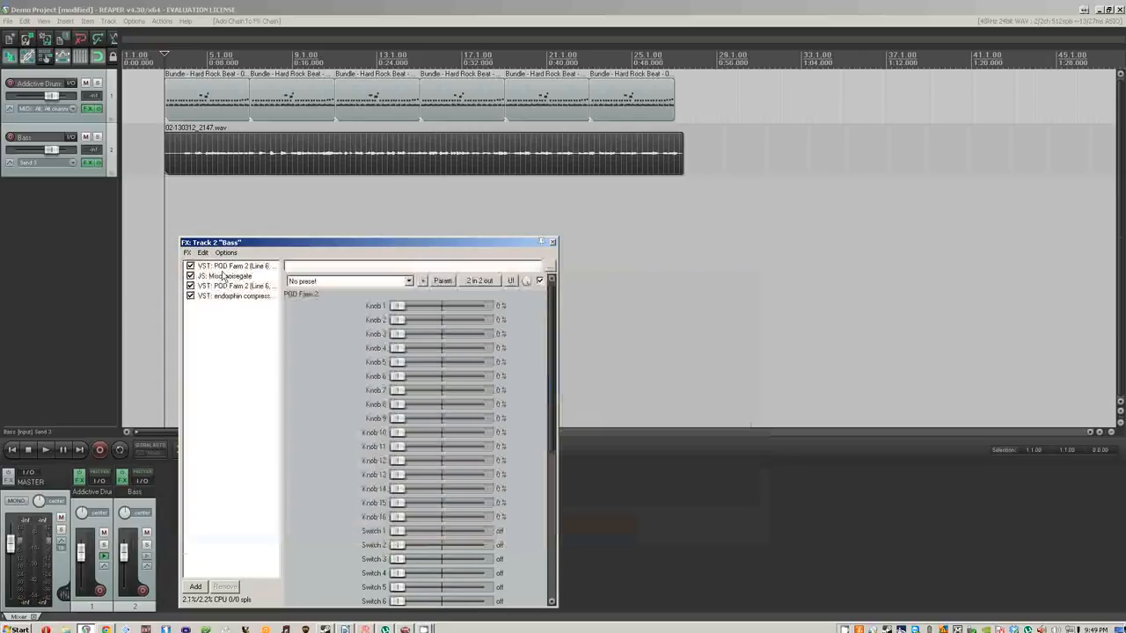
- Remove the duplicate POD Farm 2 entry and show the remaining one's amp interface
{"action": "right_click", "coordinate": [236, 265]}
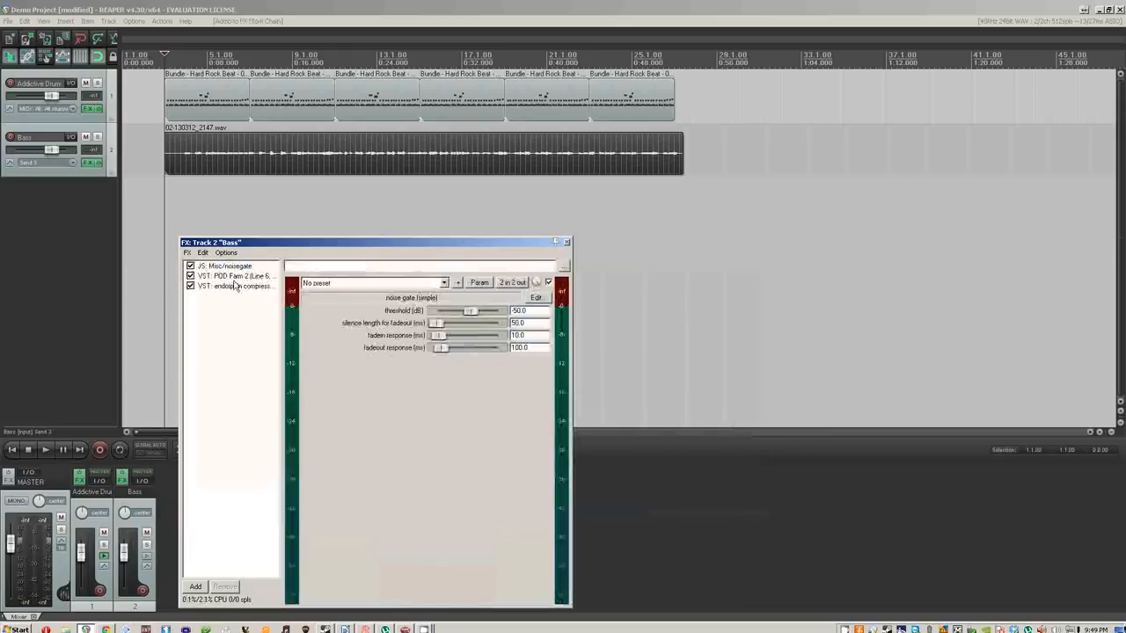
{"action": "left_click", "coordinate": [227, 266]}
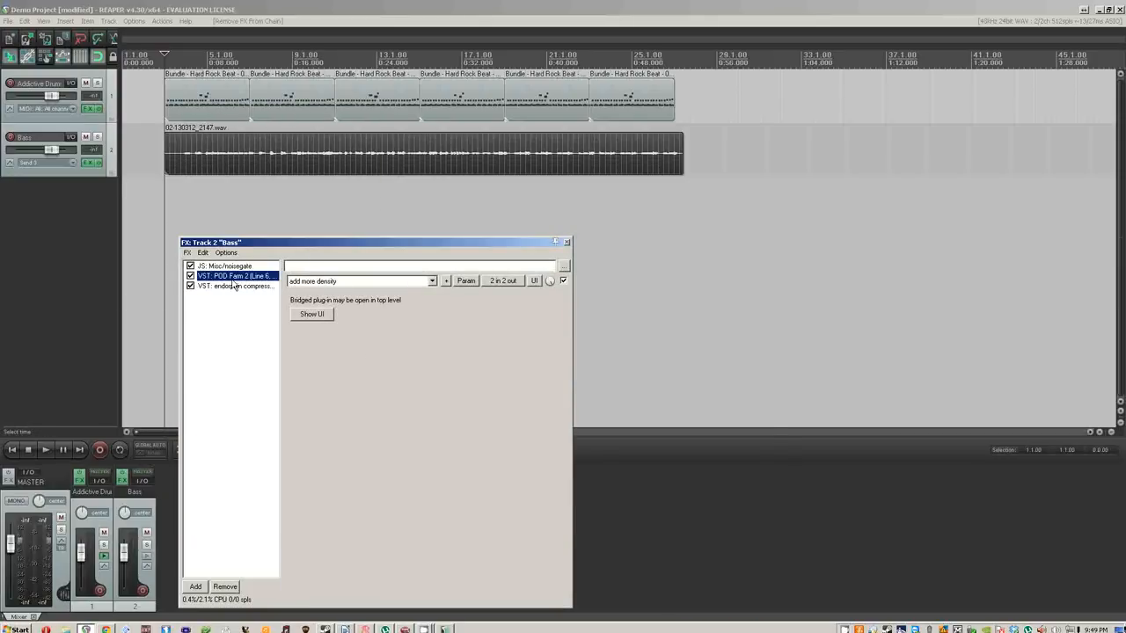
{"action": "left_click", "coordinate": [312, 313]}
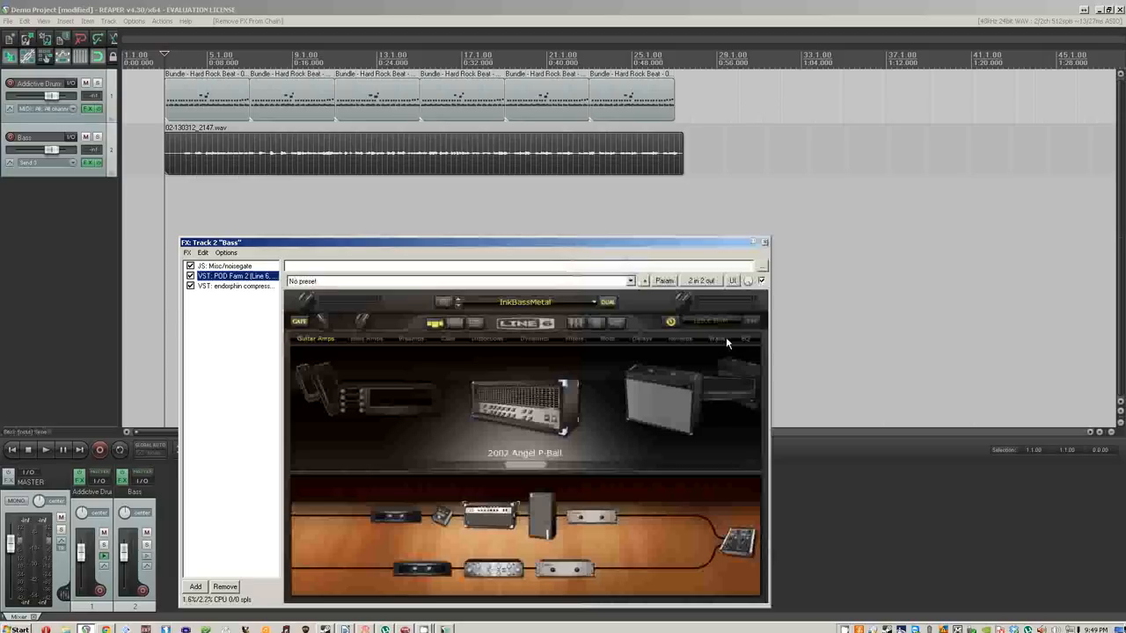
{"action": "mouse_move", "coordinate": [652, 334]}
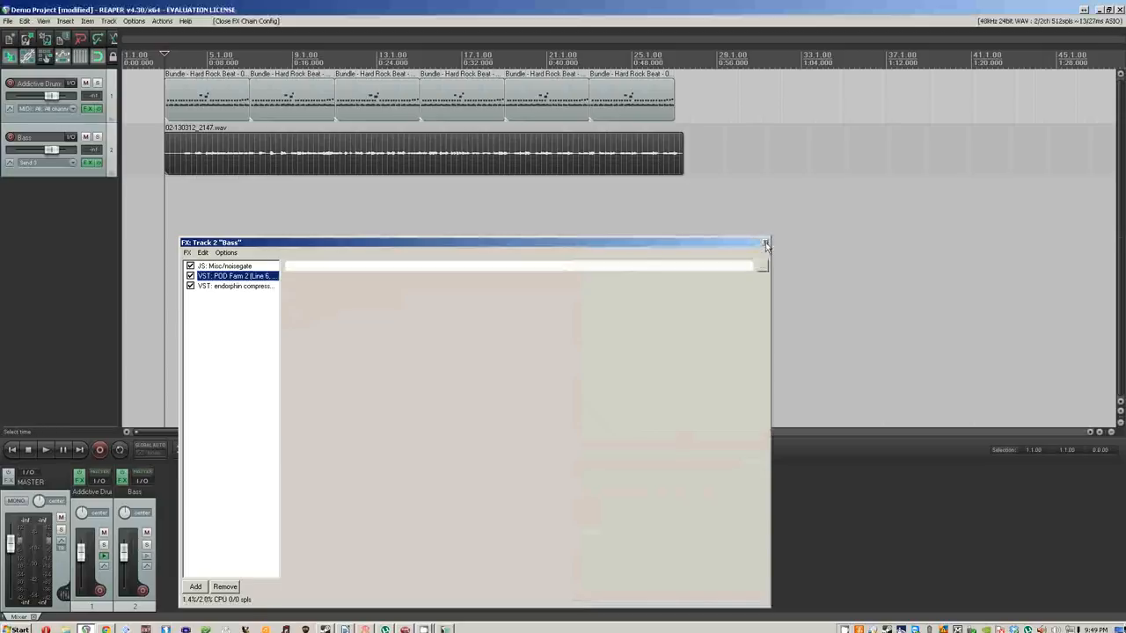
- Check the Addictive Drums effect with its MetalLick preset, then close the drum FX window
{"action": "left_click", "coordinate": [764, 243]}
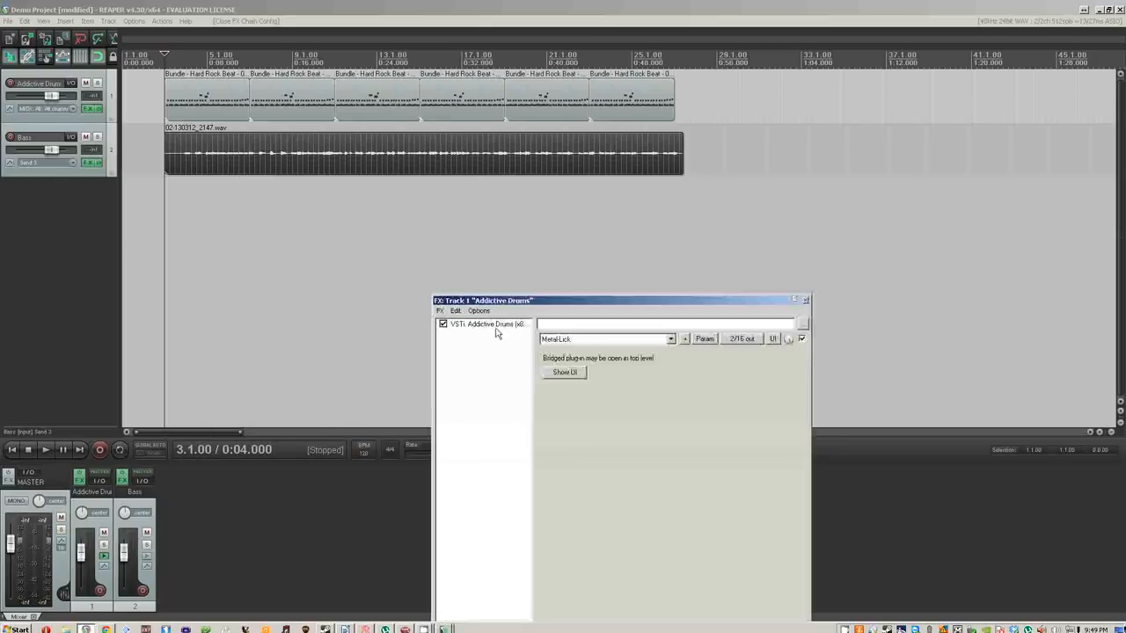
{"action": "left_click", "coordinate": [484, 324]}
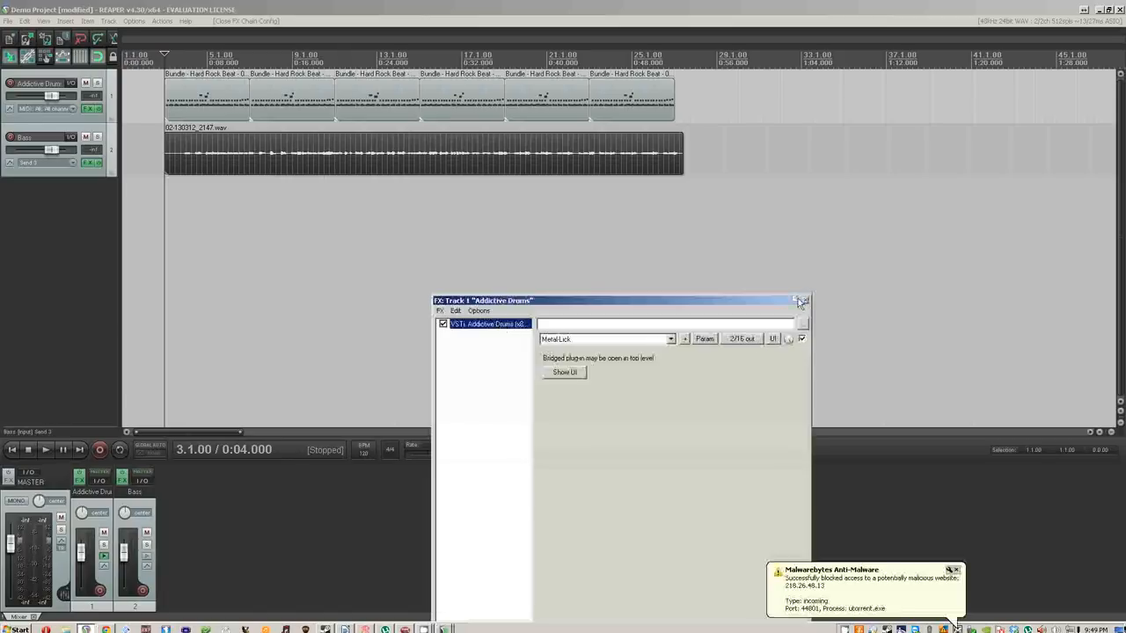
{"action": "left_click", "coordinate": [801, 299]}
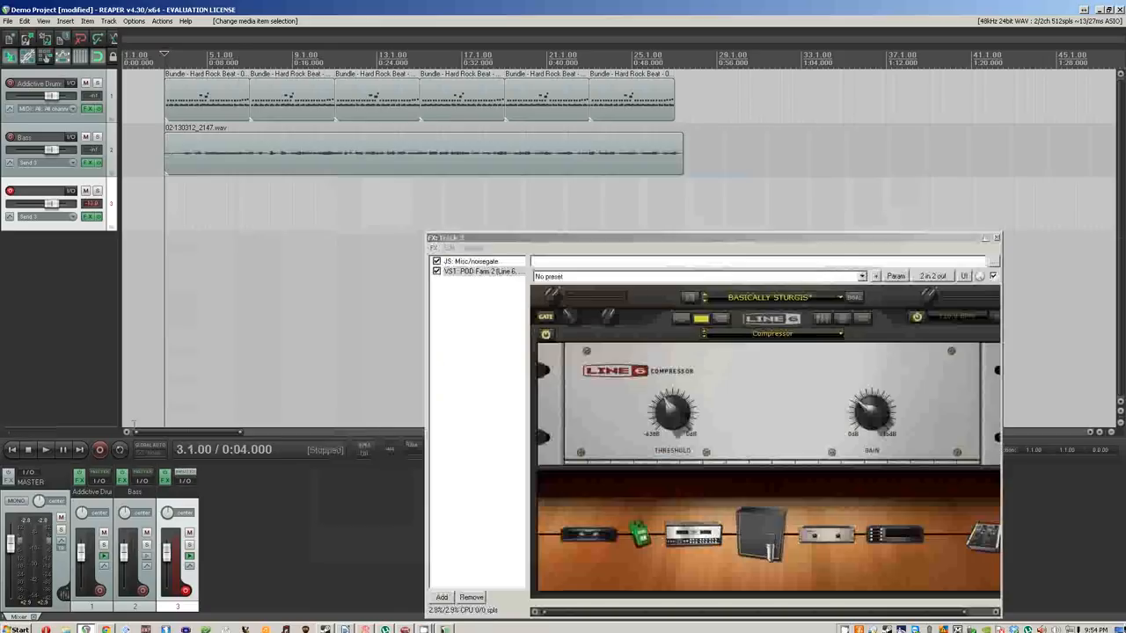
- Insert a third track carrying a noise gate and POD Farm 2 compressor chain
{"action": "left_click", "coordinate": [98, 450]}
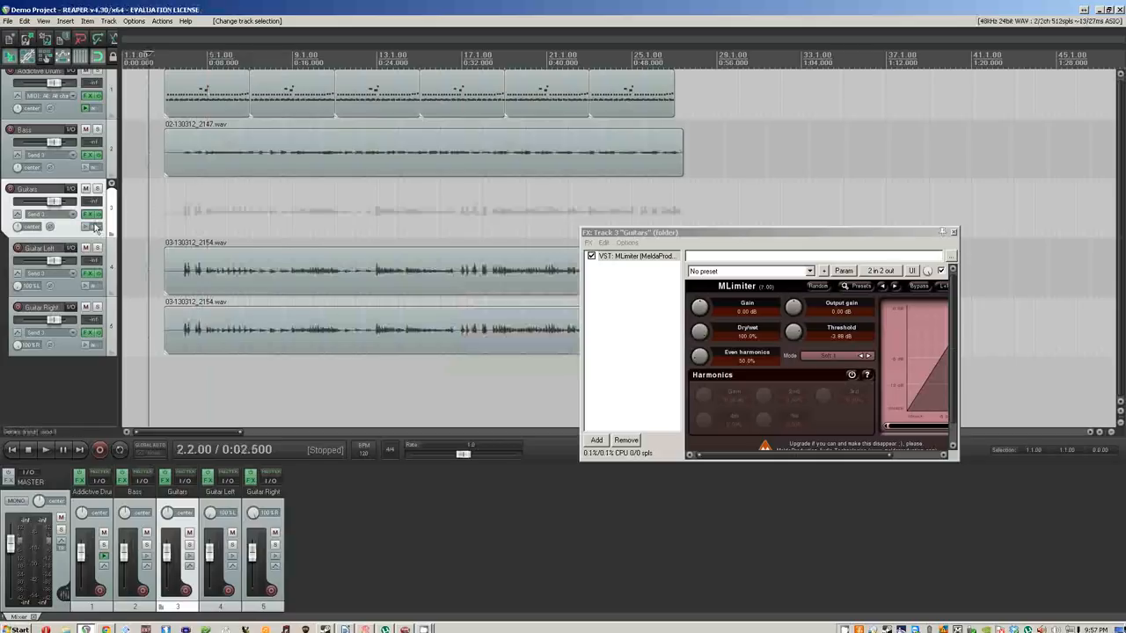
{"action": "mouse_move", "coordinate": [92, 215]}
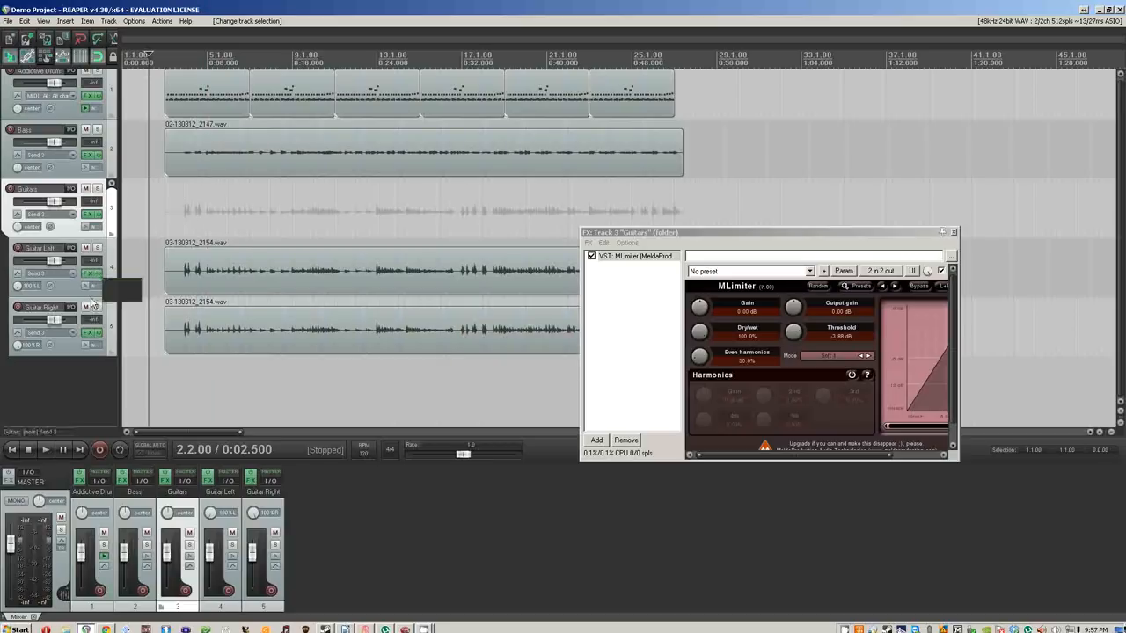
{"action": "mouse_move", "coordinate": [88, 342]}
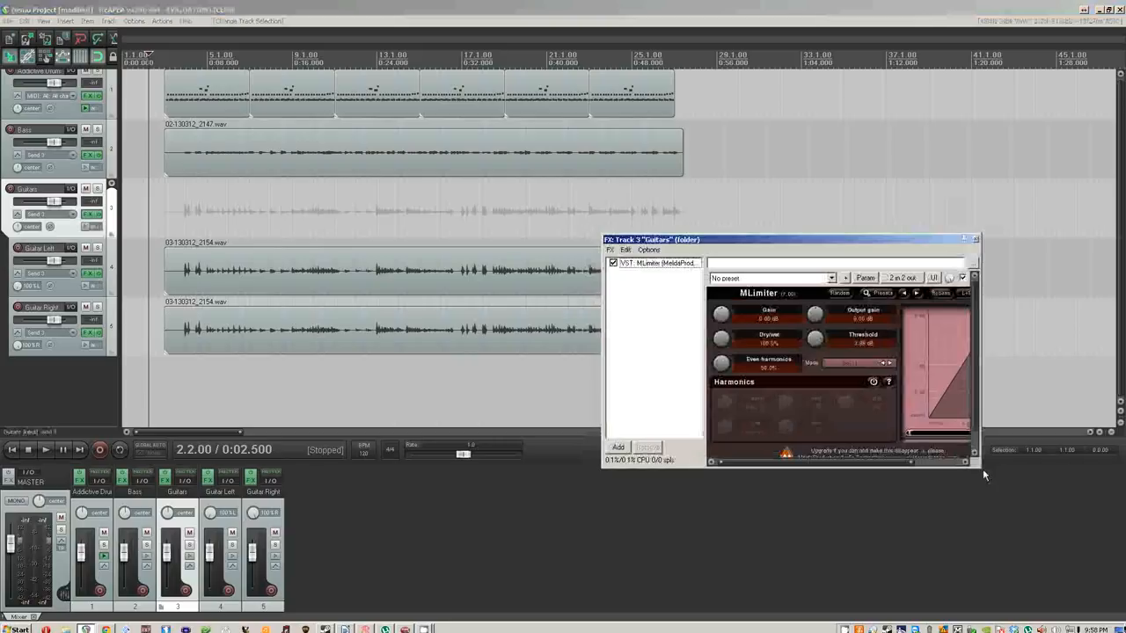
- Enlarge the MLimiter view on the Guitars folder and bring up its preset browser
{"action": "left_click_drag", "start_coordinate": [975, 464], "coordinate": [1087, 525]}
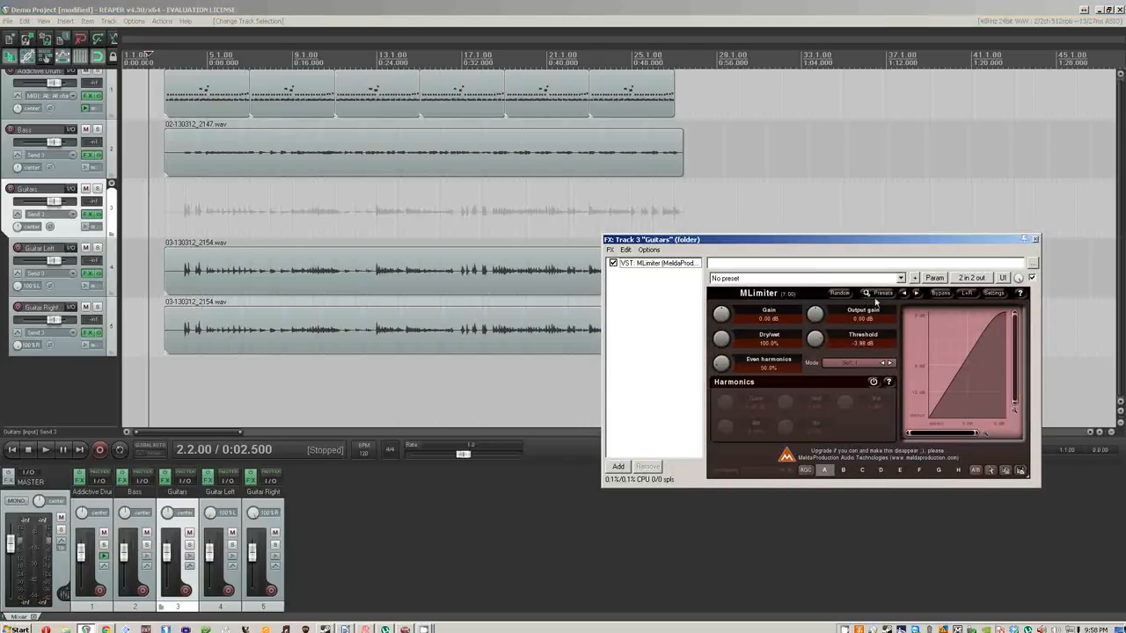
{"action": "left_click", "coordinate": [883, 292]}
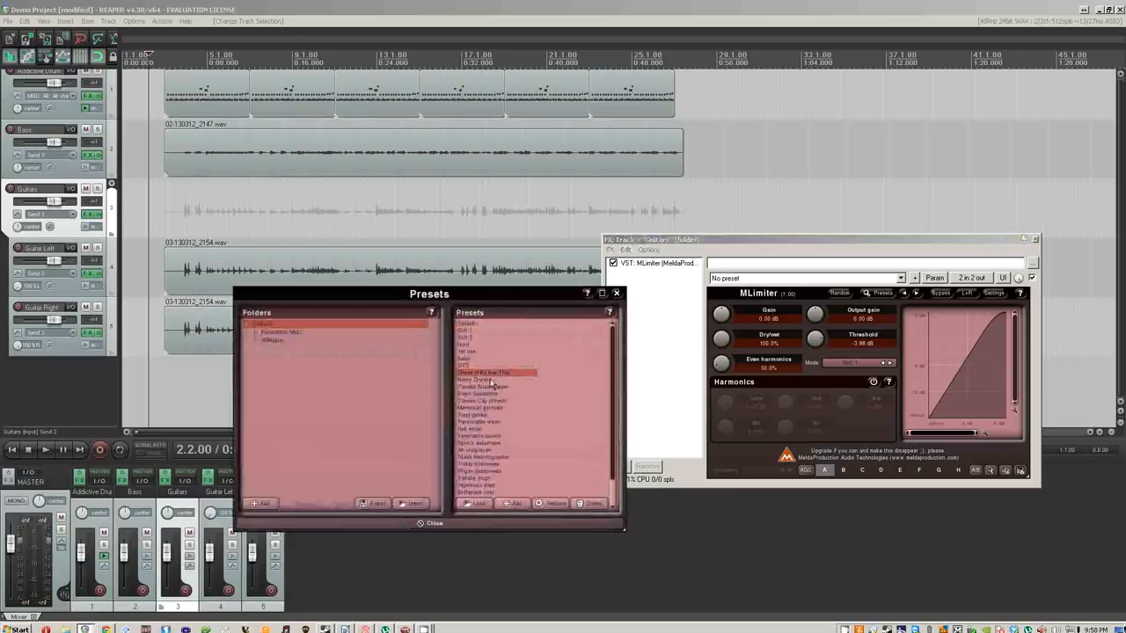
- Move the MLimiter preset browser aside and close it with 'No preset' selected
{"action": "left_click_drag", "start_coordinate": [430, 293], "coordinate": [452, 306]}
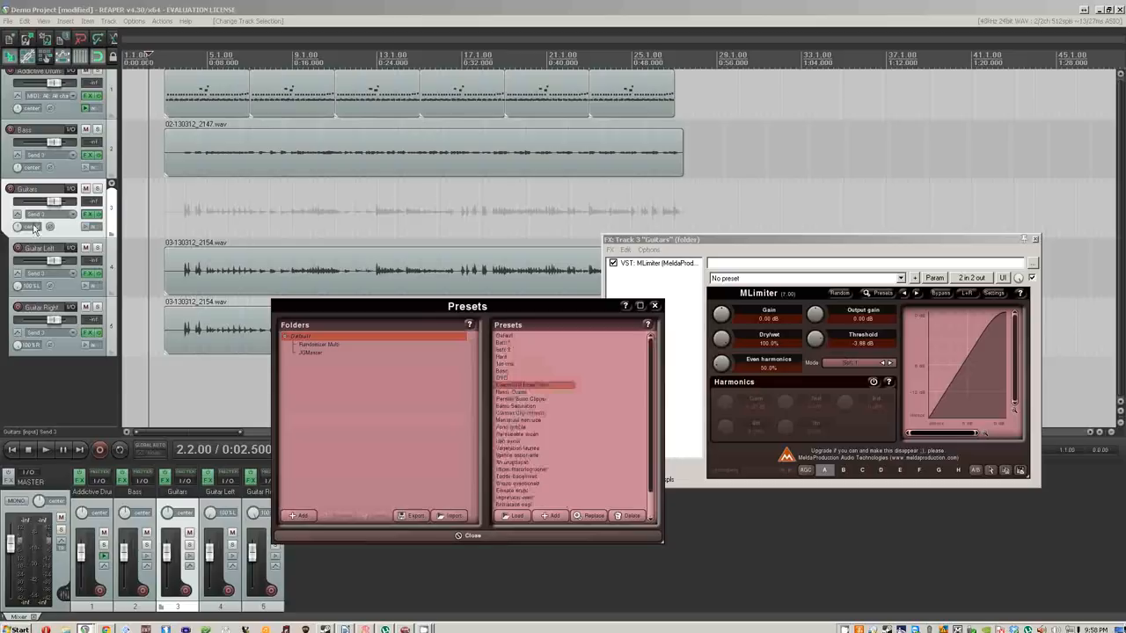
{"action": "left_click", "coordinate": [468, 535]}
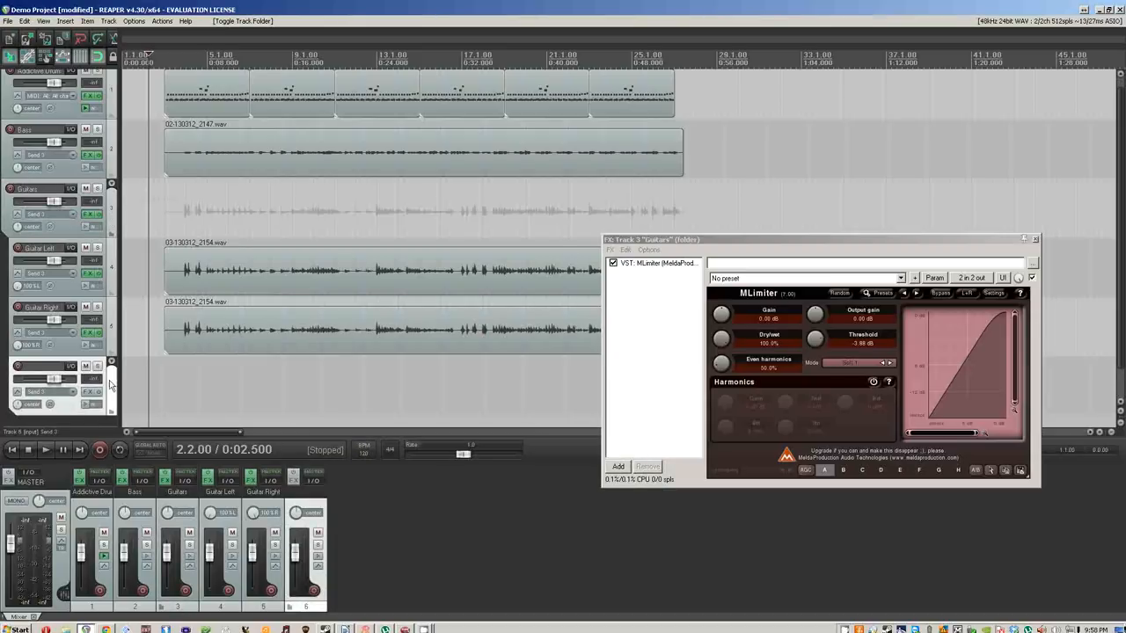
{"action": "mouse_move", "coordinate": [92, 275]}
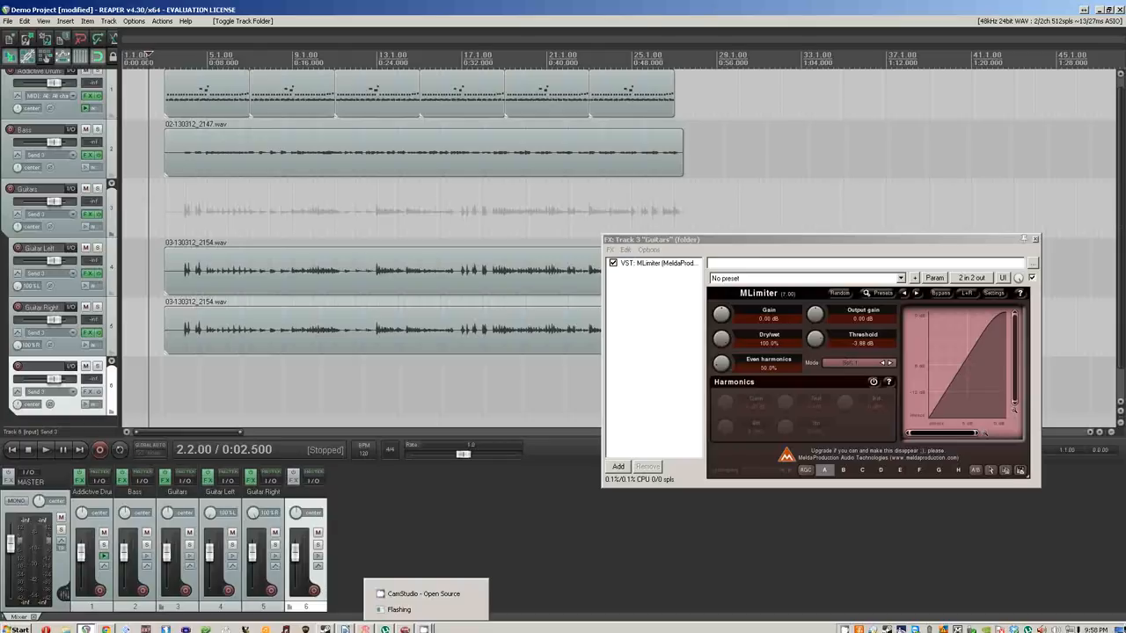
- Bring up Render to File for the entire project as Demo Project.mp3 on the desktop
{"action": "left_click", "coordinate": [423, 595]}
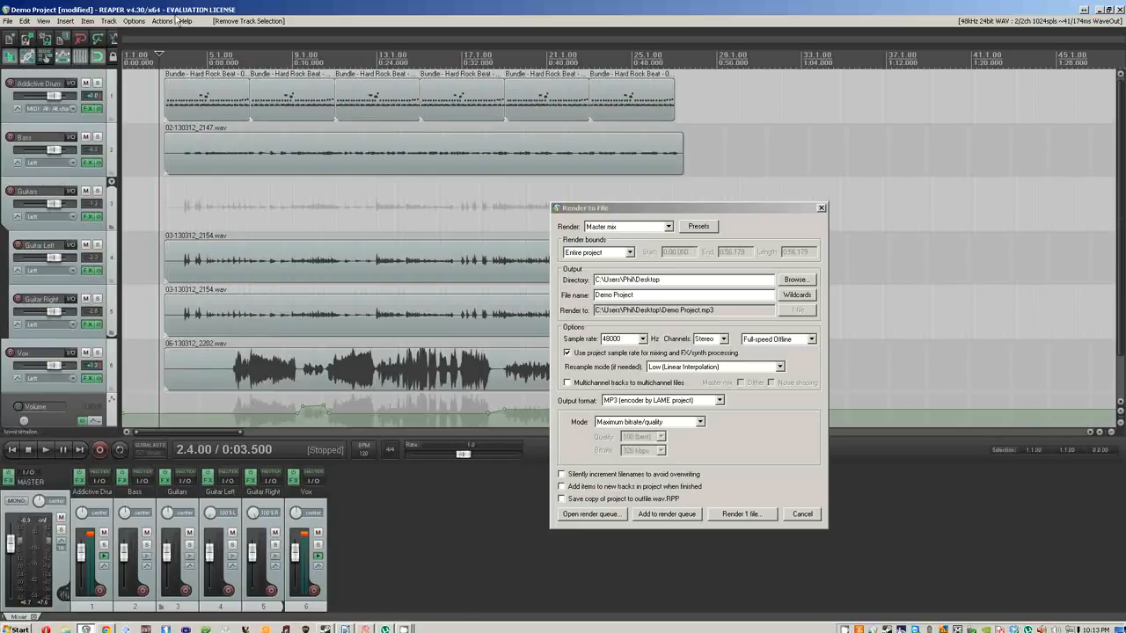
- Glance over the File menu's project commands and dismiss it again
{"action": "left_click", "coordinate": [7, 21]}
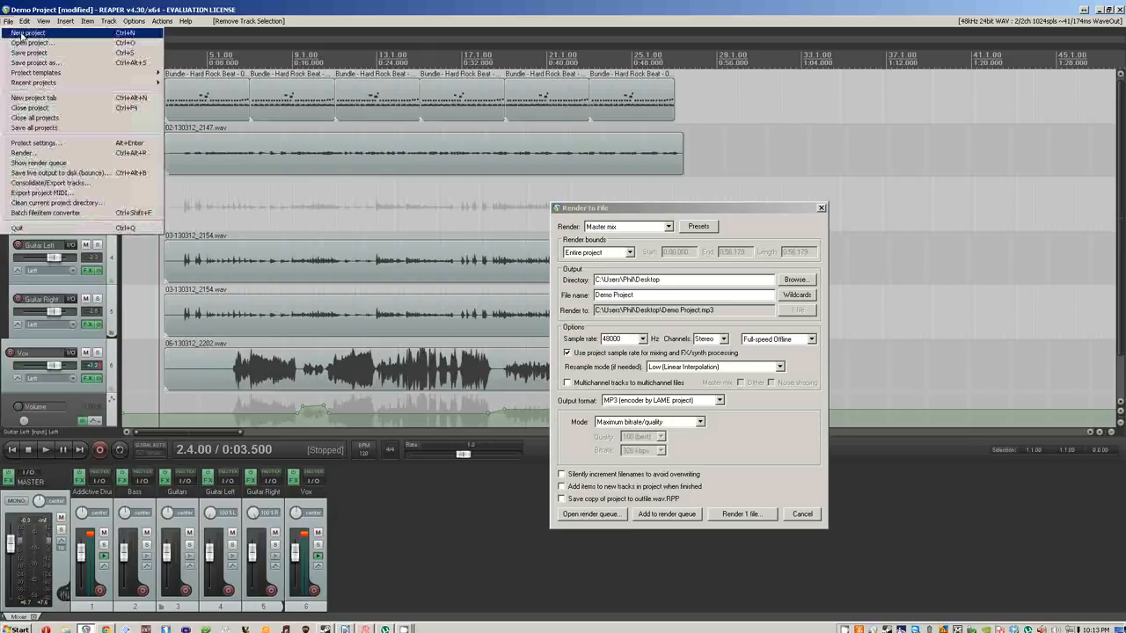
{"action": "left_click", "coordinate": [25, 22]}
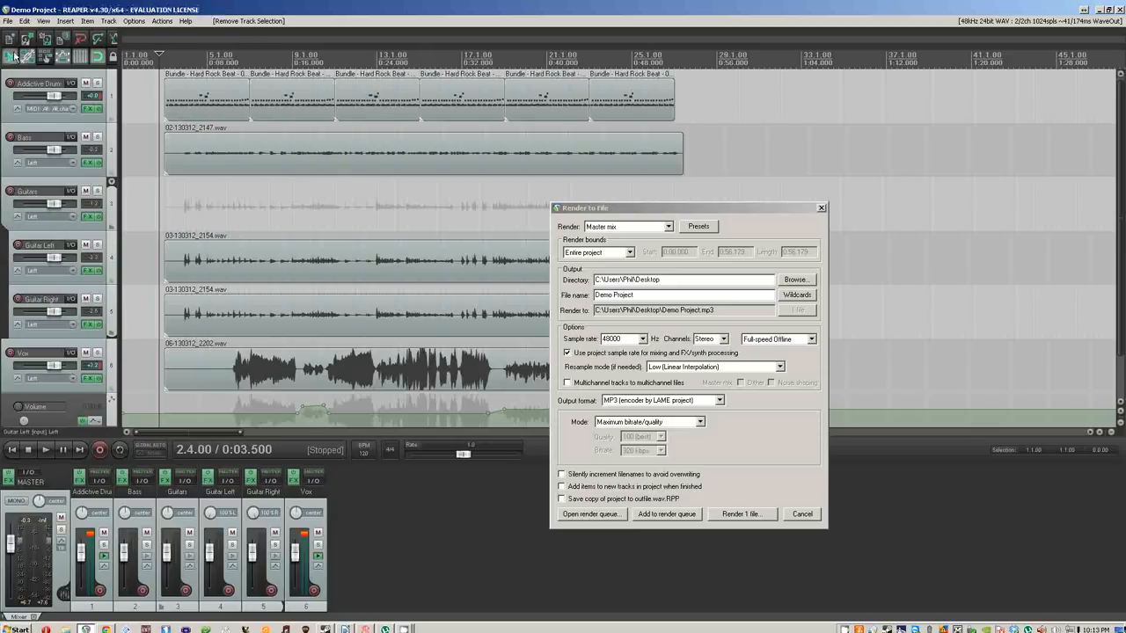
{"action": "left_click", "coordinate": [7, 22]}
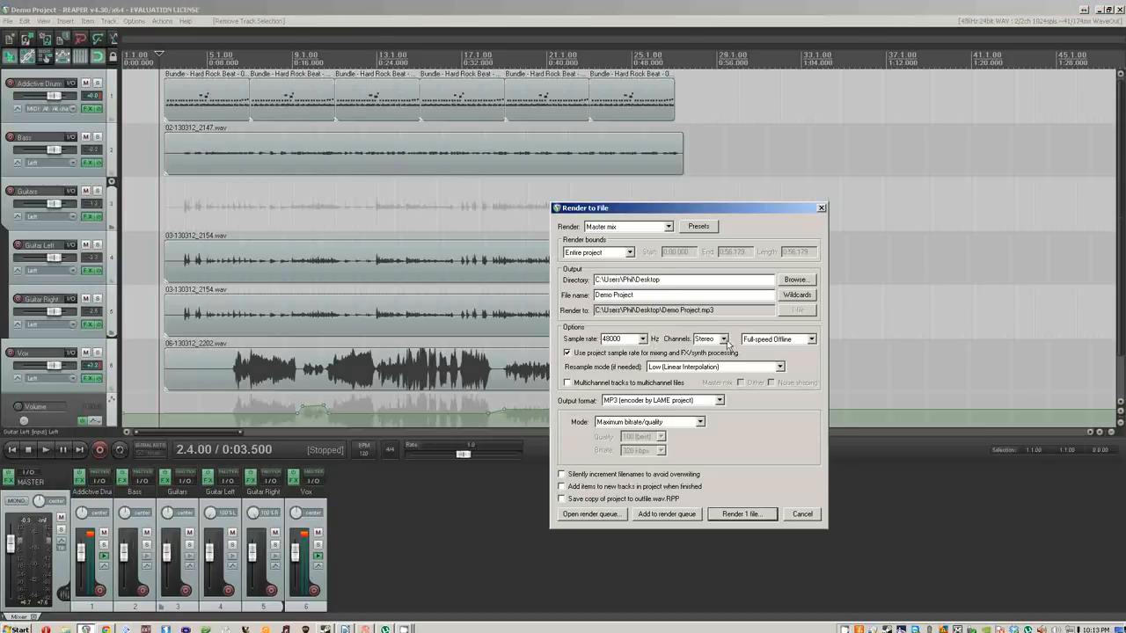
{"action": "mouse_move", "coordinate": [772, 352]}
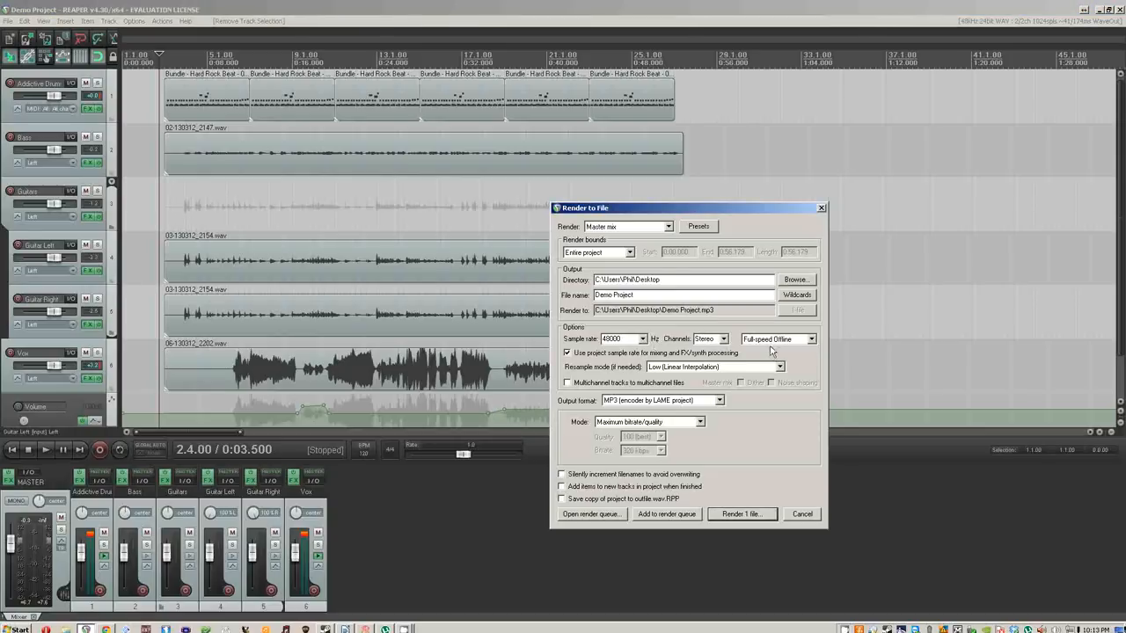
- Check the render speed and resample mode lists, then list the available output formats
{"action": "left_click", "coordinate": [776, 338]}
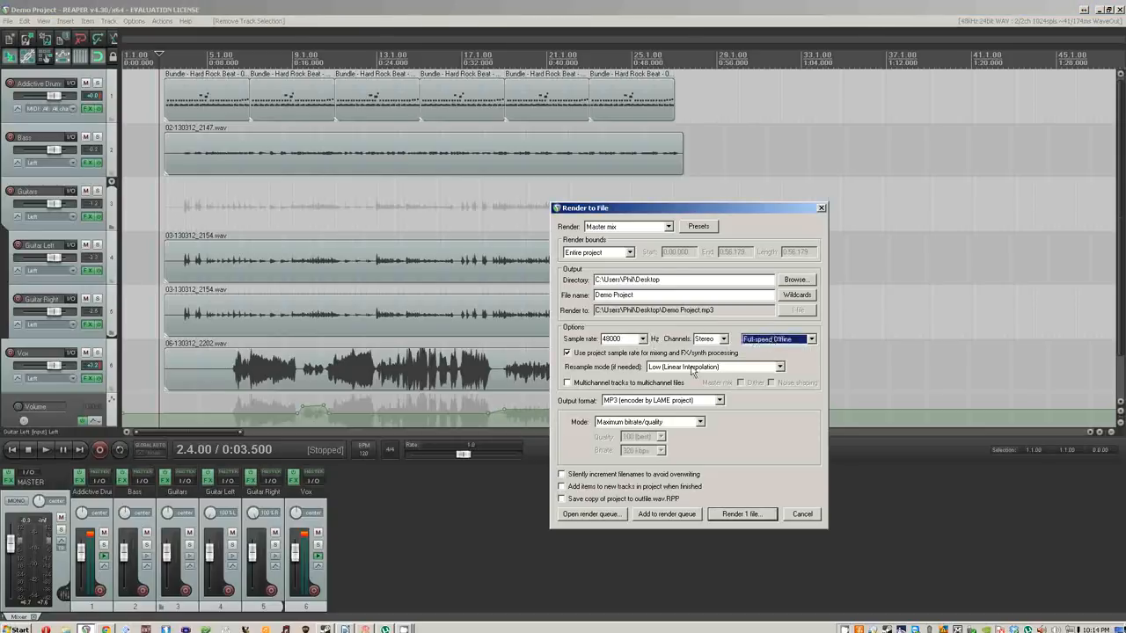
{"action": "left_click", "coordinate": [714, 368]}
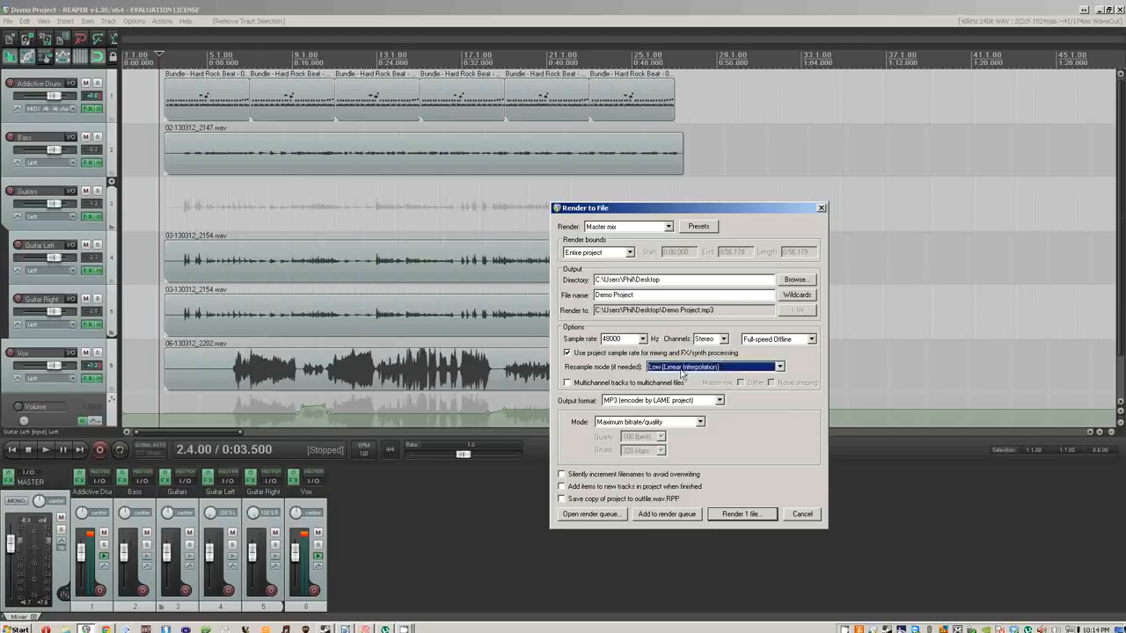
{"action": "mouse_move", "coordinate": [679, 405]}
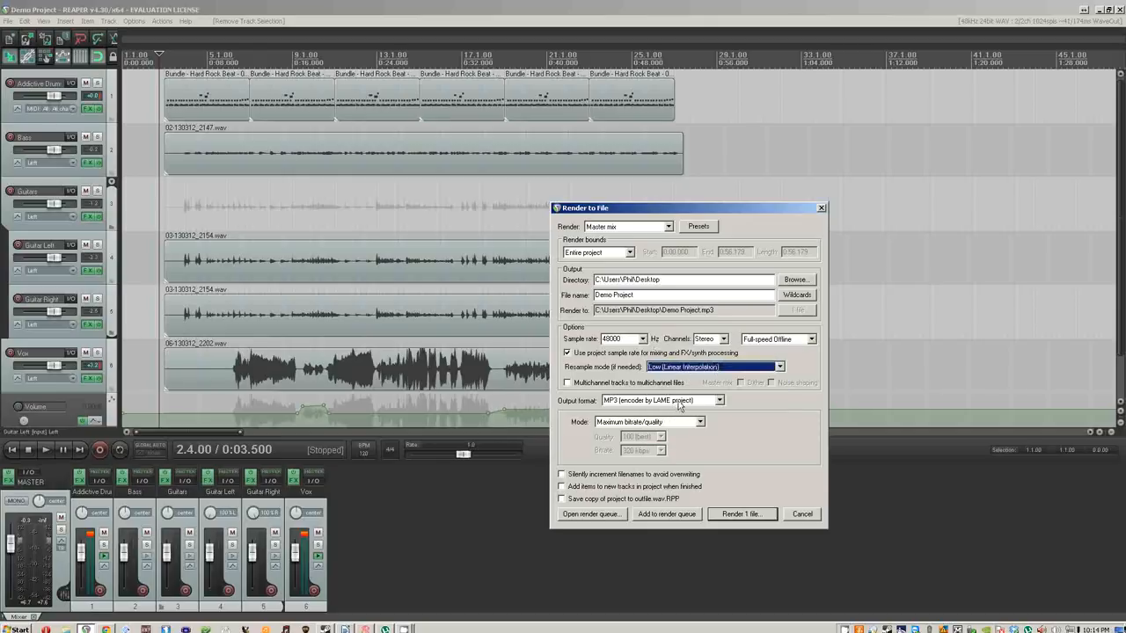
{"action": "left_click", "coordinate": [718, 402]}
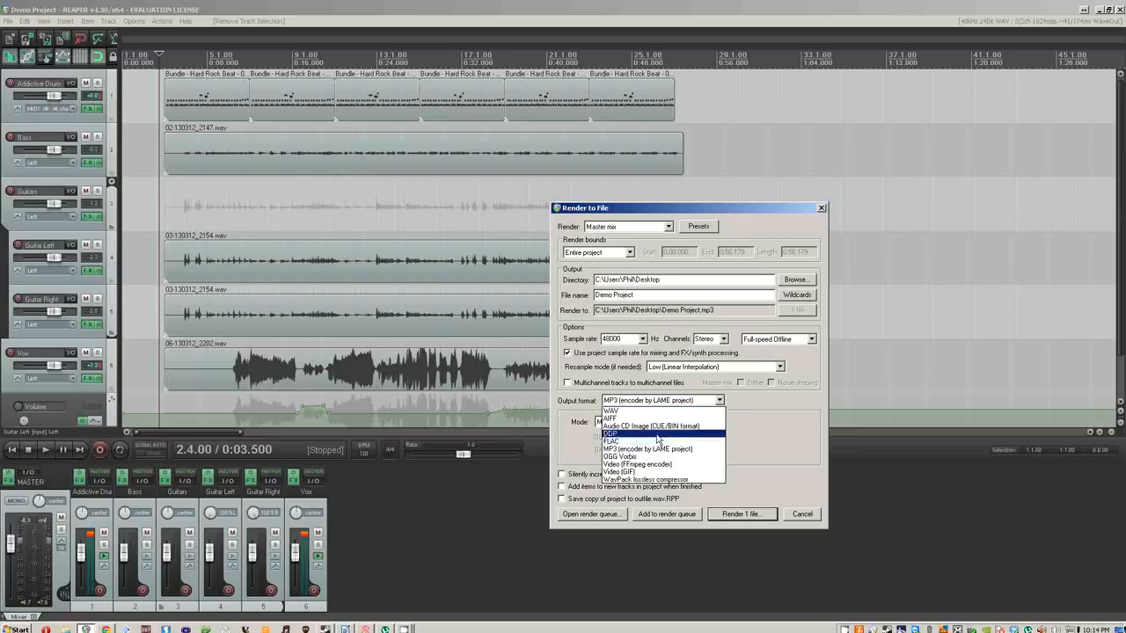
{"action": "mouse_move", "coordinate": [647, 427]}
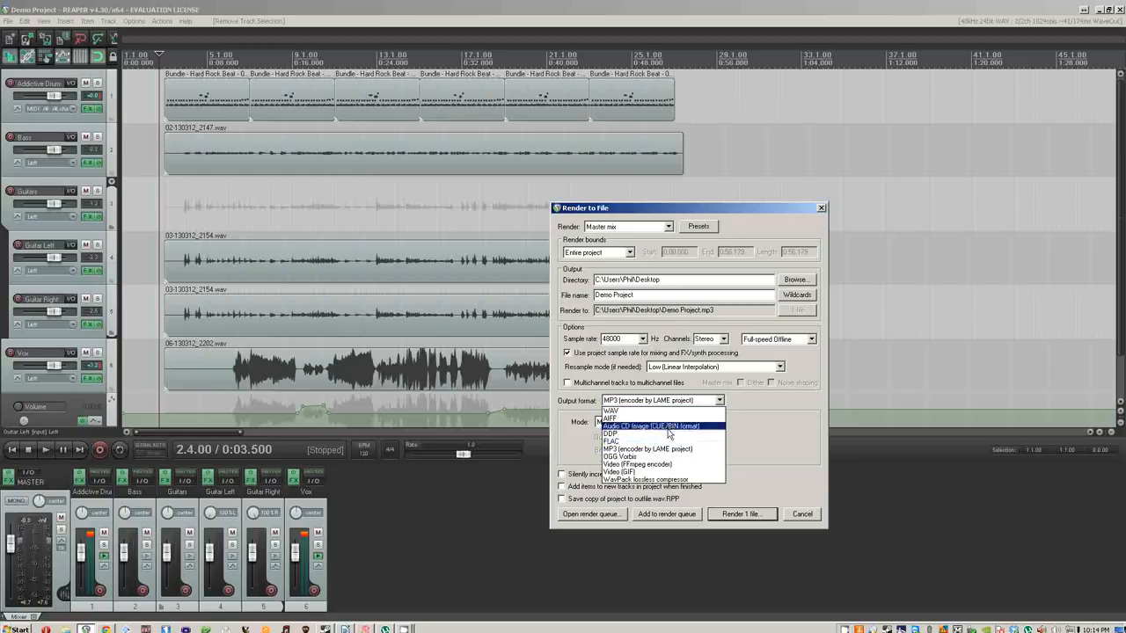
{"action": "mouse_move", "coordinate": [651, 433]}
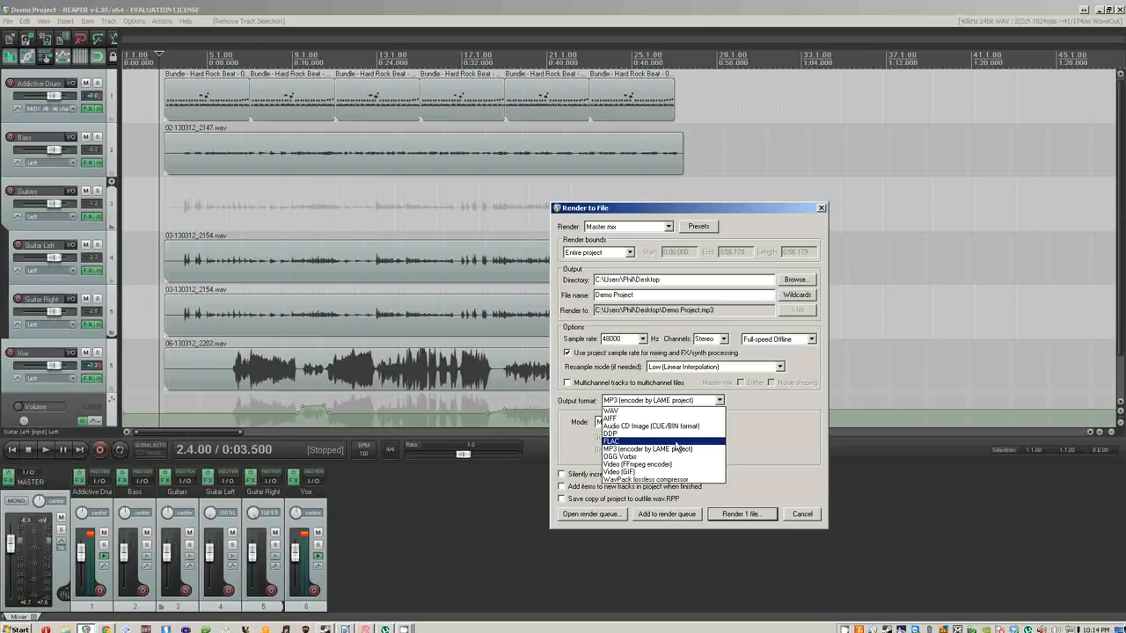
{"action": "mouse_move", "coordinate": [677, 448]}
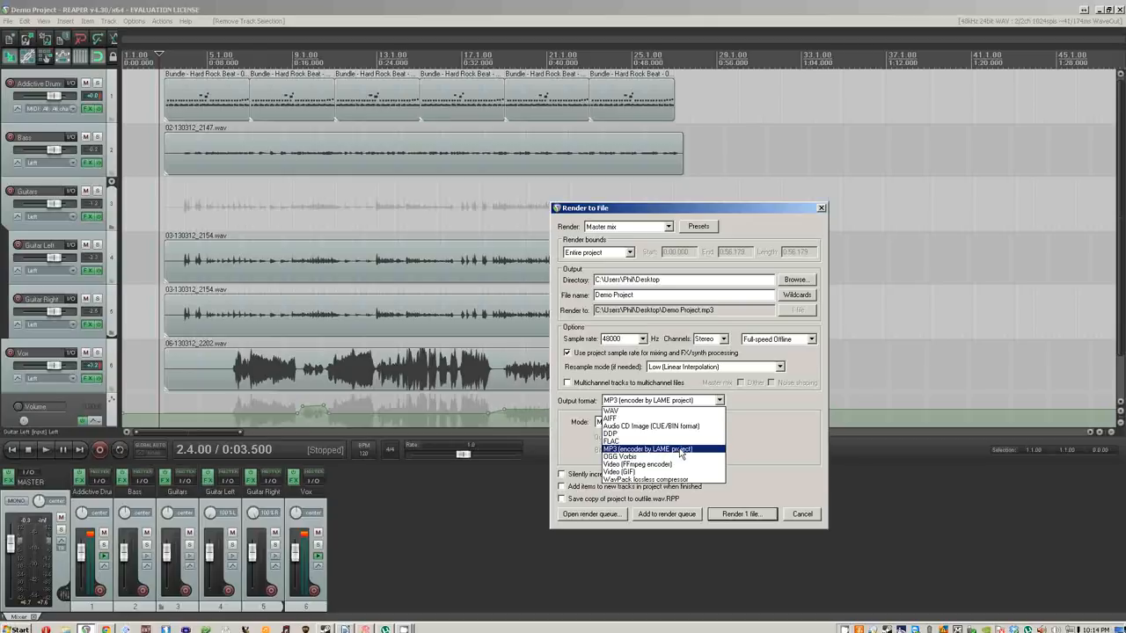
{"action": "mouse_move", "coordinate": [637, 457]}
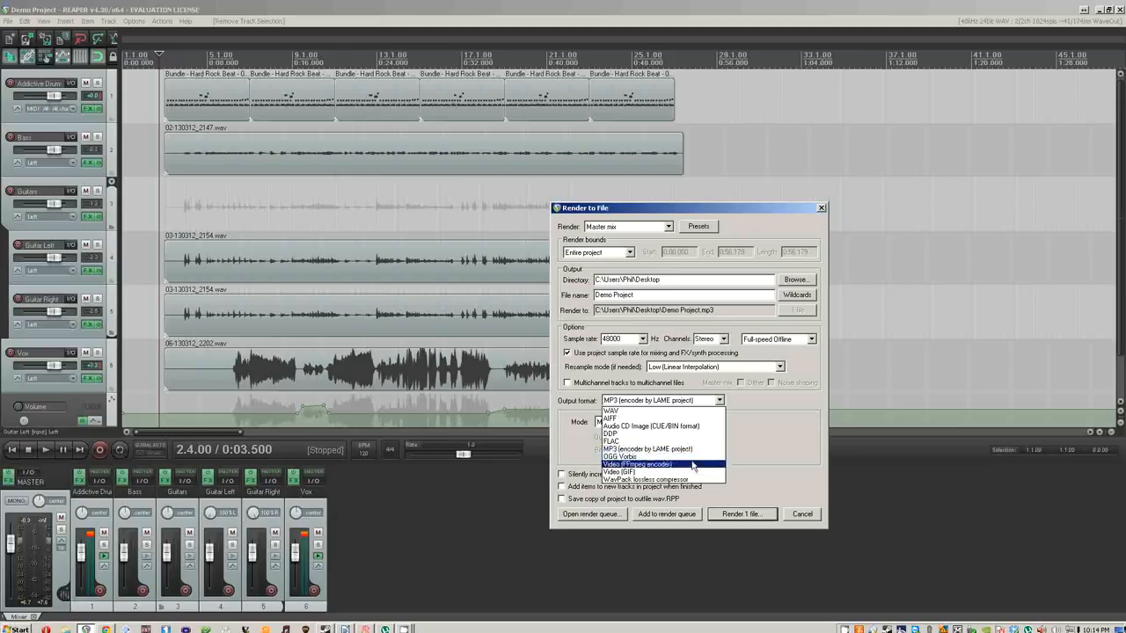
{"action": "mouse_move", "coordinate": [637, 472]}
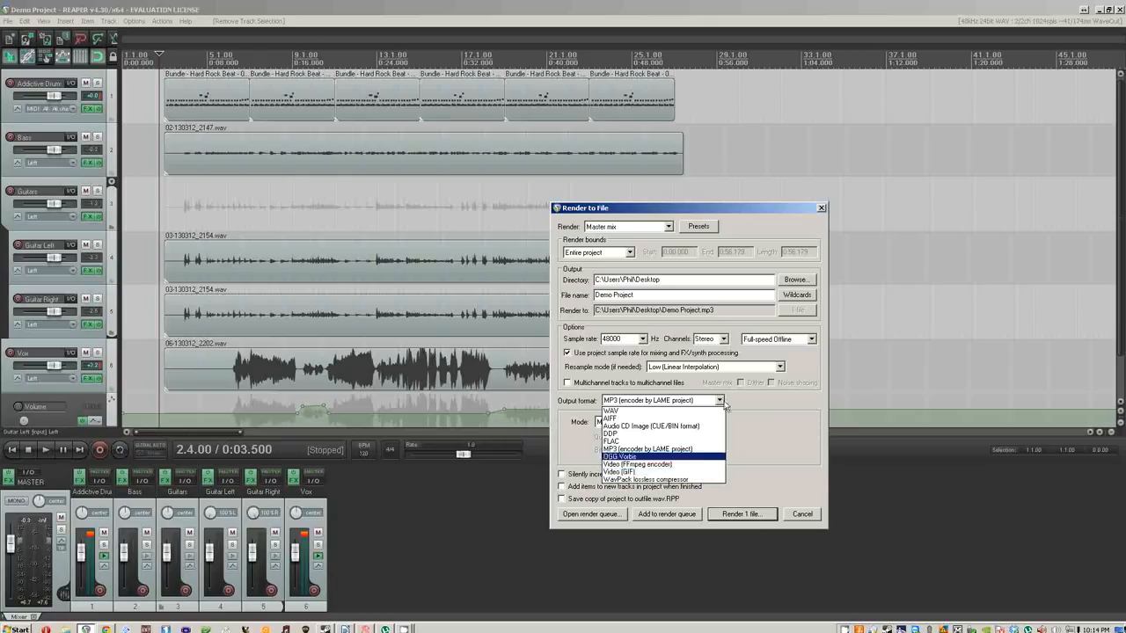
- Keep MP3 (LAME encoder) as the render output format after reviewing the list
{"action": "left_click", "coordinate": [648, 449]}
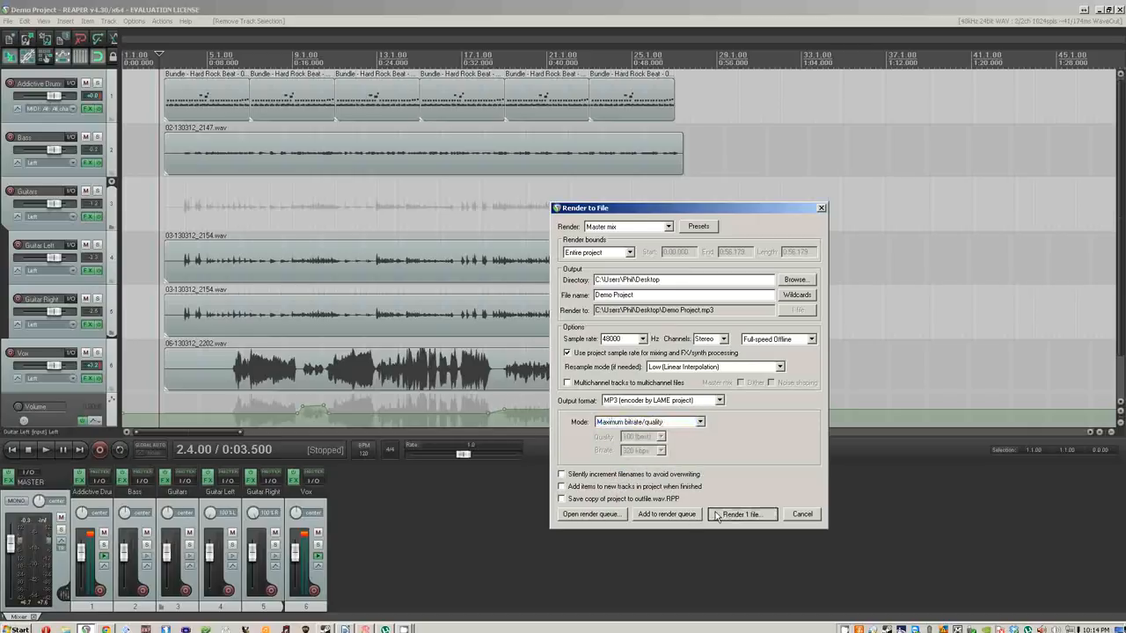
- Render the project to Demo Project.mp3 on the desktop and dismiss the finished report
{"action": "left_click", "coordinate": [742, 514]}
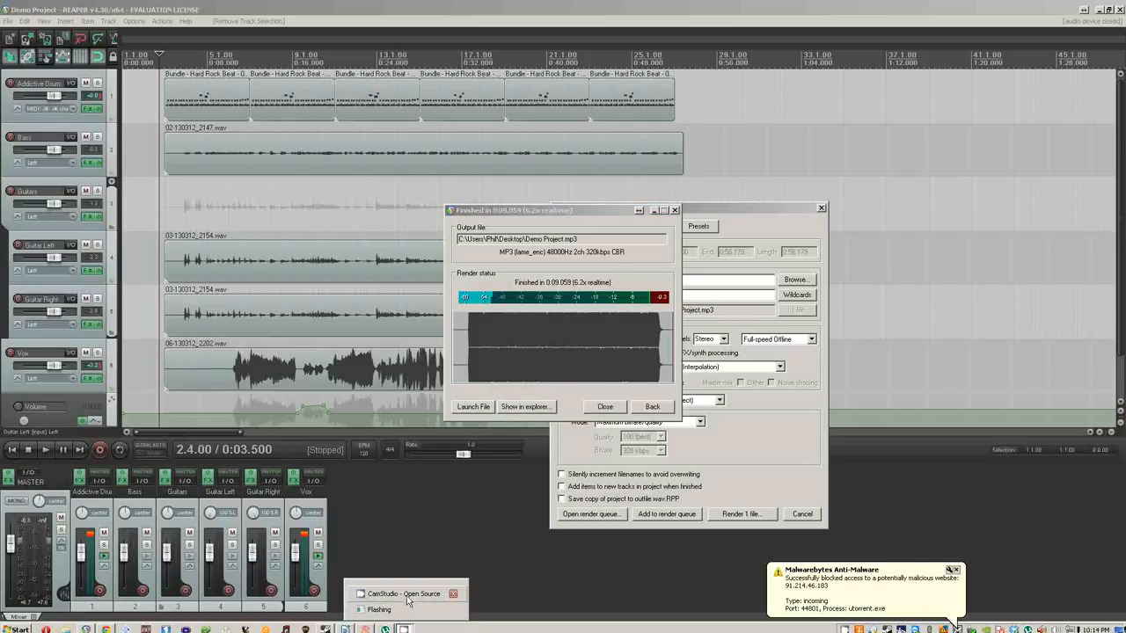
{"action": "left_click", "coordinate": [403, 594]}
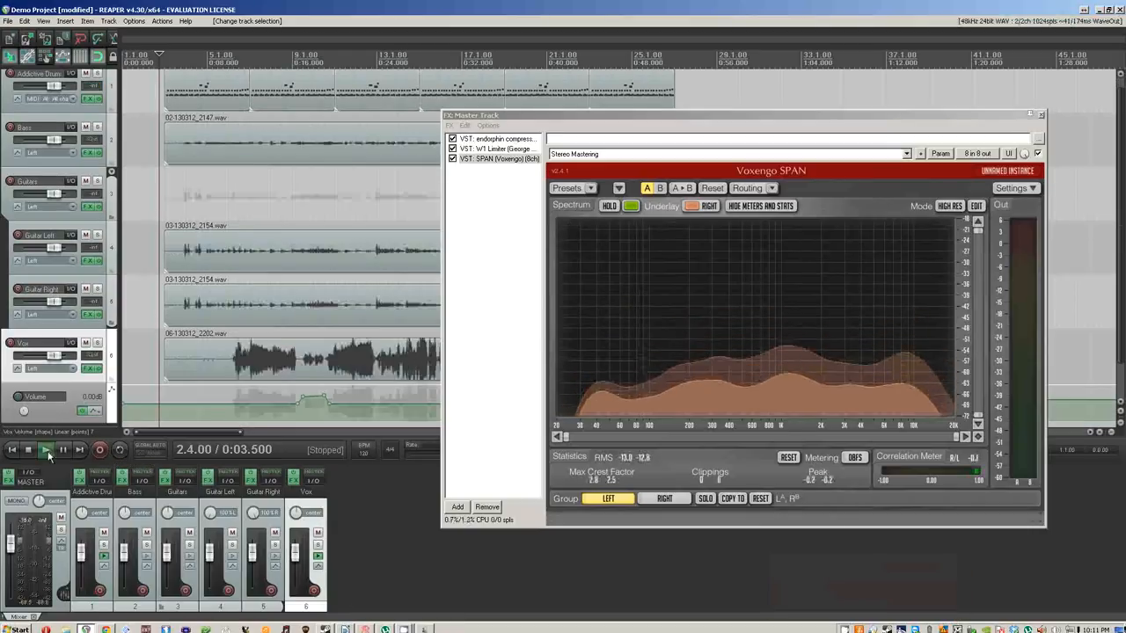
- Close the master FX window, play the song, muting and unmuting the Guitar Right track
{"action": "left_click", "coordinate": [46, 451]}
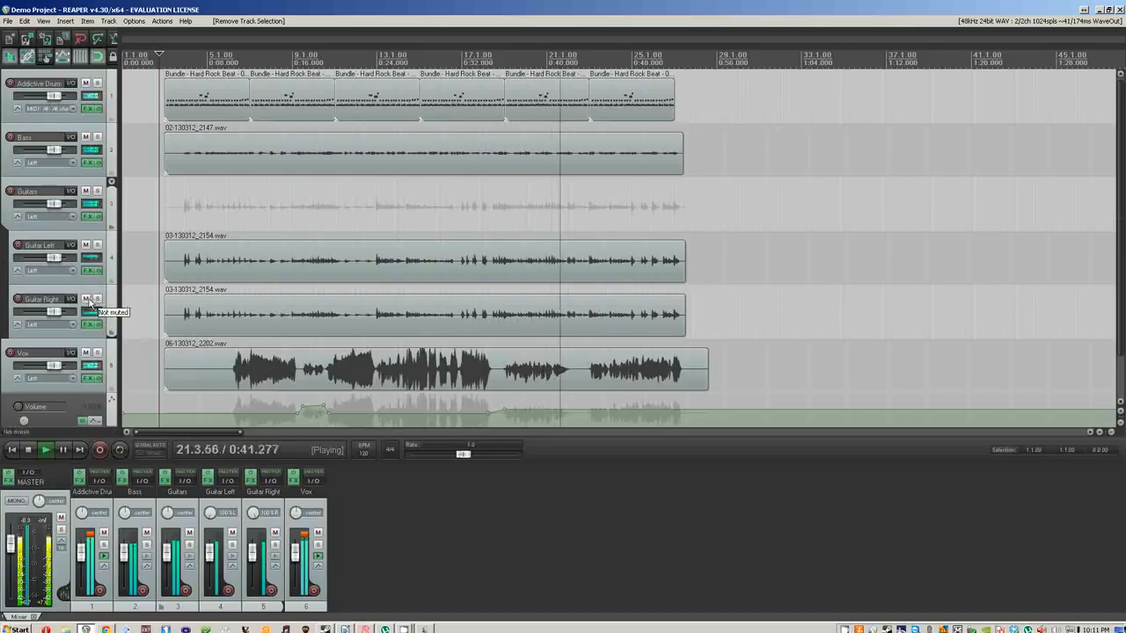
{"action": "left_click", "coordinate": [85, 299]}
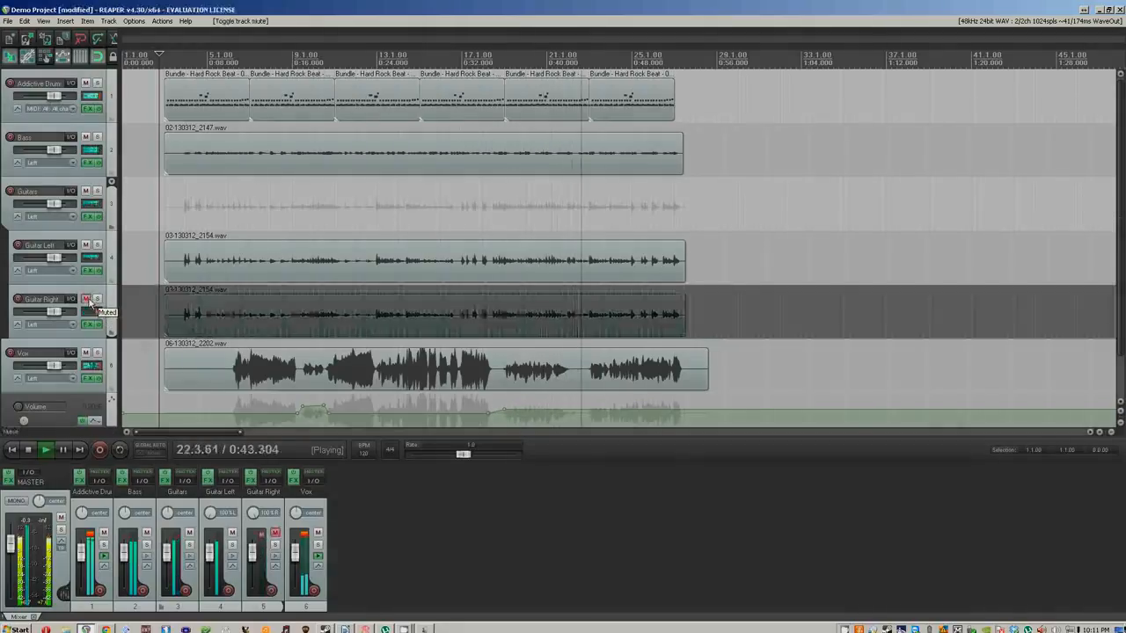
{"action": "left_click", "coordinate": [84, 299]}
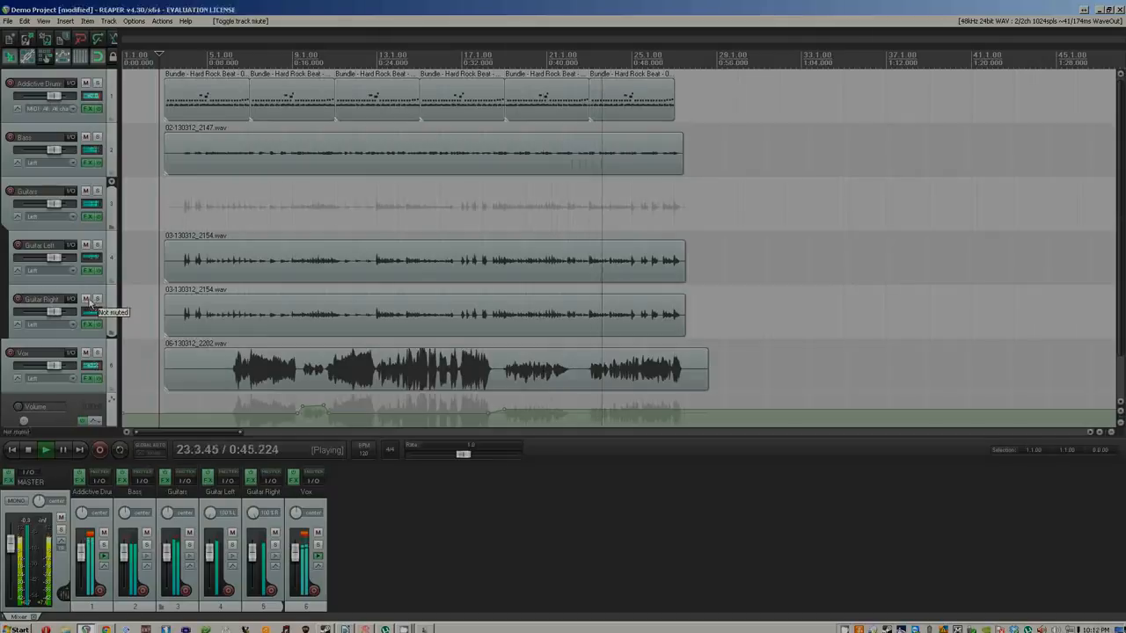